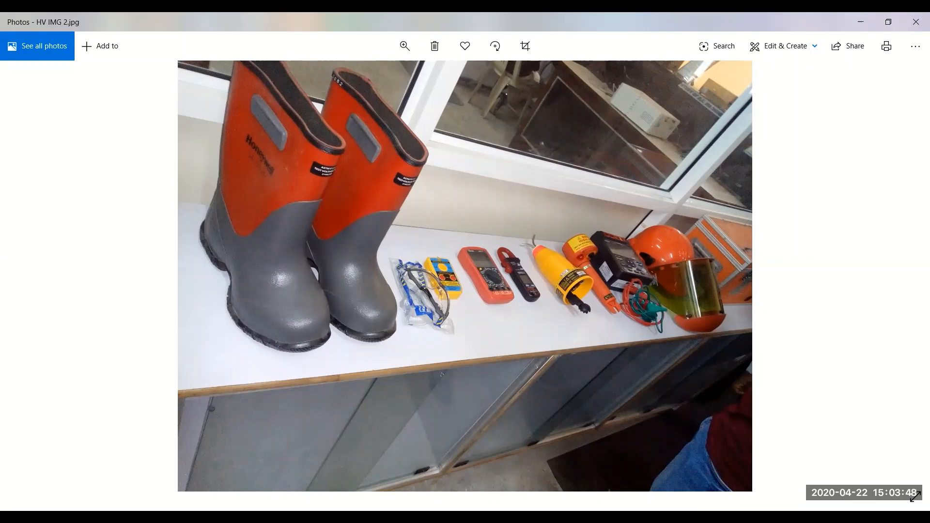
mouse_move(283, 295)
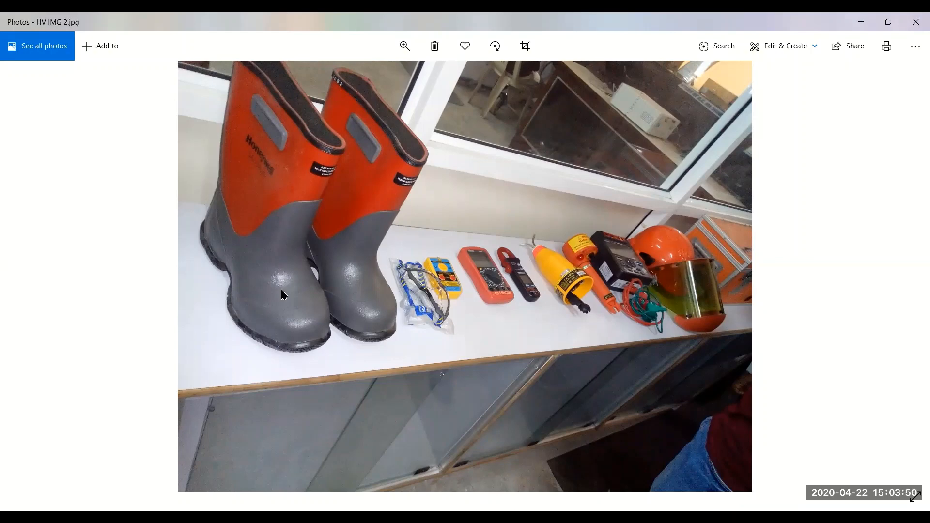
mouse_move(304, 309)
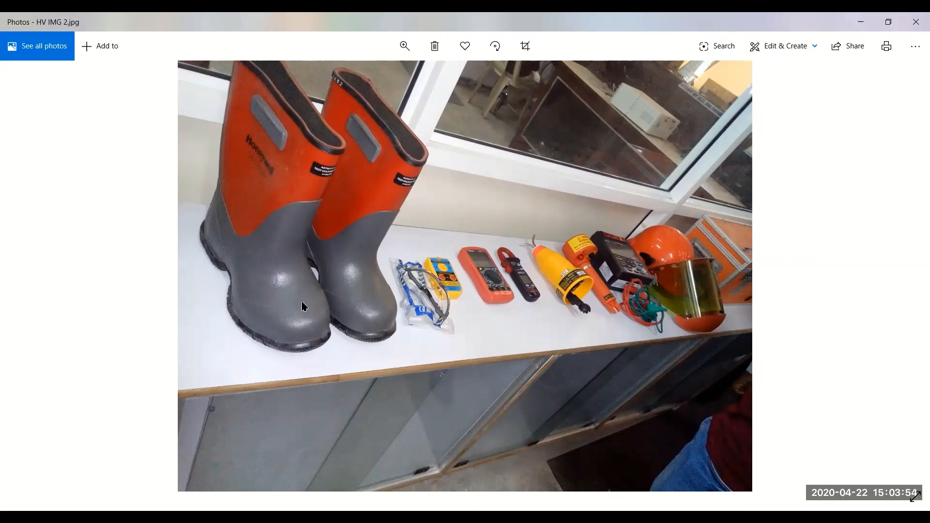
mouse_move(336, 283)
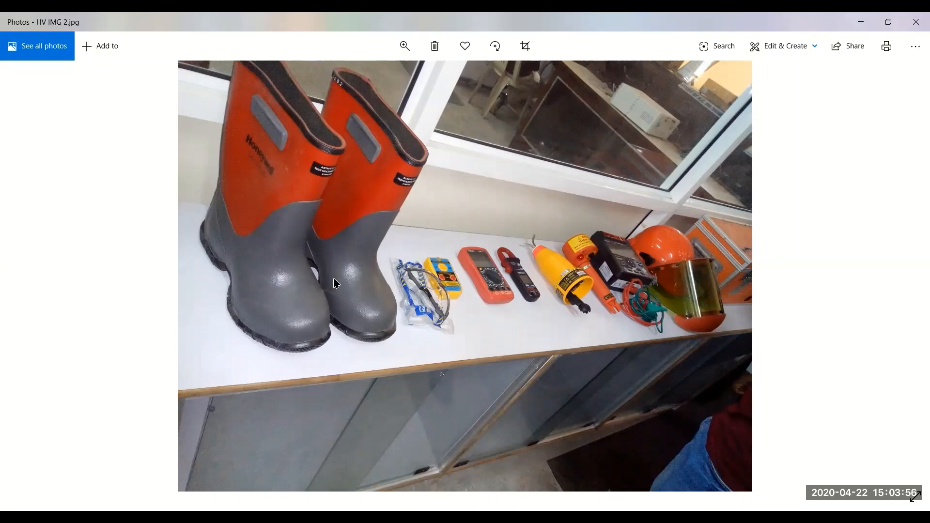
mouse_move(418, 311)
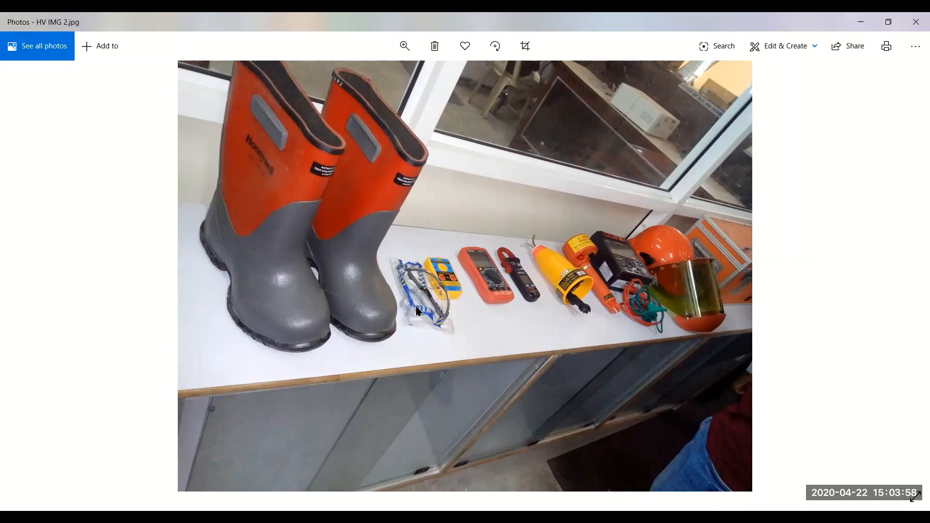
mouse_move(430, 309)
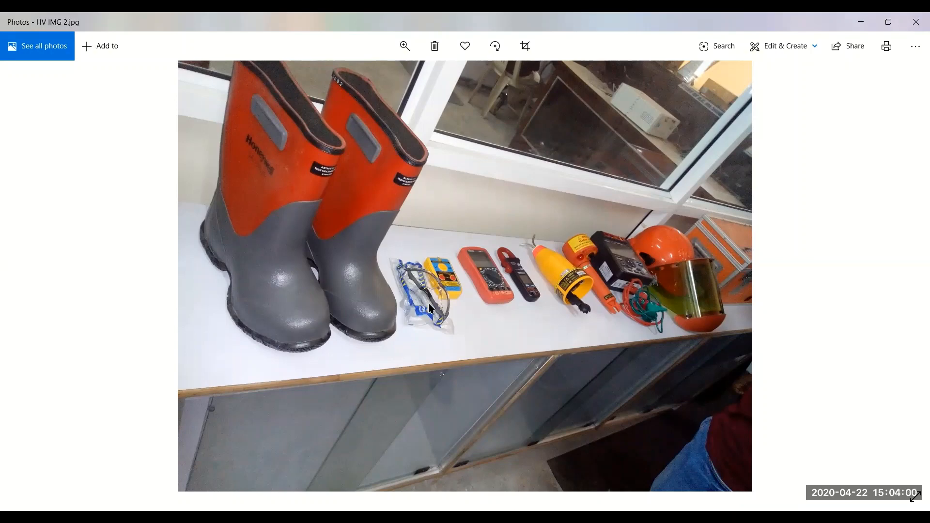
mouse_move(451, 289)
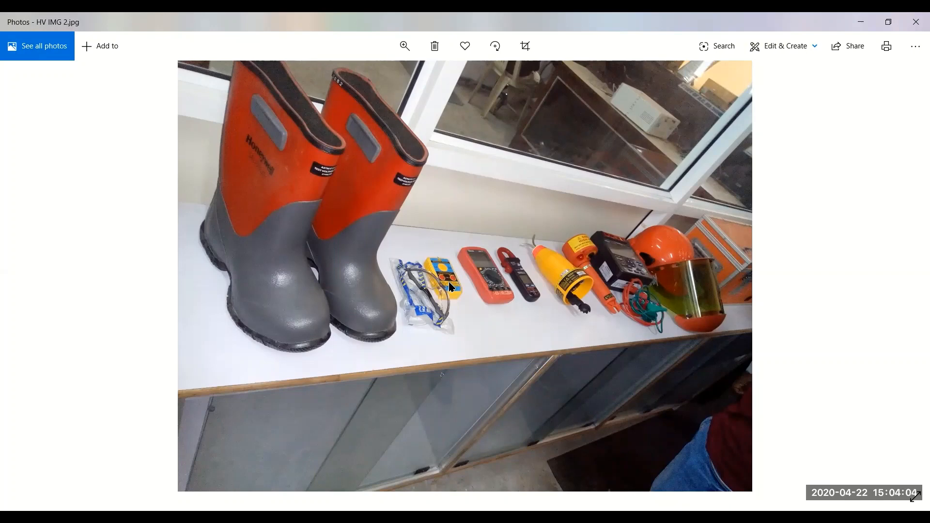
mouse_move(492, 316)
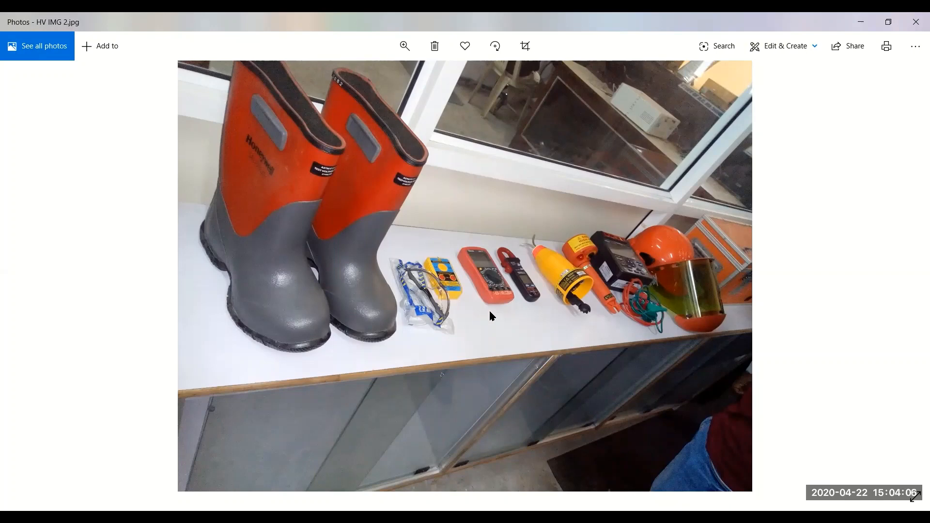
mouse_move(544, 341)
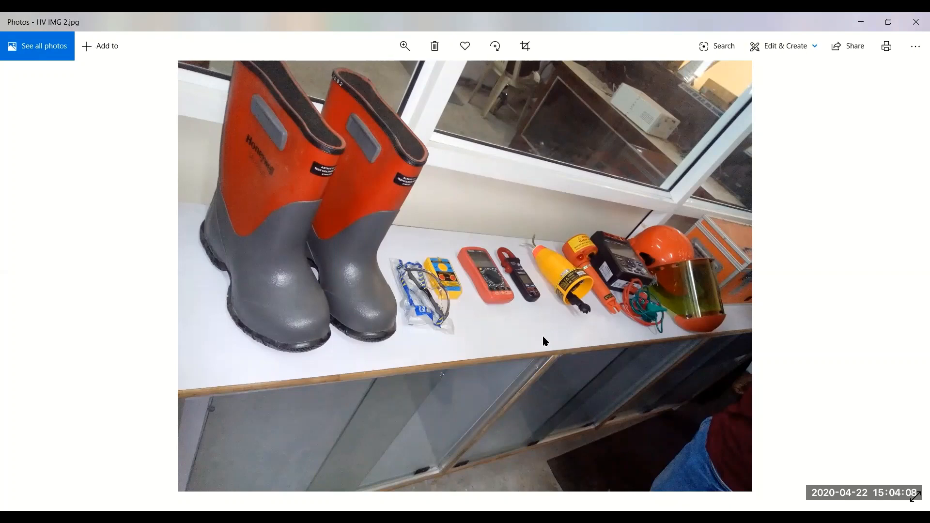
mouse_move(536, 305)
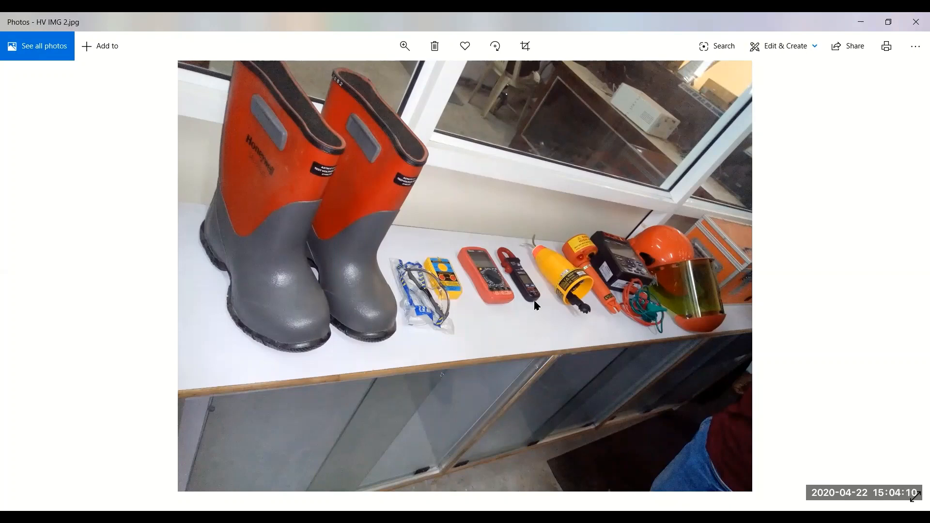
mouse_move(533, 301)
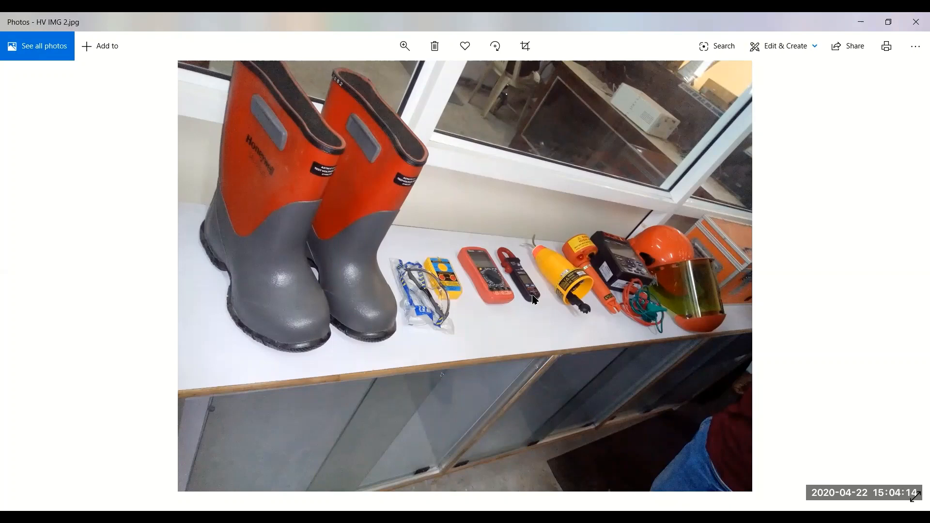
mouse_move(562, 286)
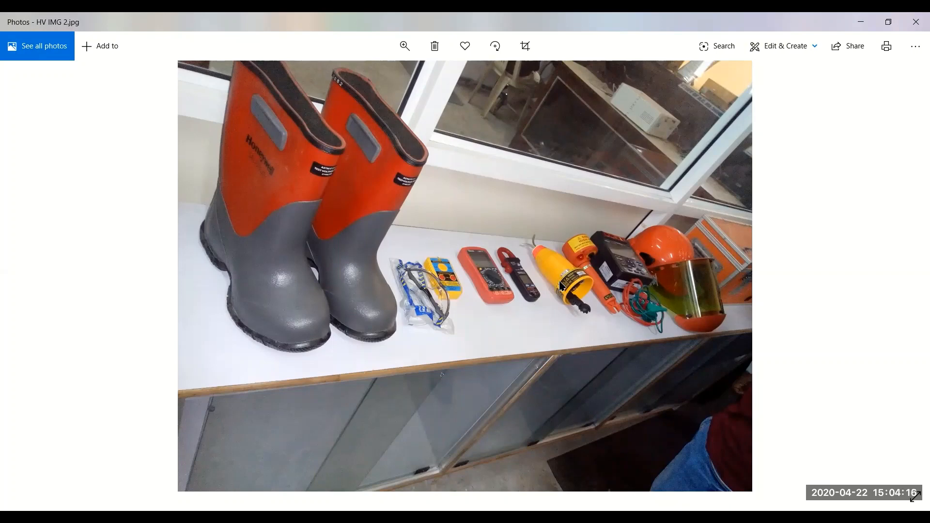
mouse_move(597, 330)
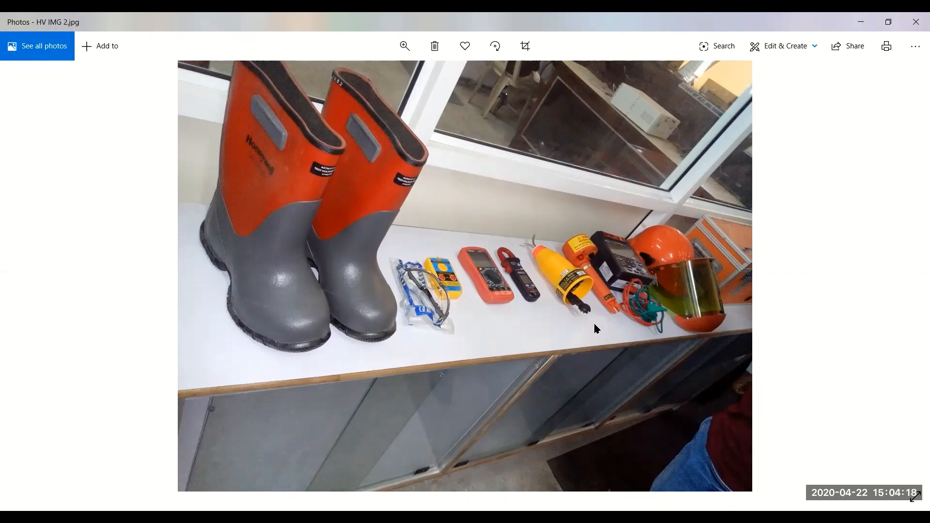
mouse_move(539, 252)
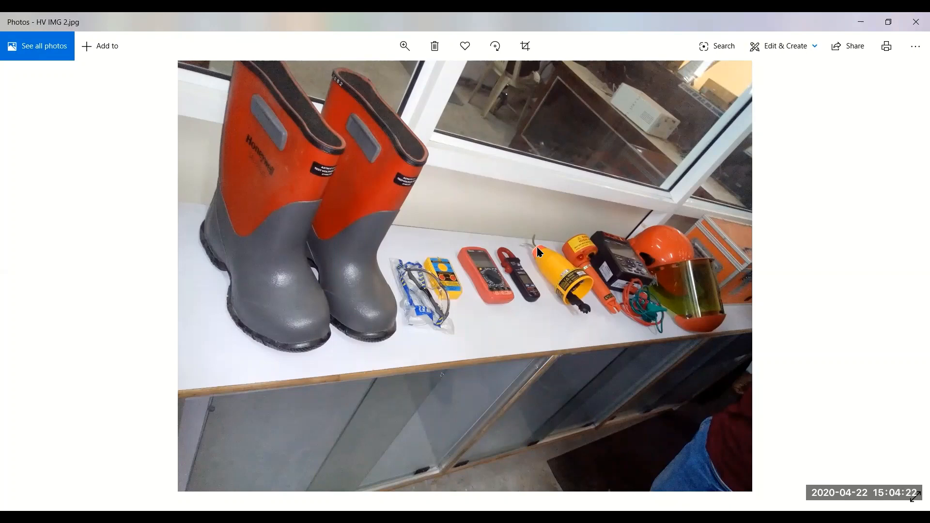
mouse_move(574, 299)
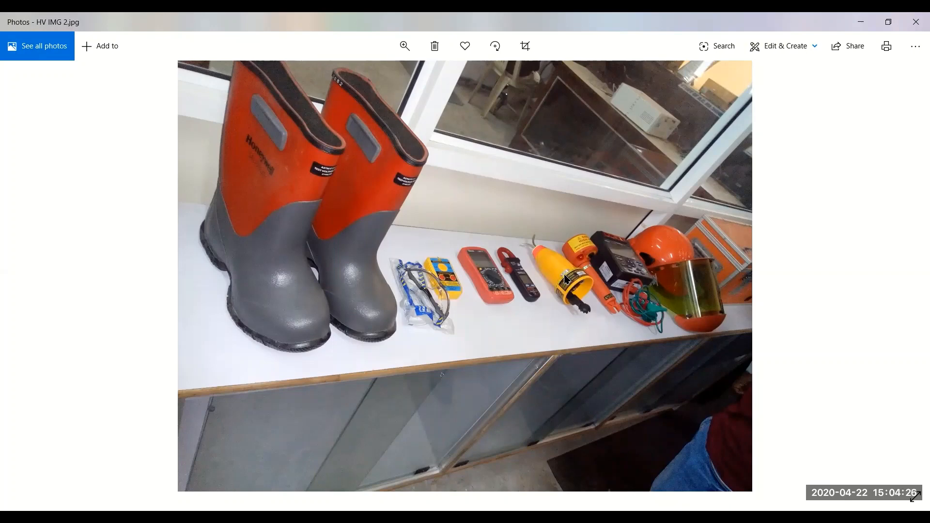
mouse_move(599, 302)
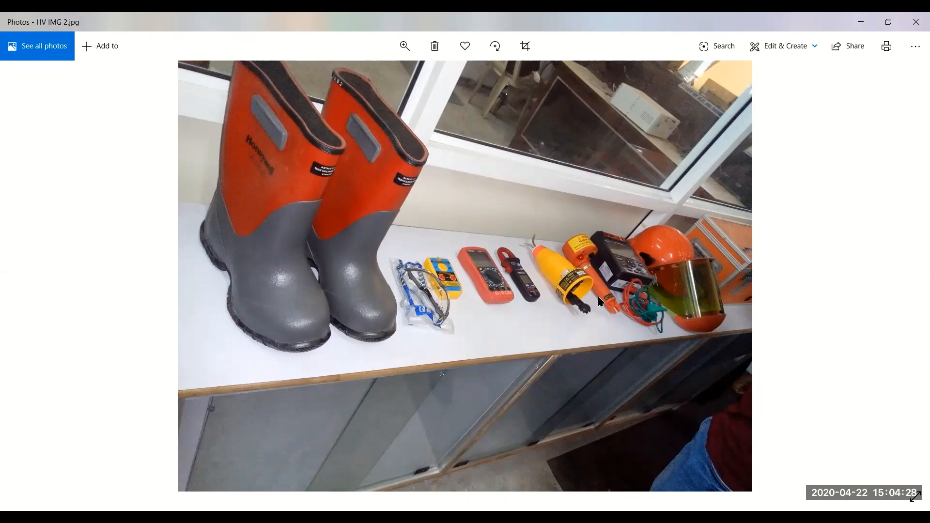
mouse_move(605, 292)
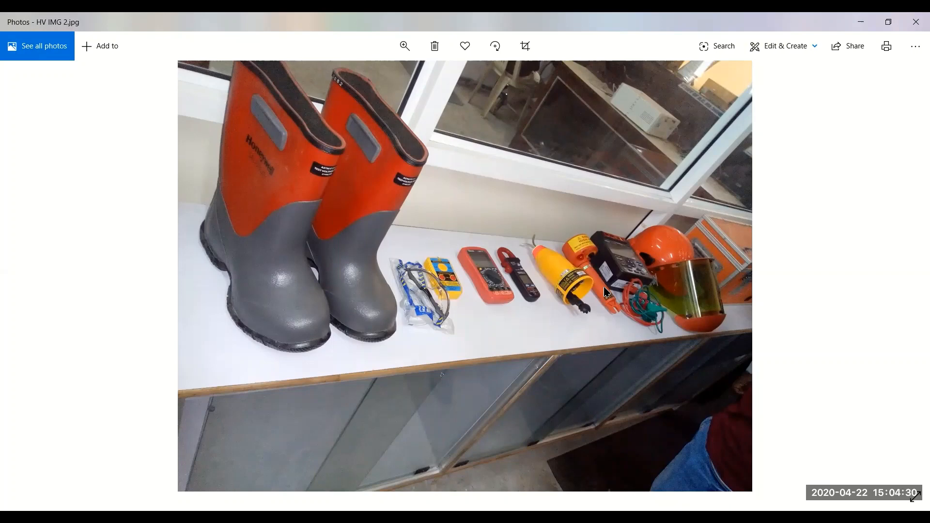
mouse_move(611, 306)
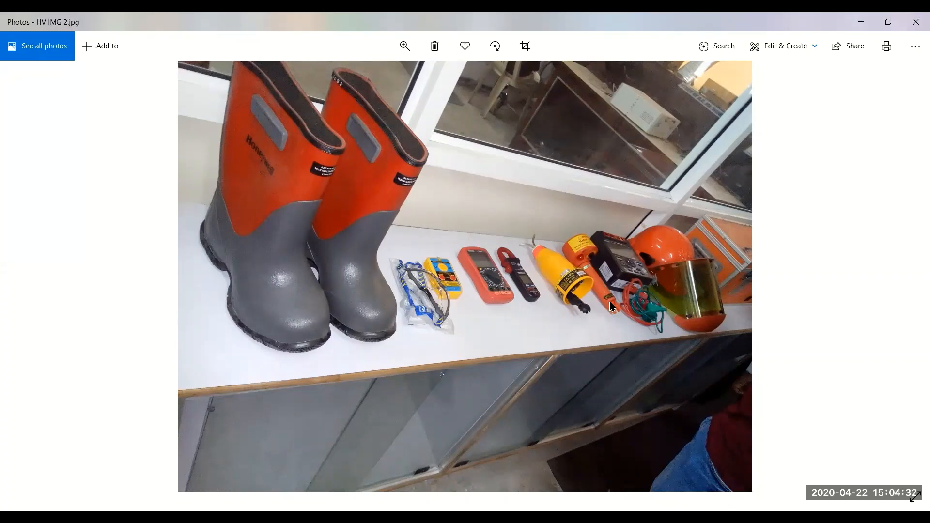
mouse_move(632, 249)
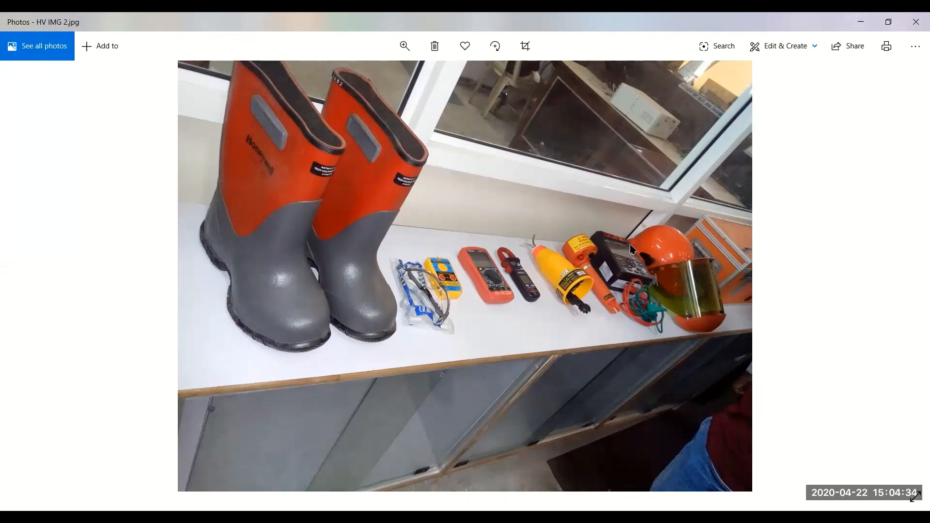
mouse_move(631, 286)
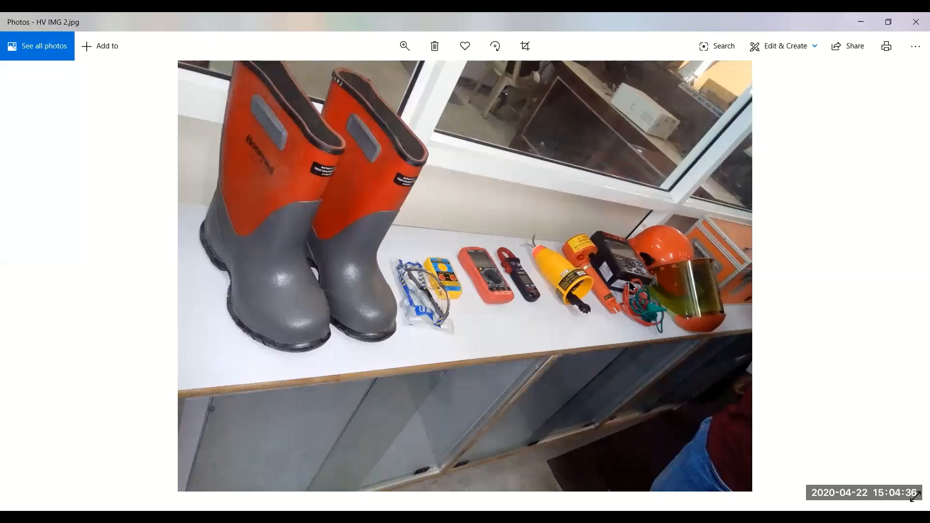
mouse_move(681, 254)
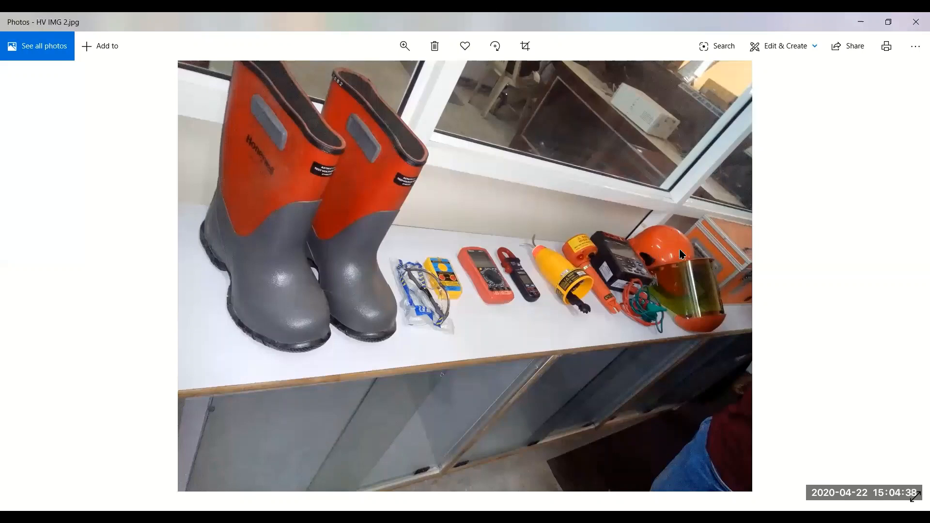
mouse_move(704, 305)
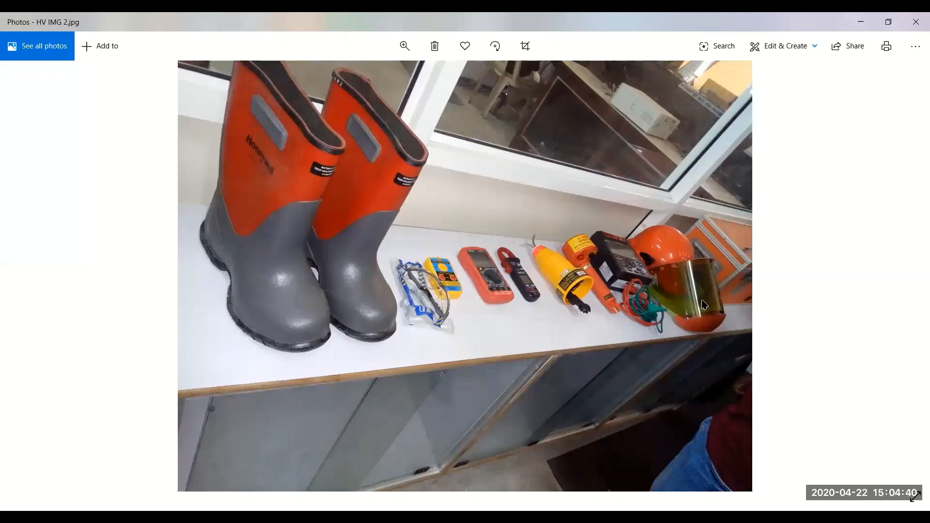
mouse_move(322, 382)
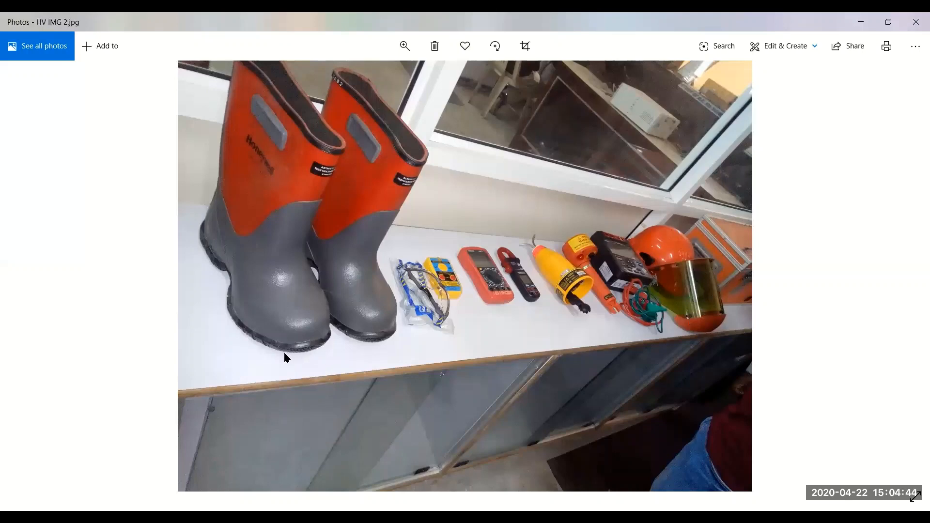
mouse_move(258, 362)
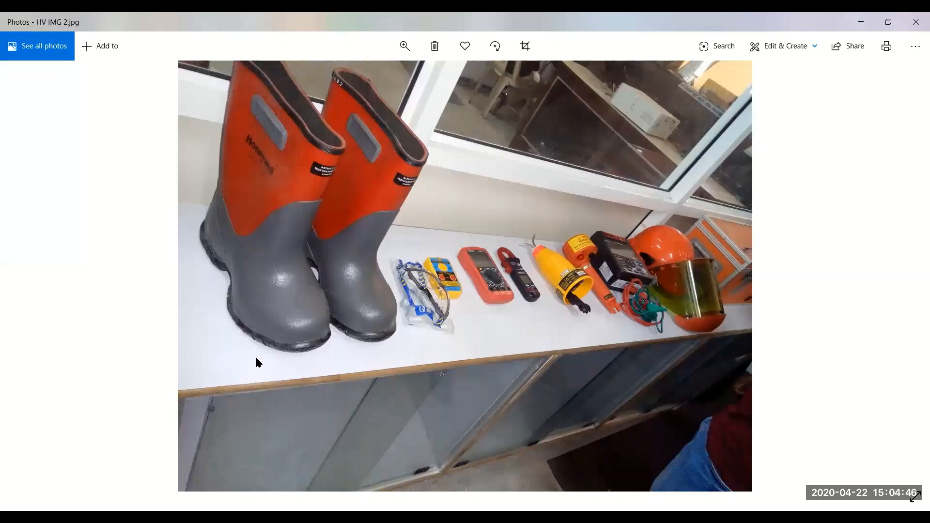
mouse_move(248, 359)
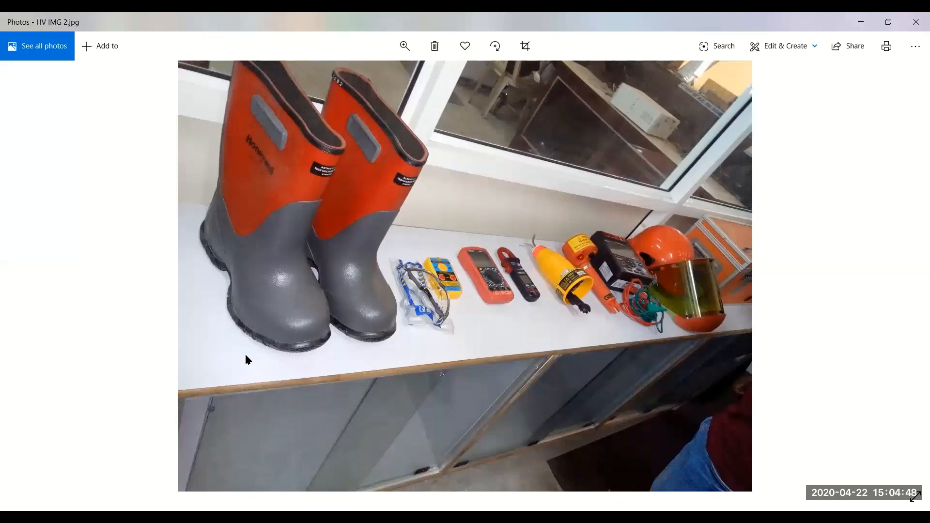
mouse_move(265, 364)
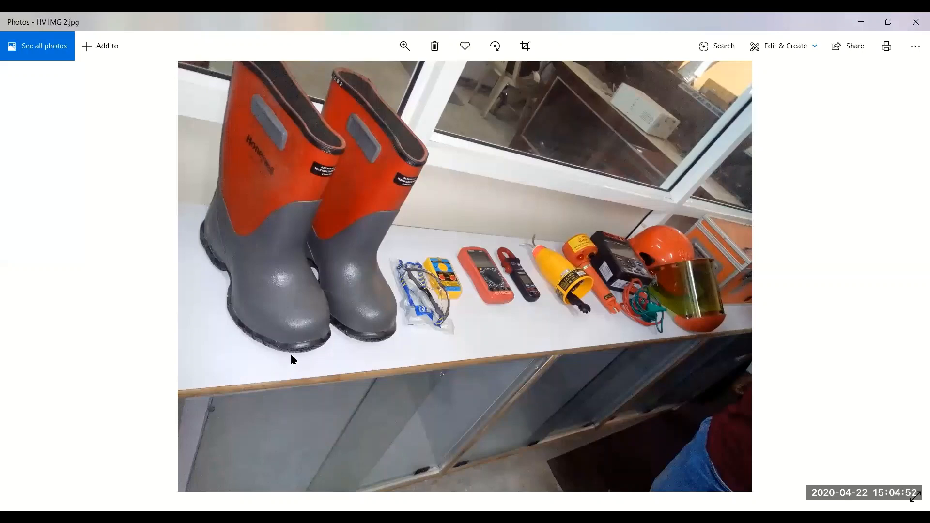
mouse_move(306, 378)
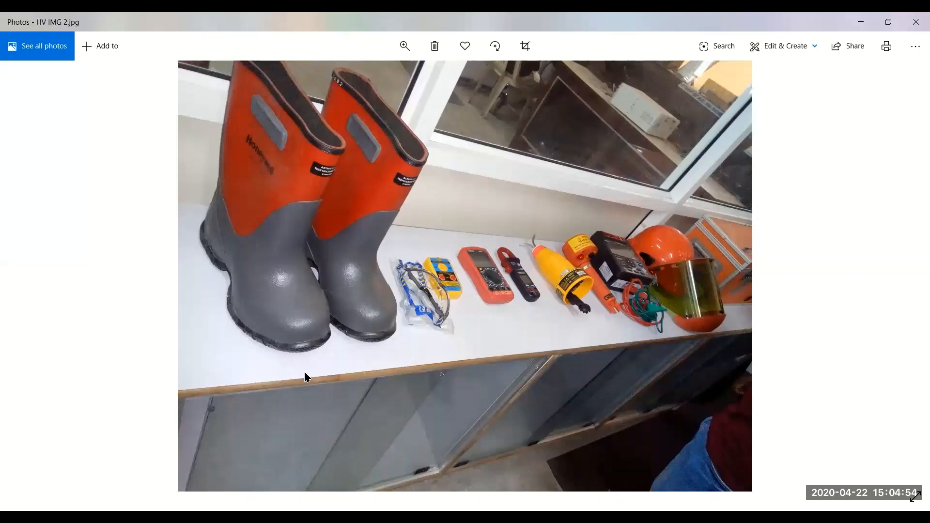
mouse_move(322, 368)
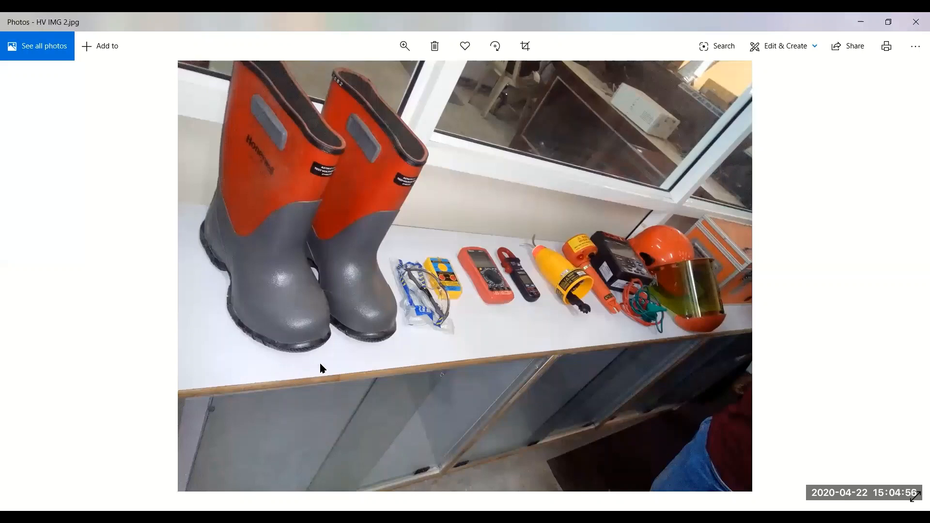
mouse_move(318, 372)
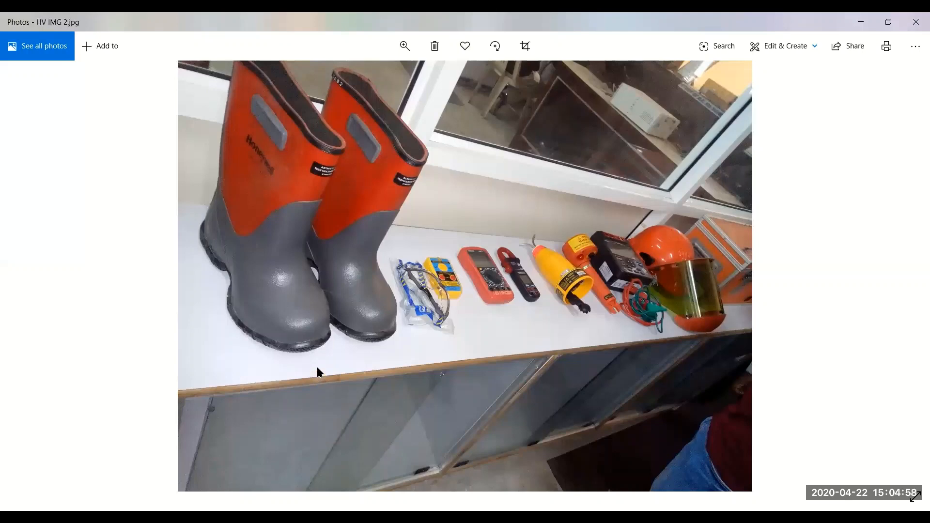
mouse_move(326, 364)
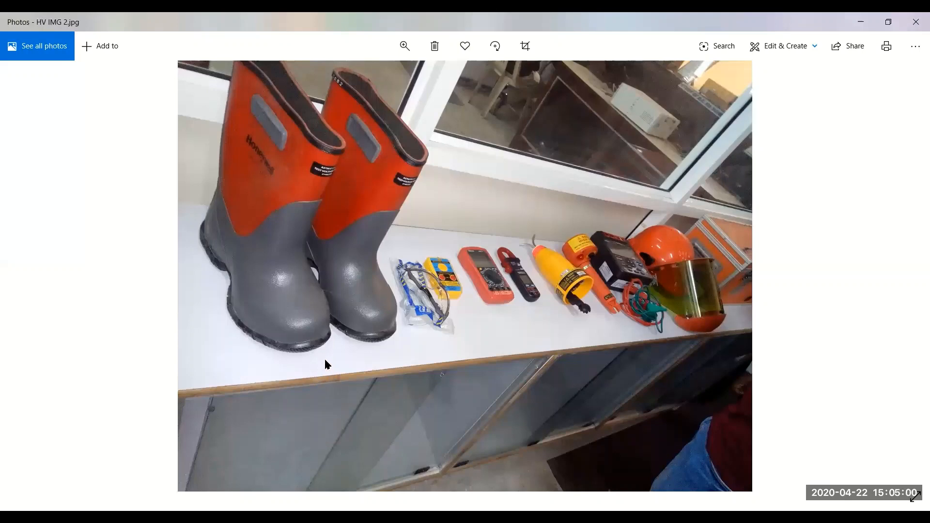
mouse_move(320, 368)
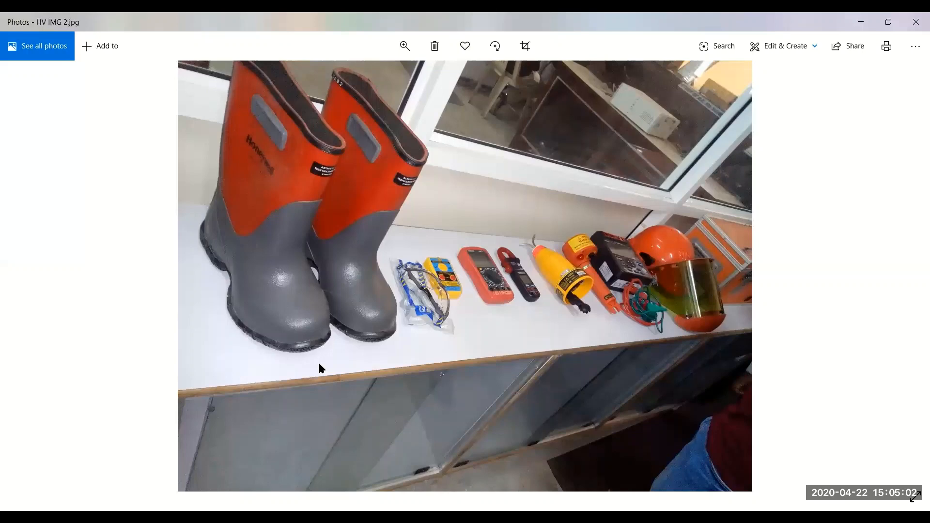
mouse_move(407, 350)
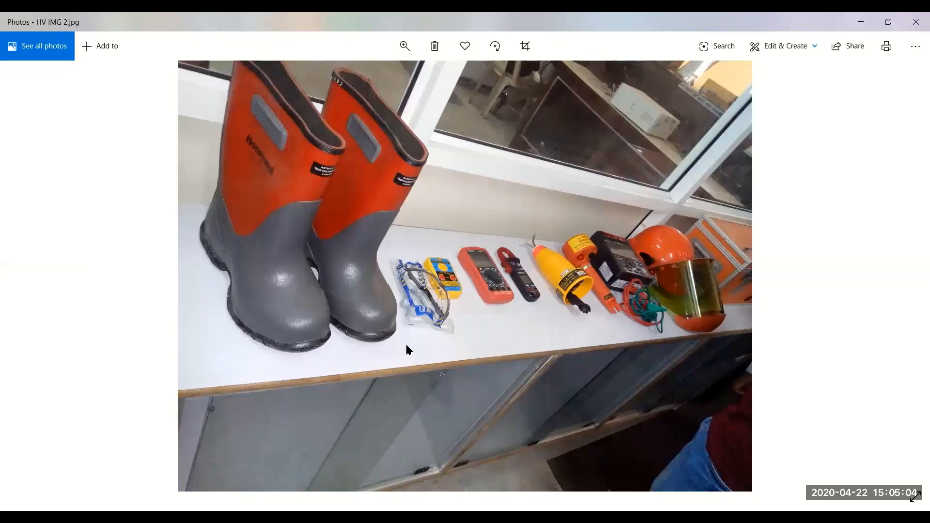
mouse_move(324, 371)
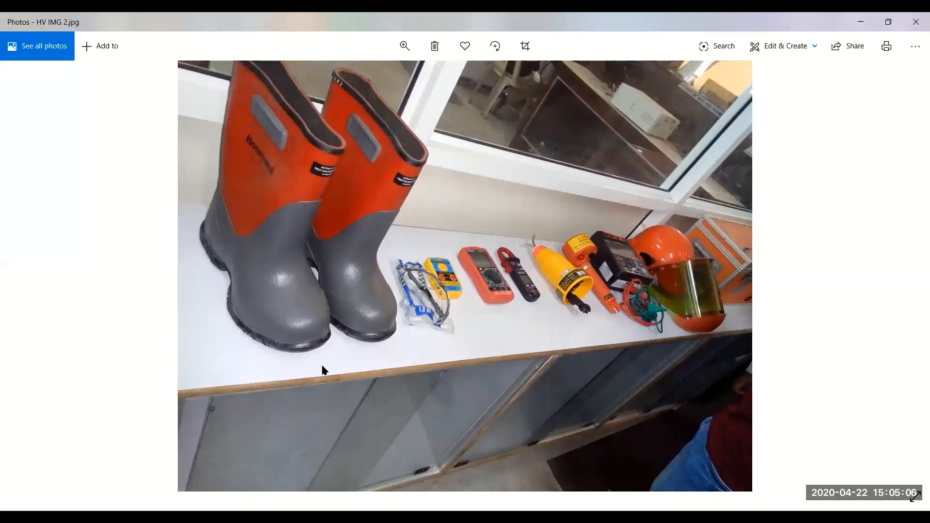
mouse_move(357, 360)
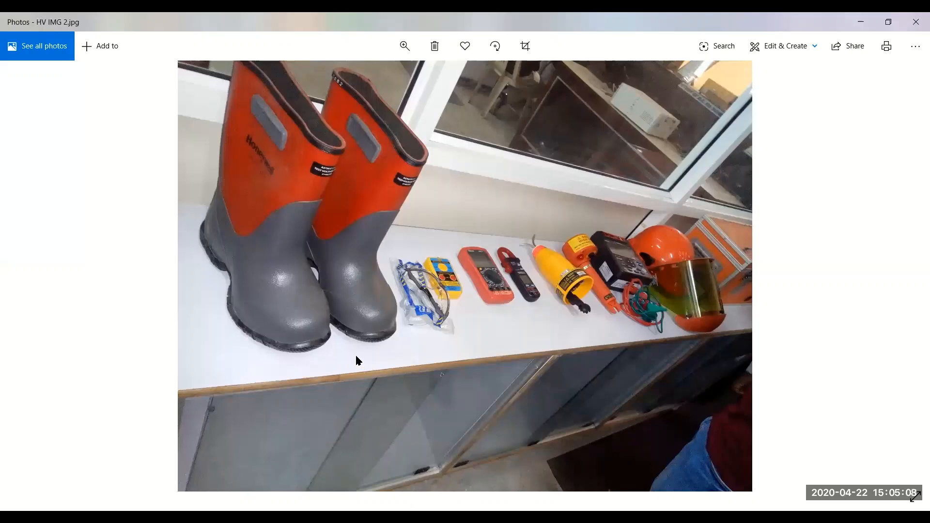
mouse_move(337, 349)
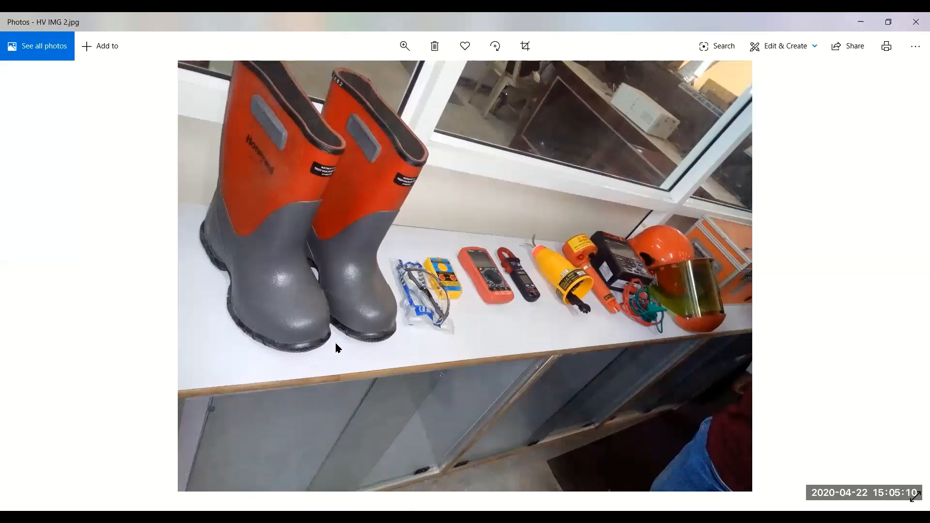
mouse_move(448, 354)
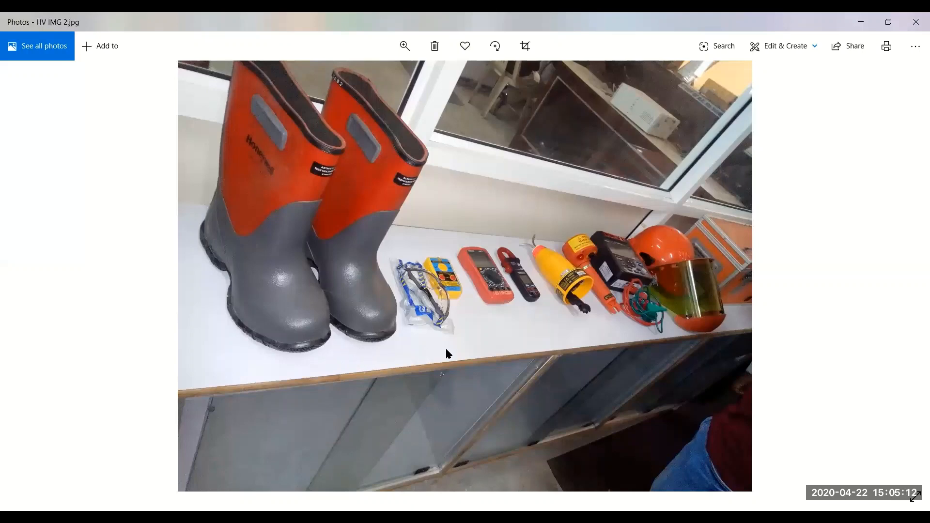
mouse_move(307, 188)
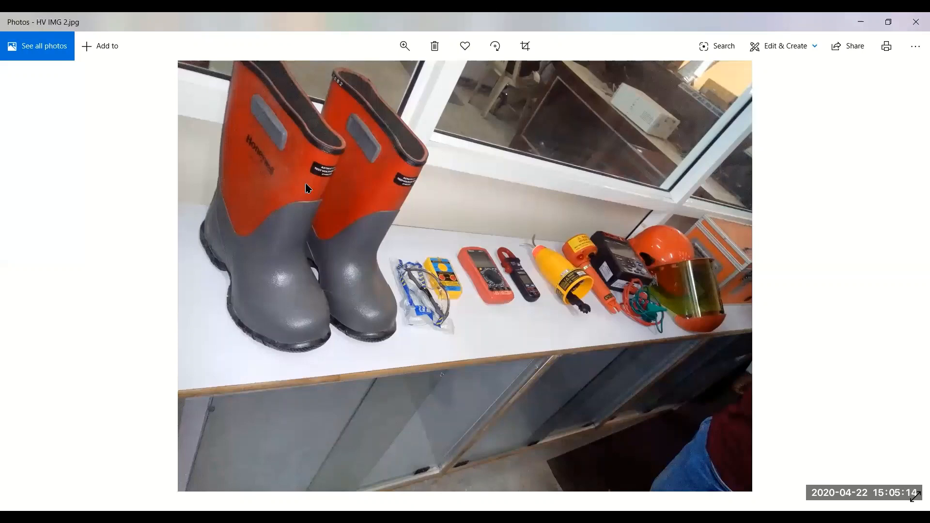
mouse_move(338, 299)
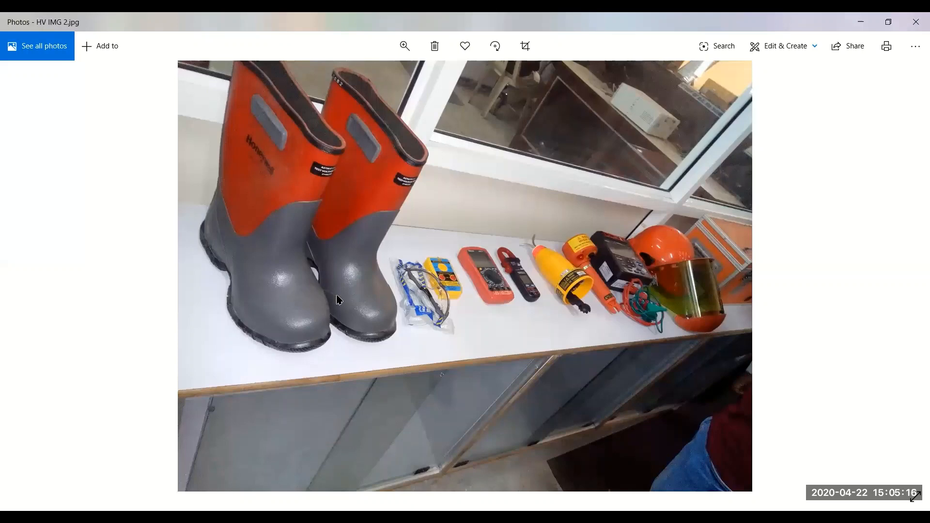
mouse_move(351, 341)
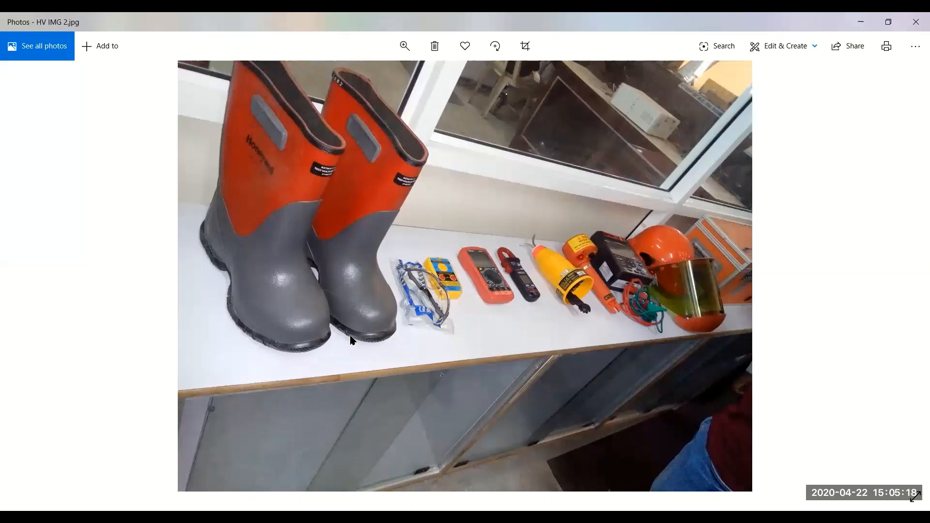
mouse_move(313, 312)
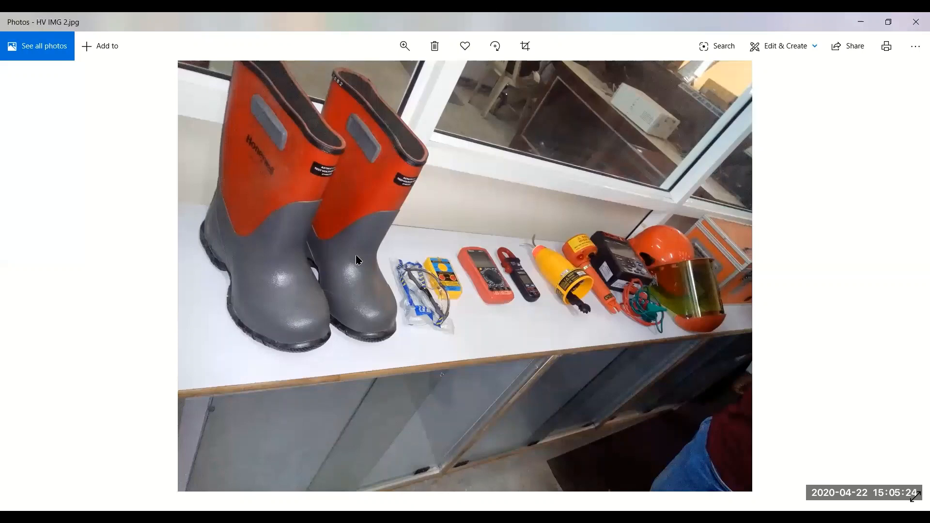
mouse_move(356, 267)
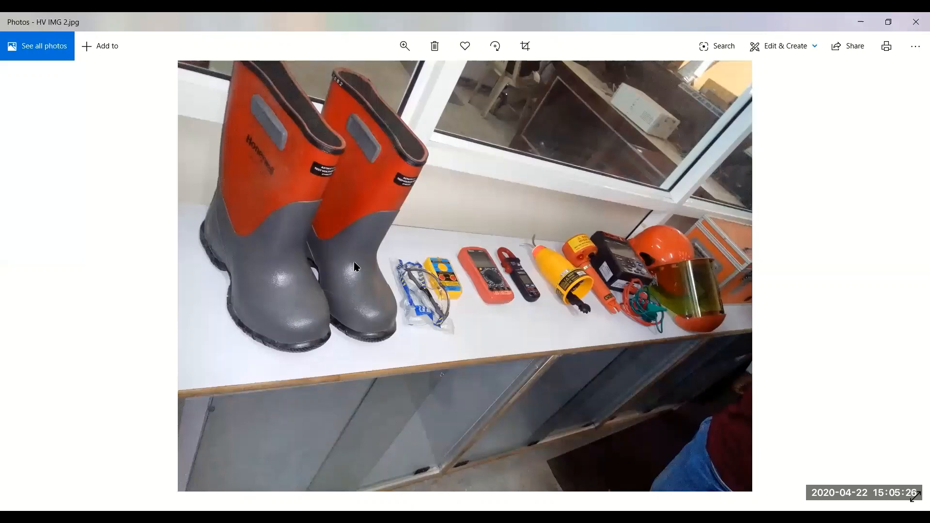
mouse_move(316, 291)
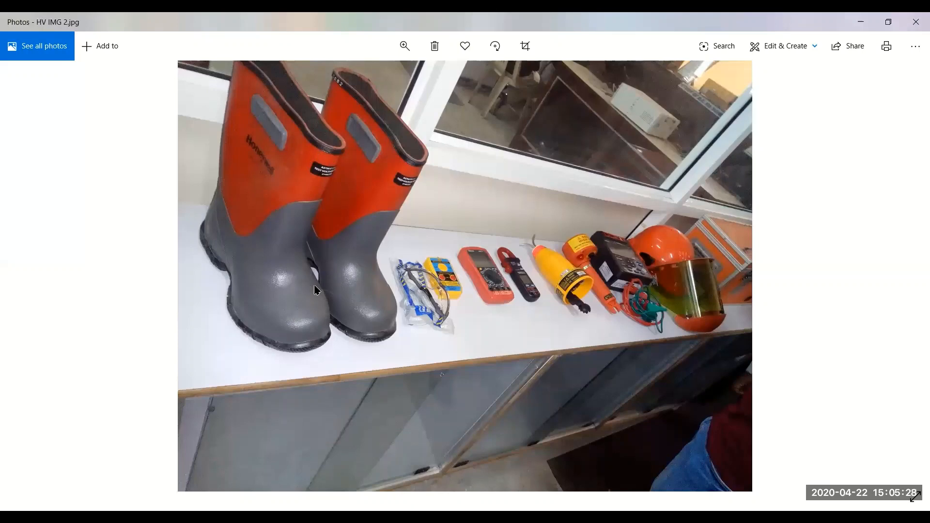
mouse_move(302, 304)
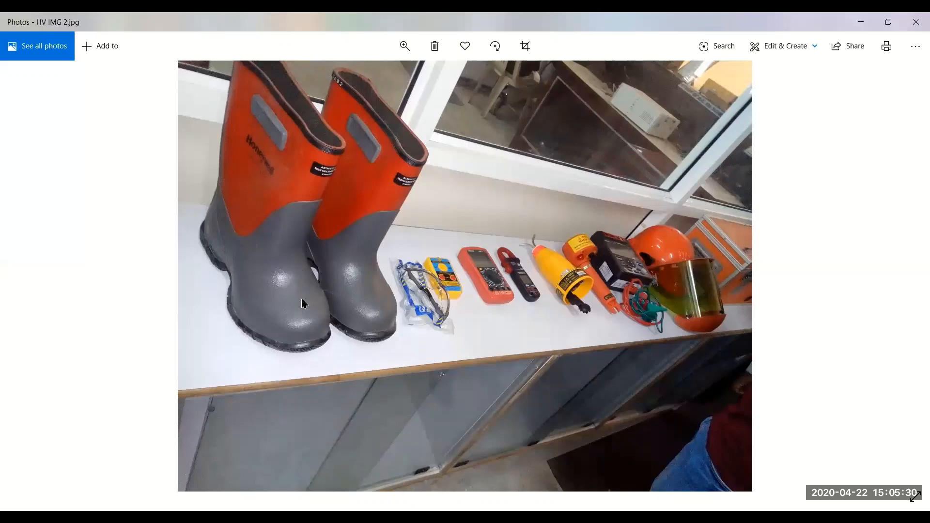
mouse_move(297, 295)
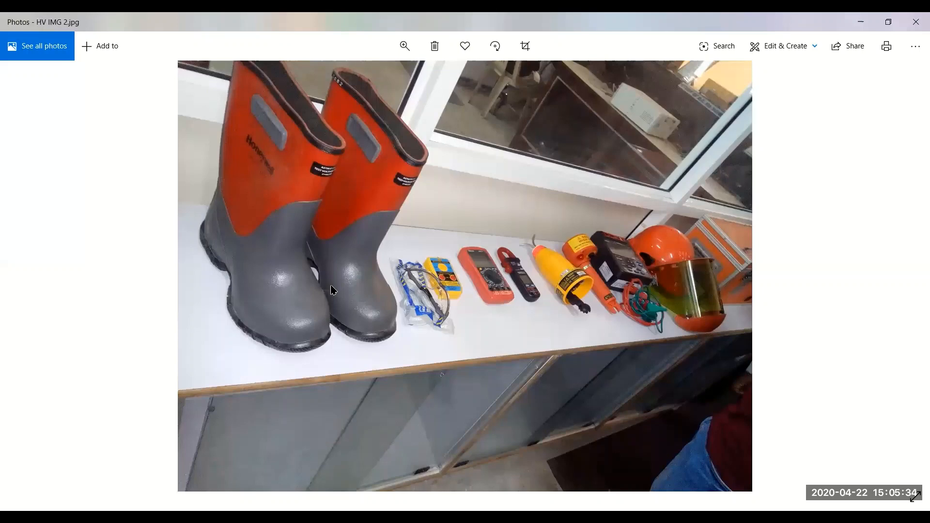
mouse_move(365, 300)
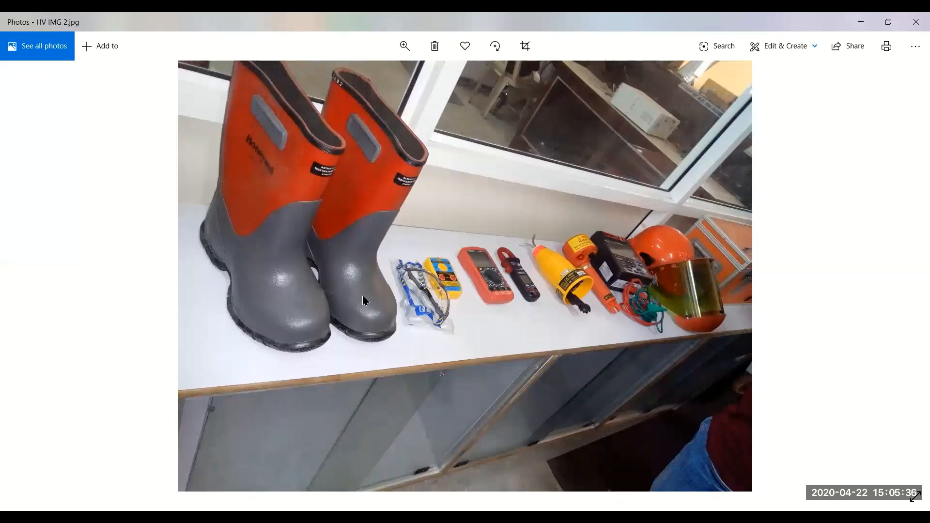
mouse_move(275, 306)
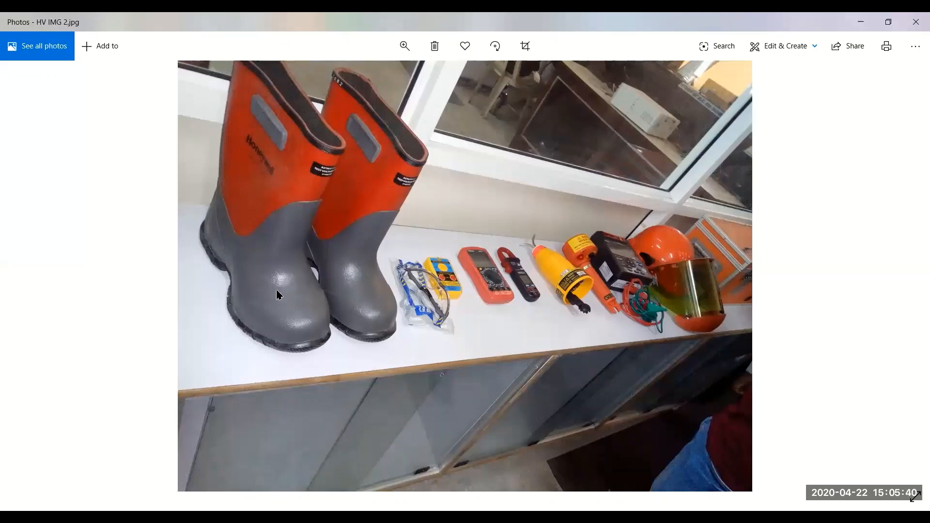
mouse_move(379, 315)
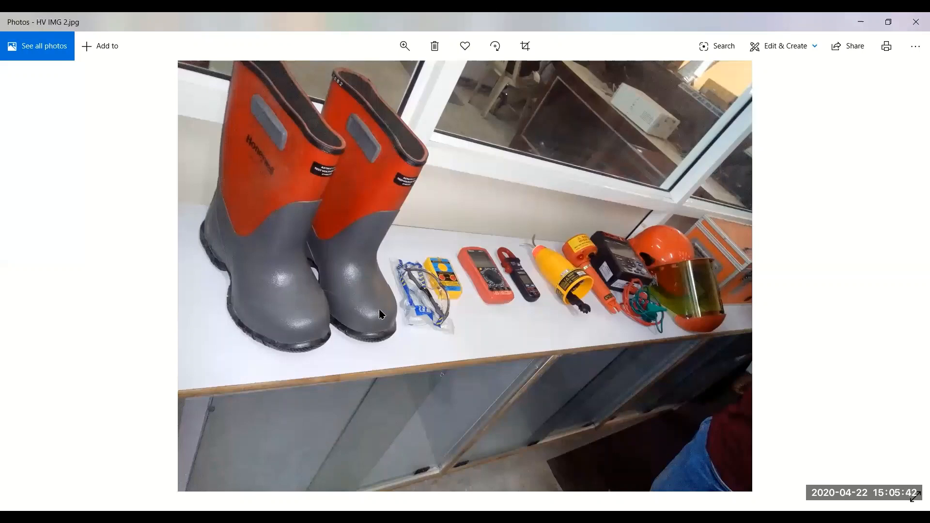
mouse_move(414, 315)
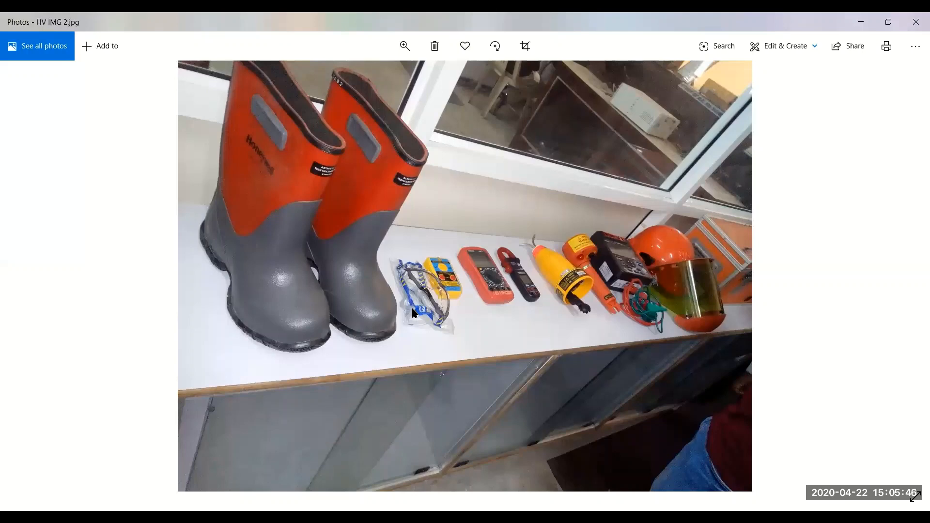
mouse_move(415, 308)
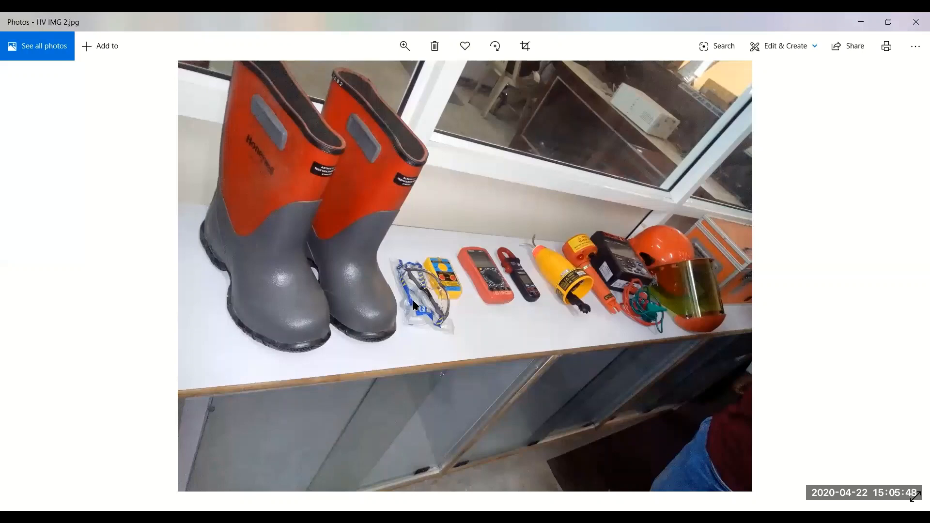
mouse_move(423, 315)
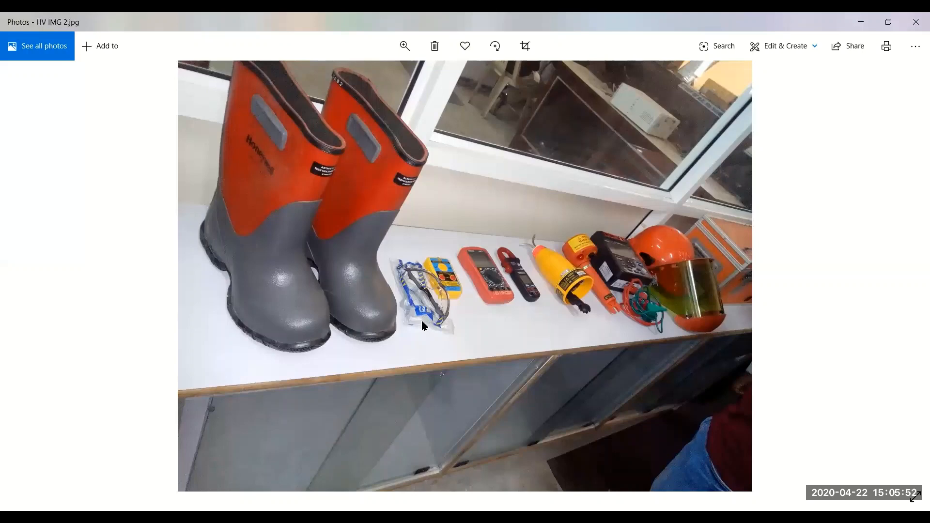
mouse_move(452, 283)
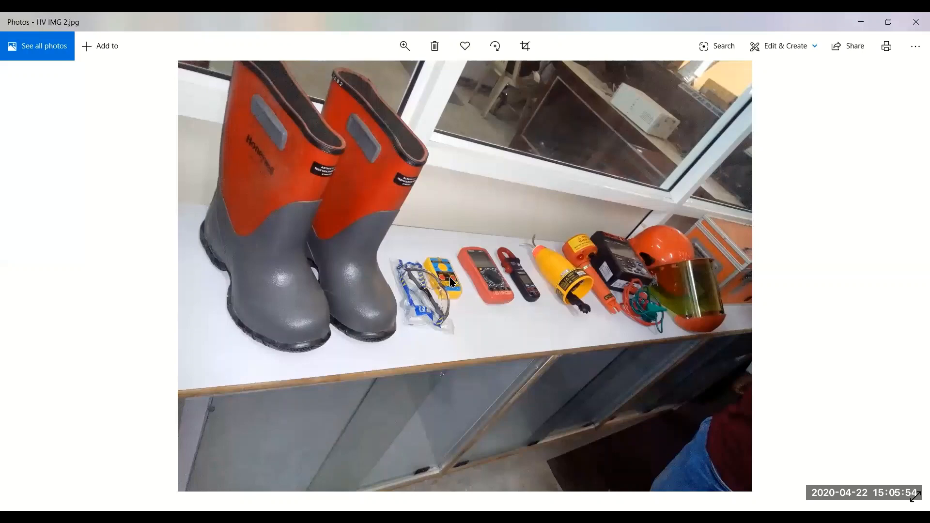
mouse_move(441, 286)
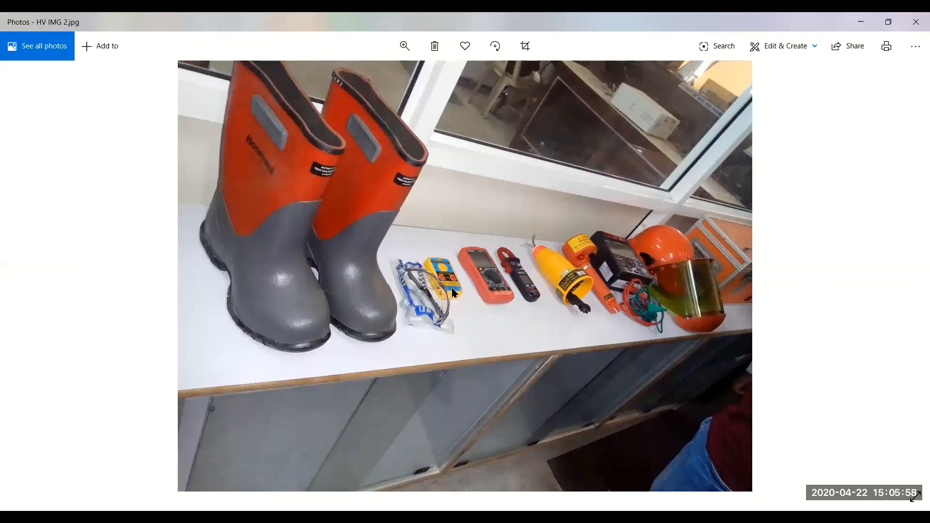
mouse_move(451, 287)
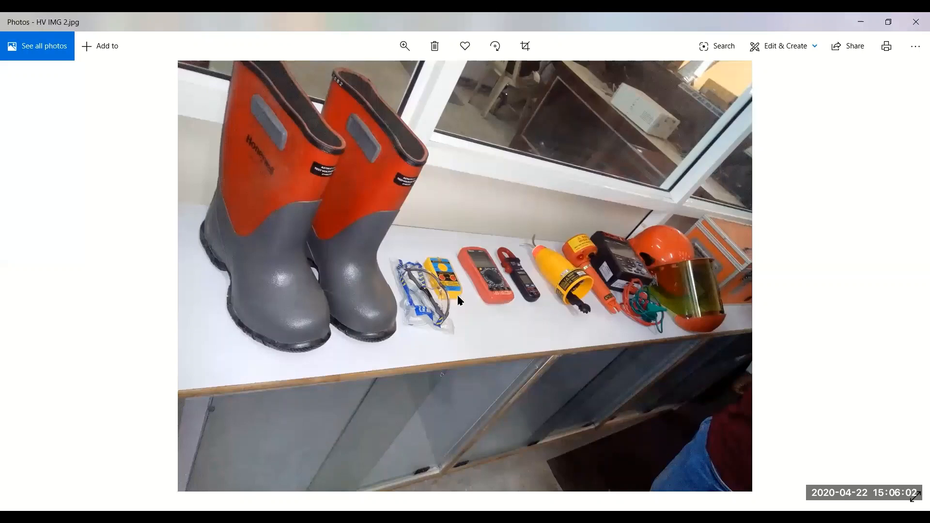
mouse_move(454, 291)
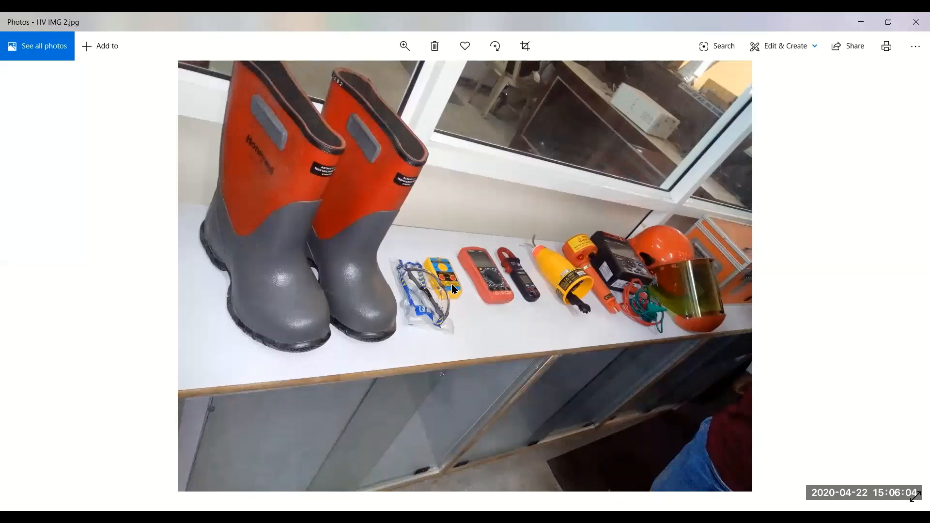
mouse_move(449, 285)
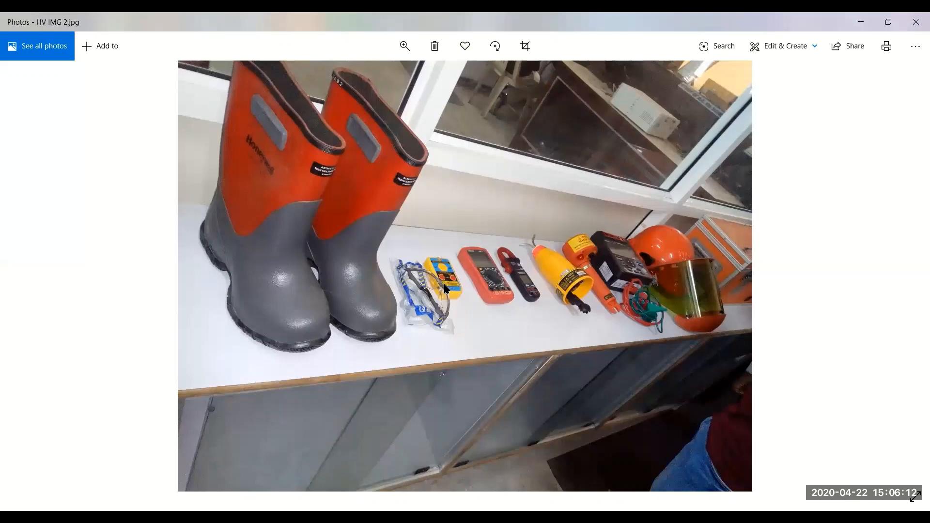
mouse_move(458, 285)
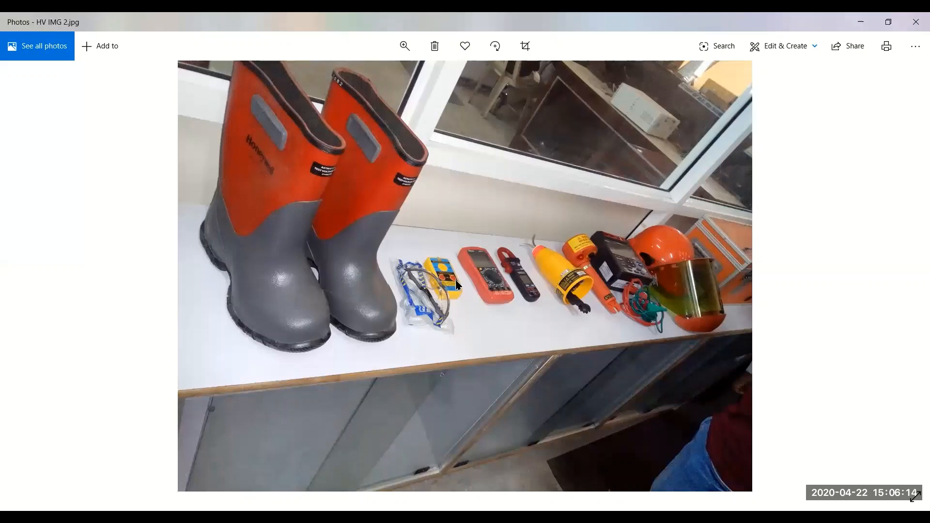
mouse_move(452, 284)
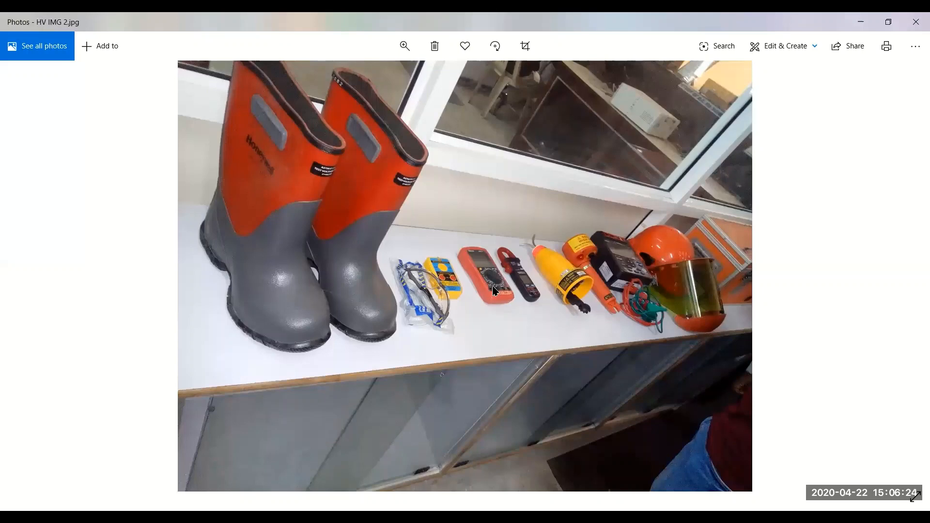
mouse_move(495, 283)
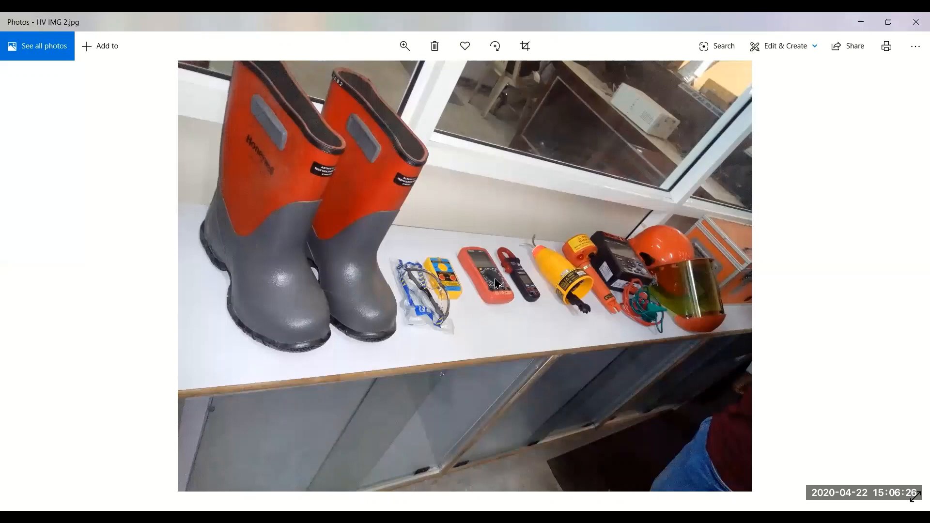
mouse_move(493, 296)
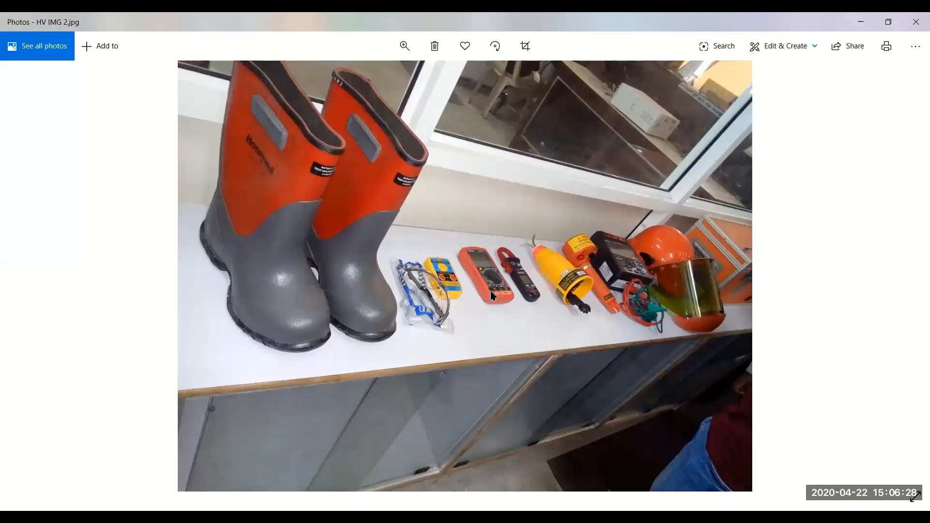
mouse_move(489, 282)
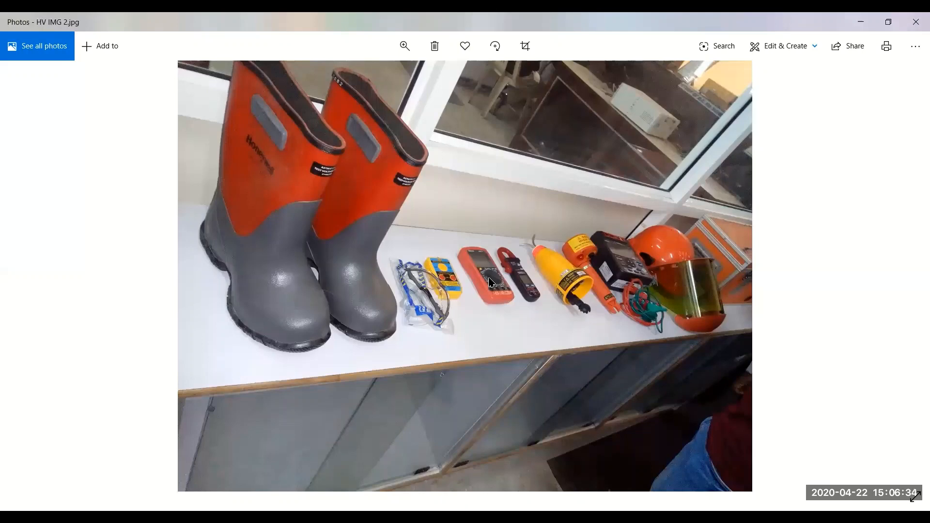
mouse_move(488, 283)
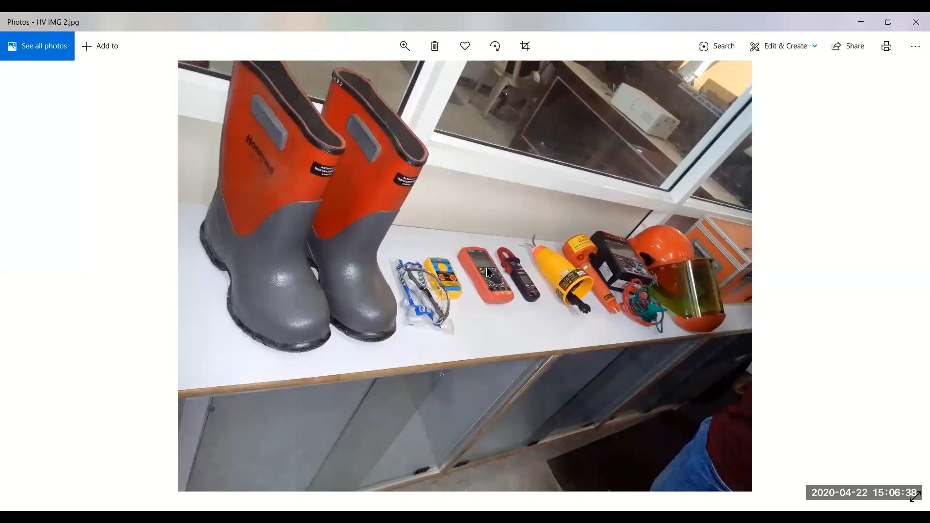
mouse_move(489, 277)
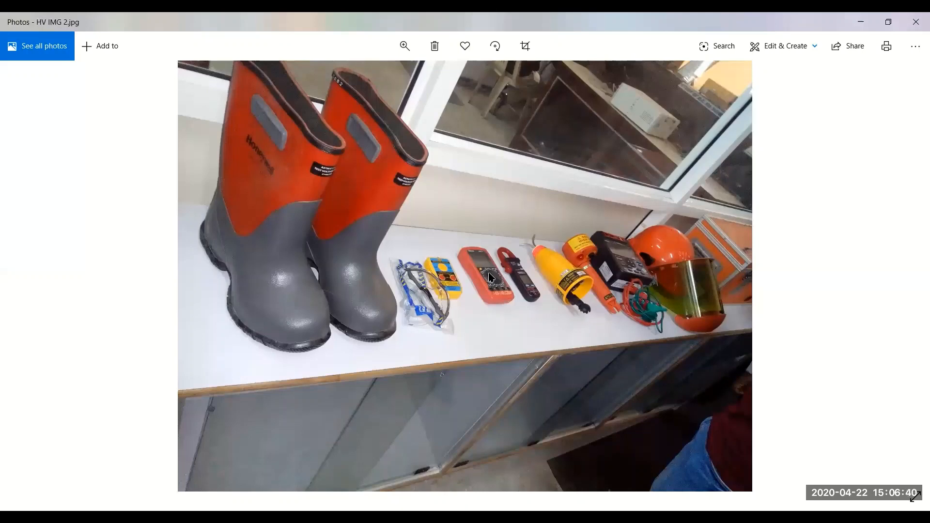
mouse_move(507, 304)
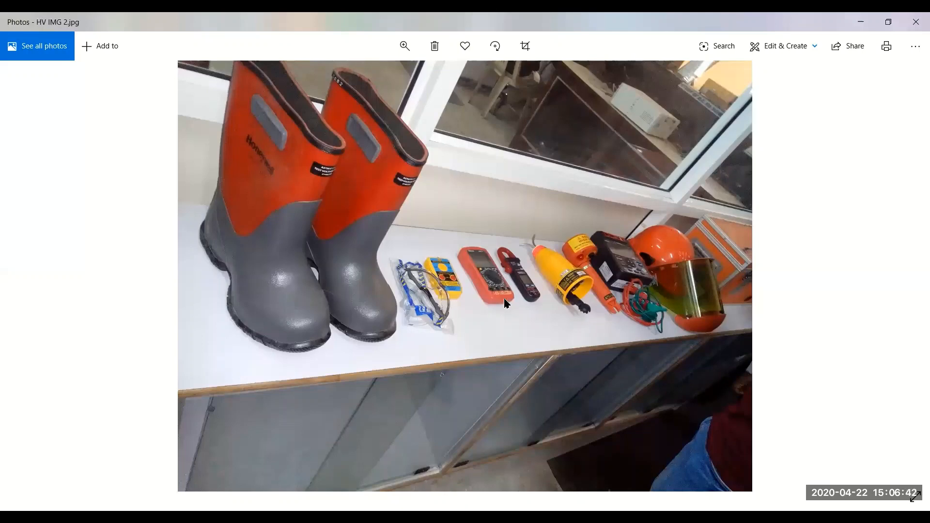
mouse_move(533, 299)
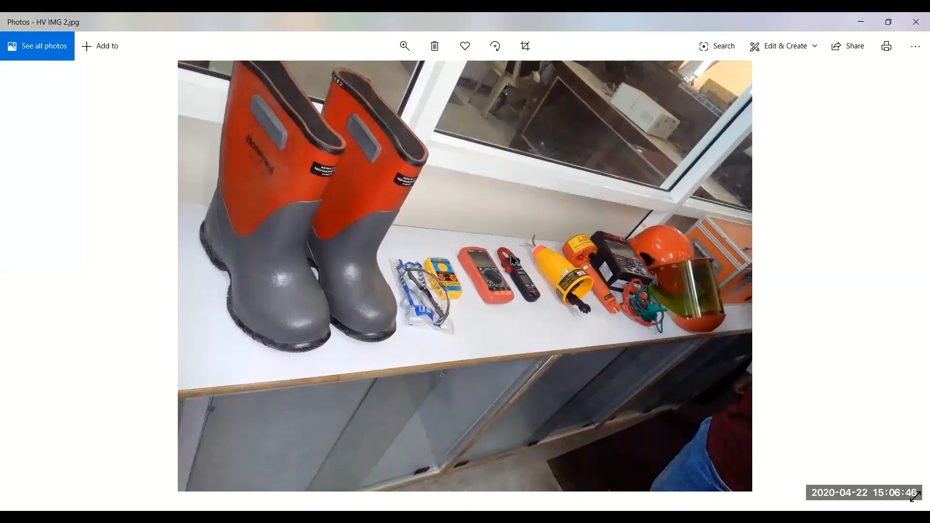
mouse_move(528, 294)
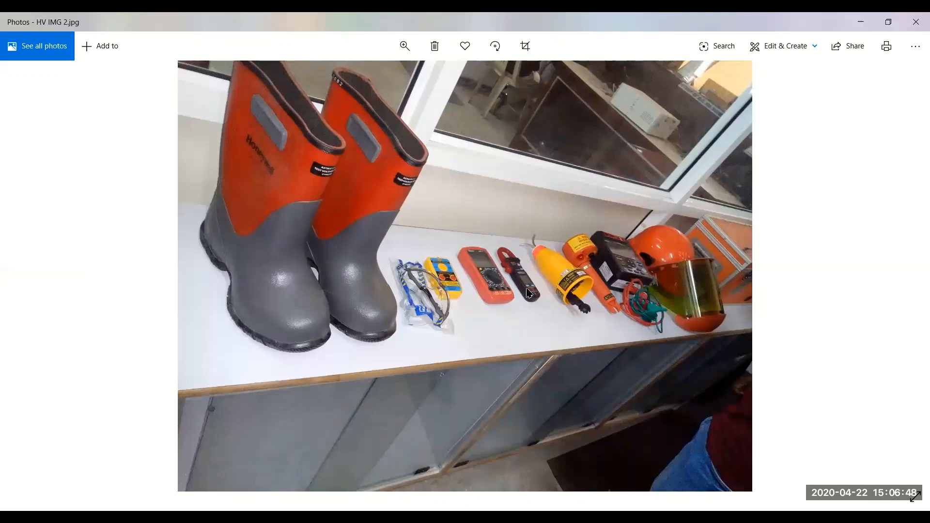
mouse_move(522, 284)
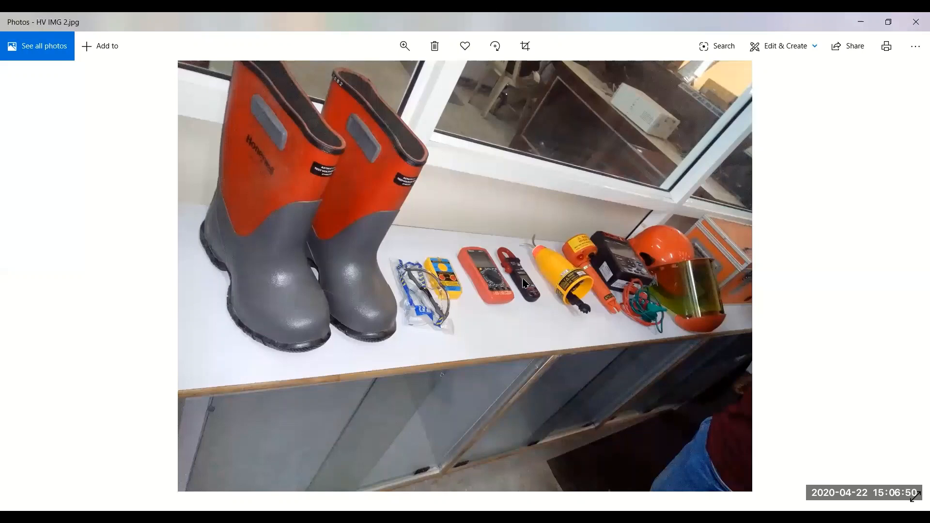
mouse_move(504, 255)
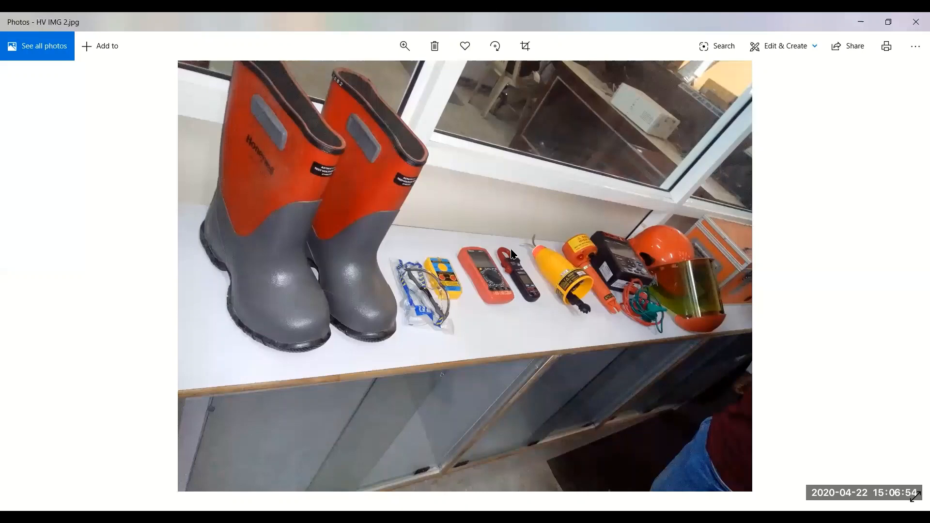
mouse_move(528, 291)
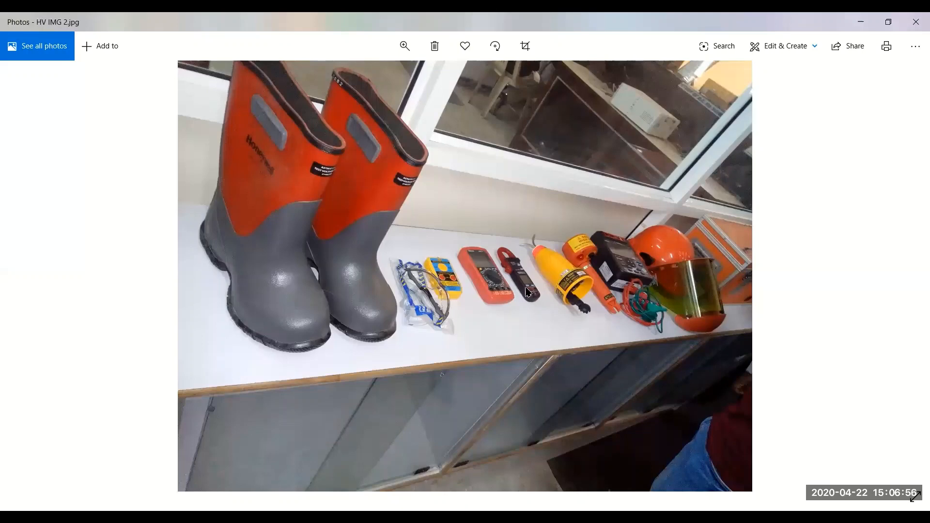
mouse_move(528, 290)
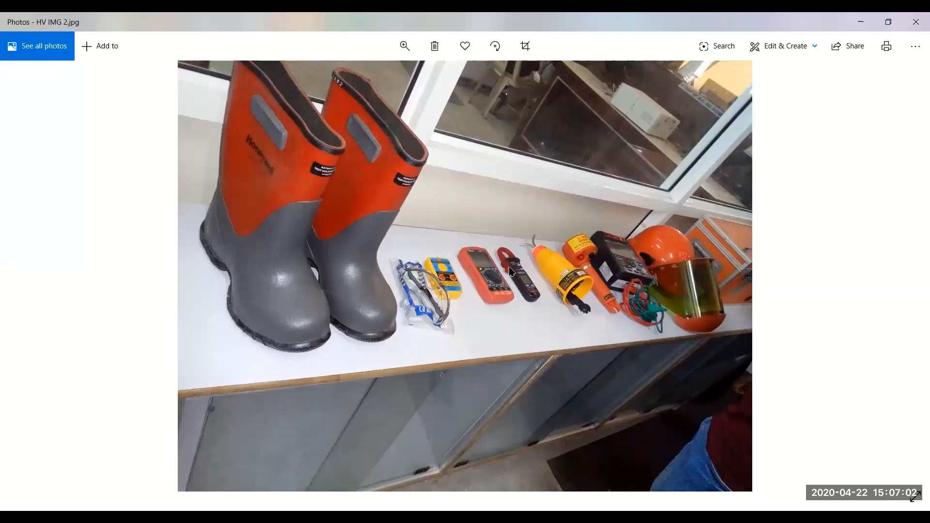
mouse_move(520, 276)
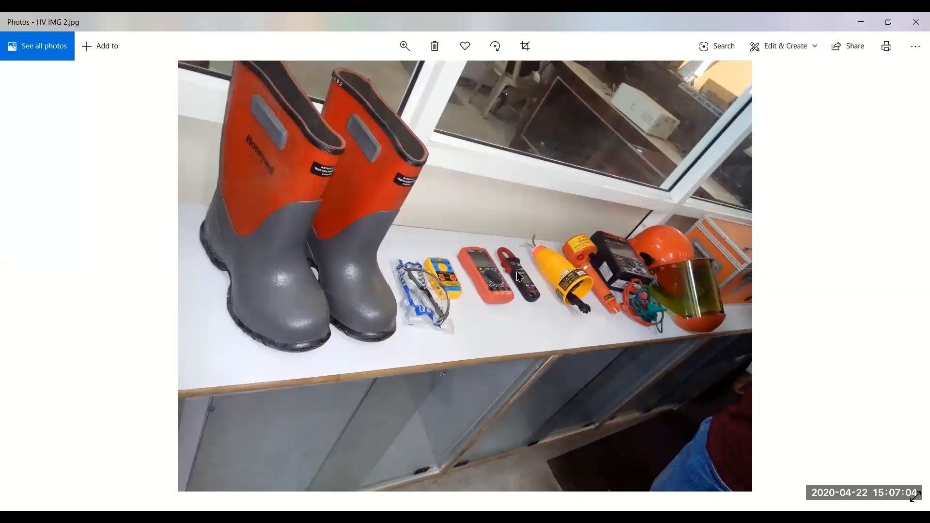
mouse_move(509, 262)
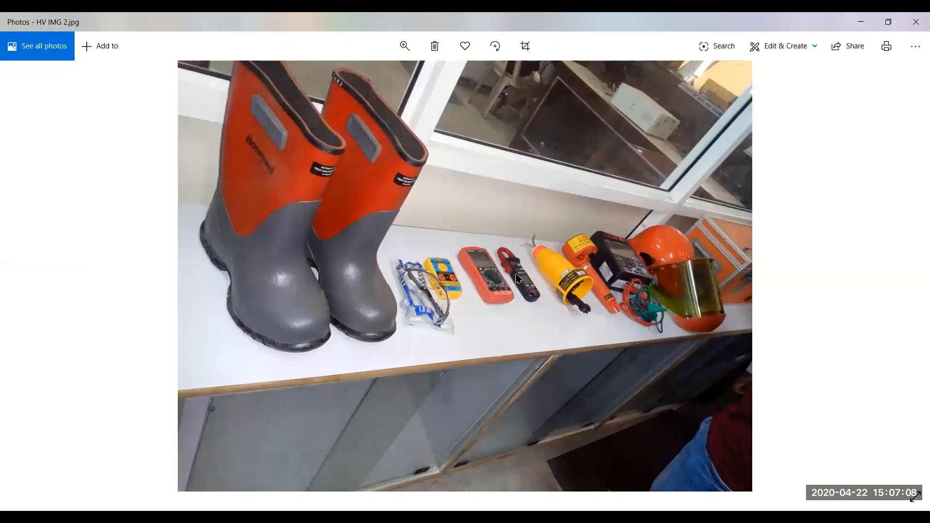
mouse_move(516, 274)
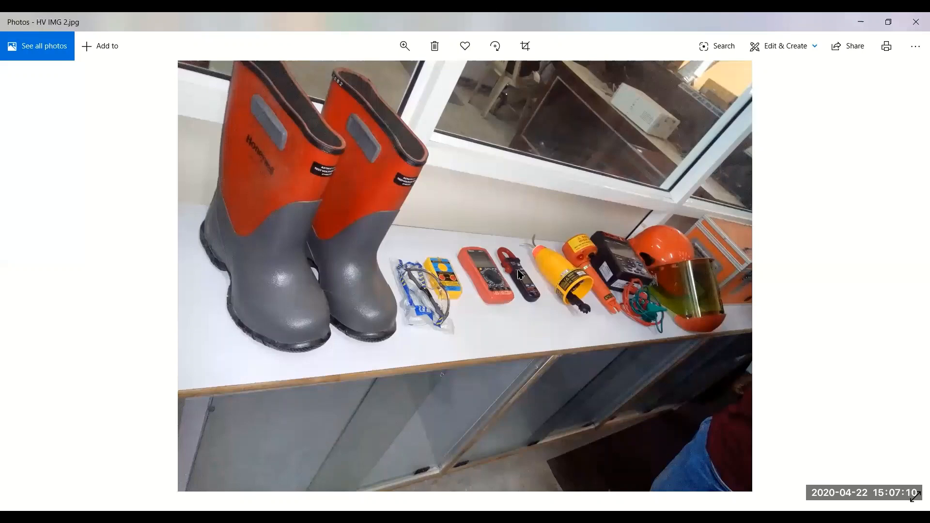
mouse_move(525, 289)
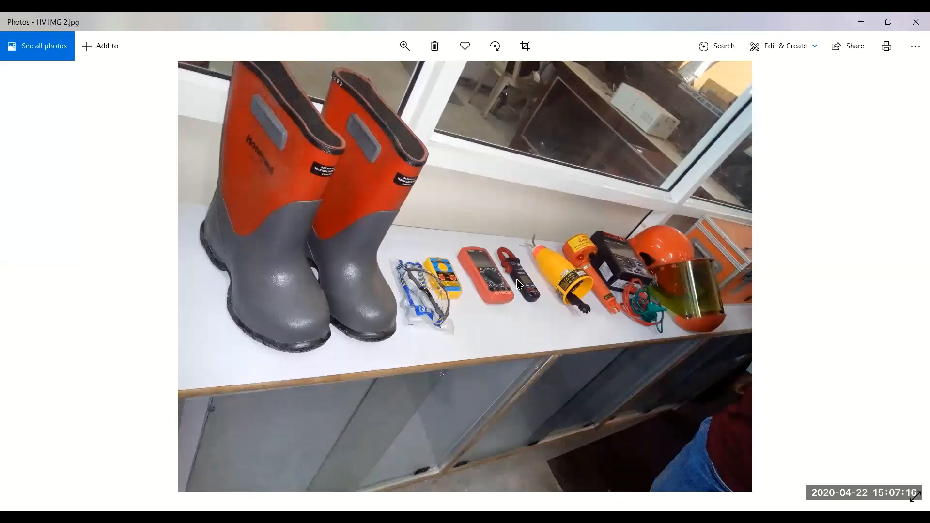
mouse_move(519, 346)
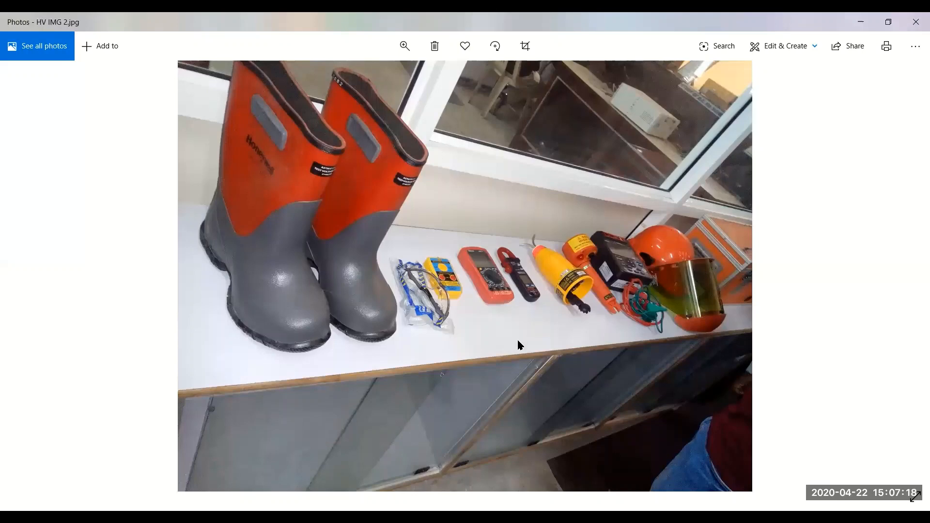
mouse_move(518, 360)
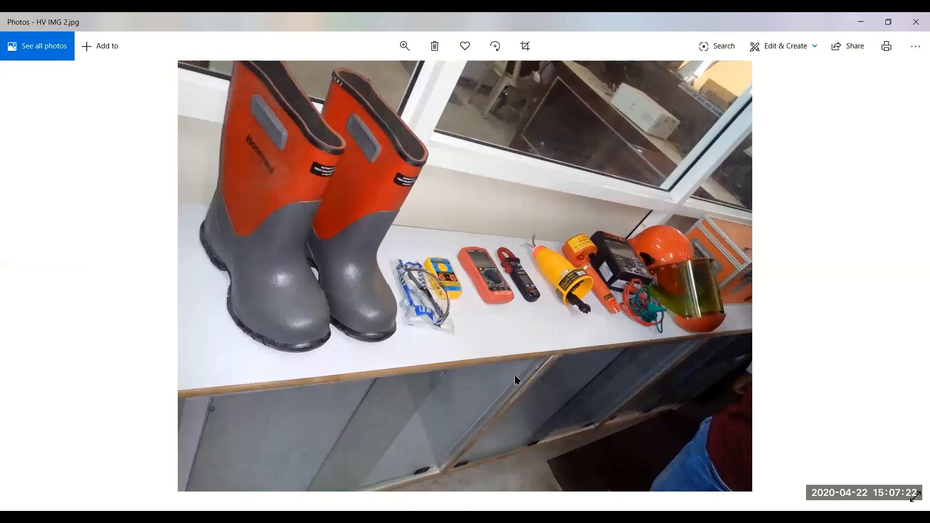
mouse_move(516, 382)
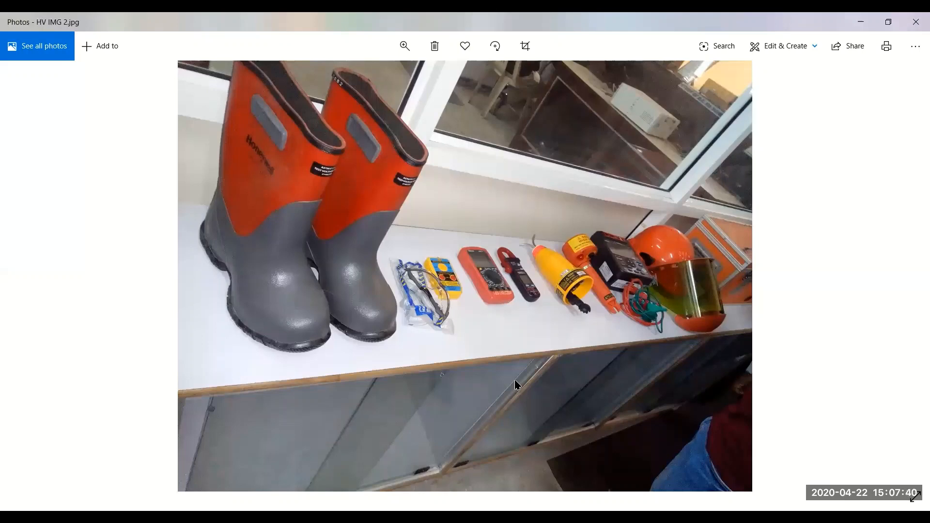
mouse_move(564, 303)
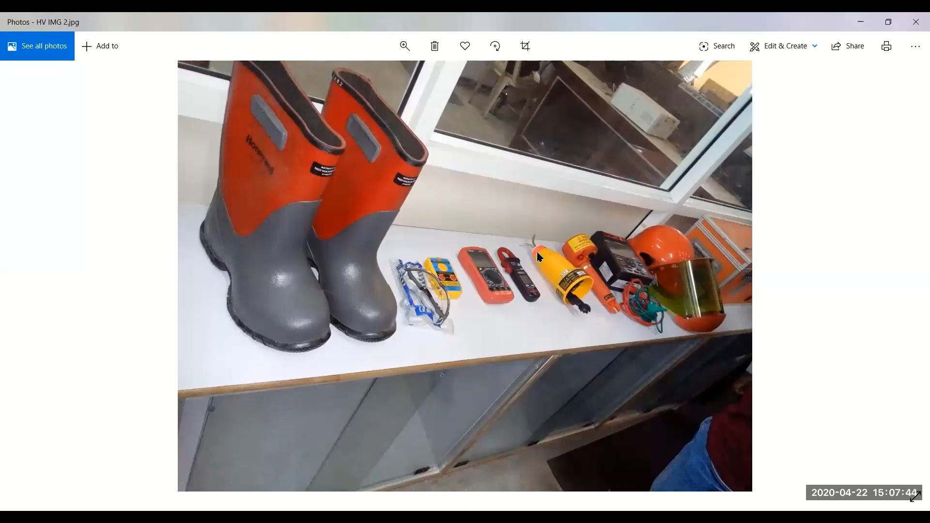
mouse_move(562, 296)
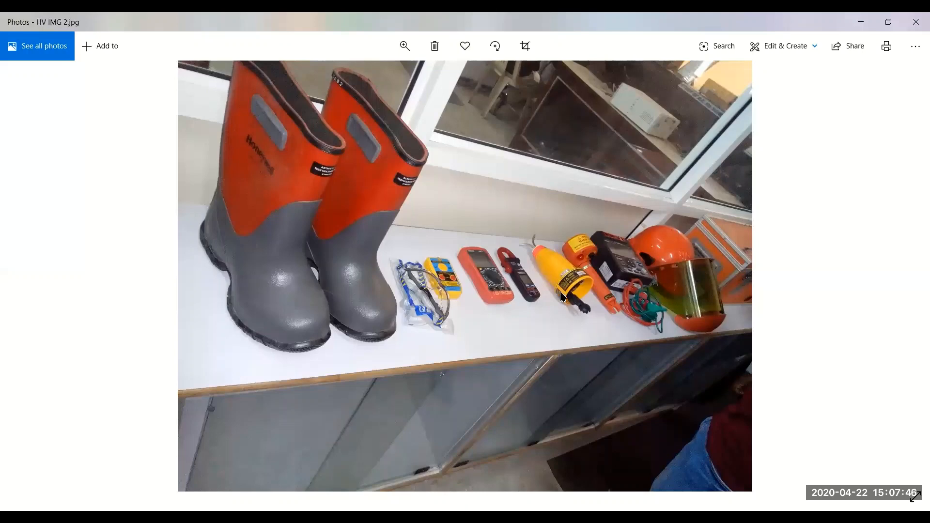
mouse_move(534, 248)
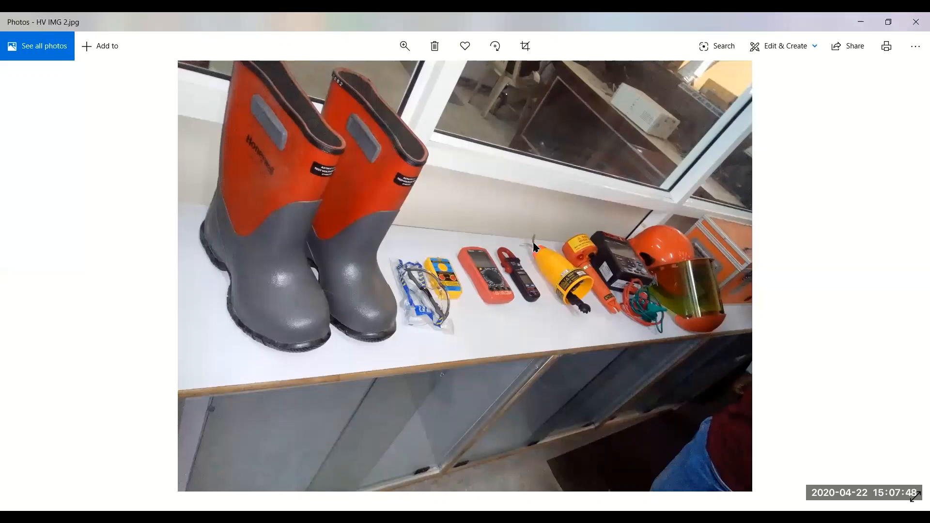
mouse_move(600, 315)
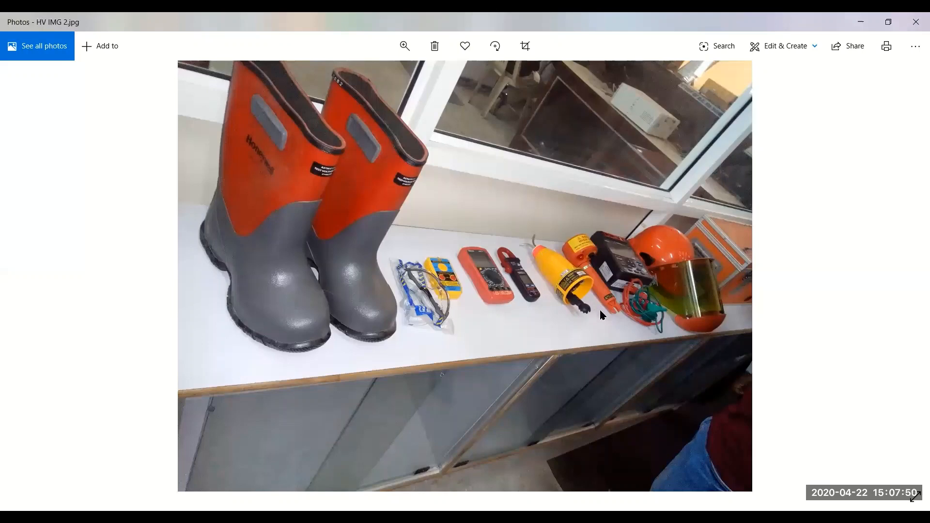
mouse_move(578, 307)
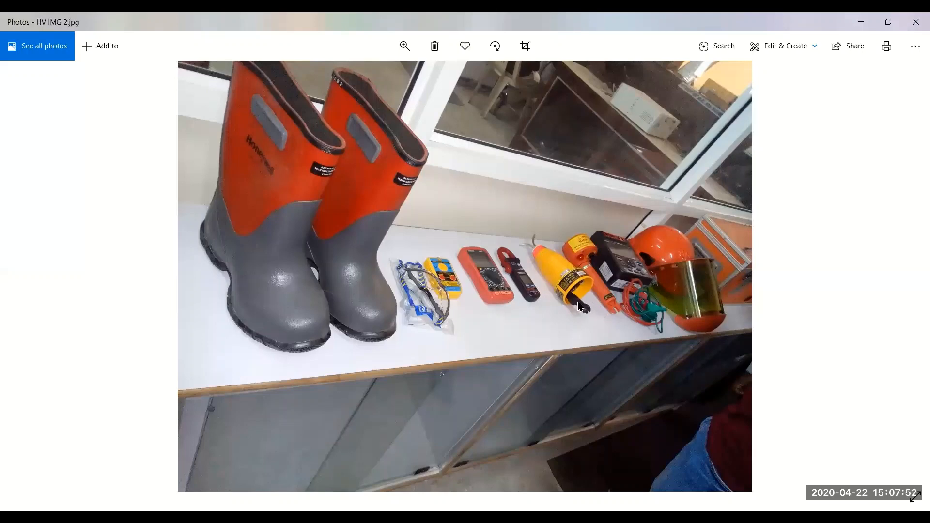
mouse_move(479, 426)
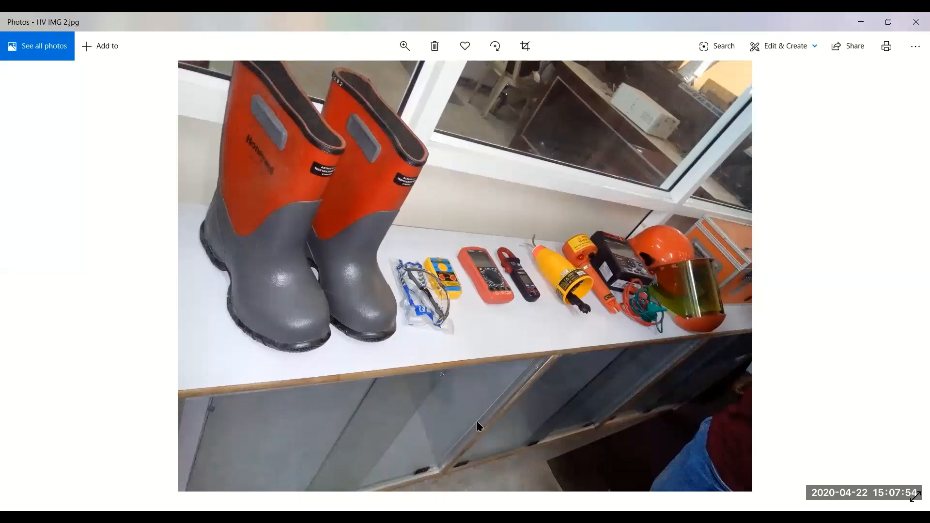
mouse_move(476, 483)
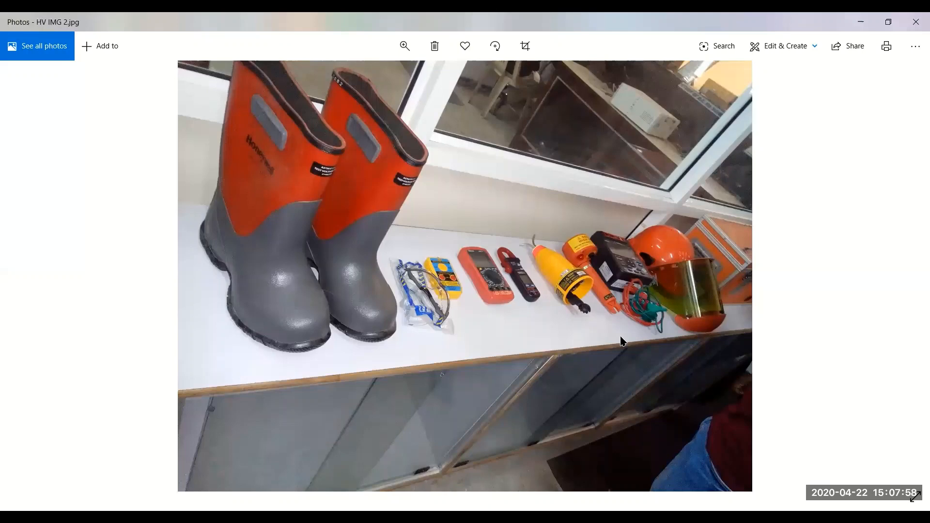
mouse_move(564, 319)
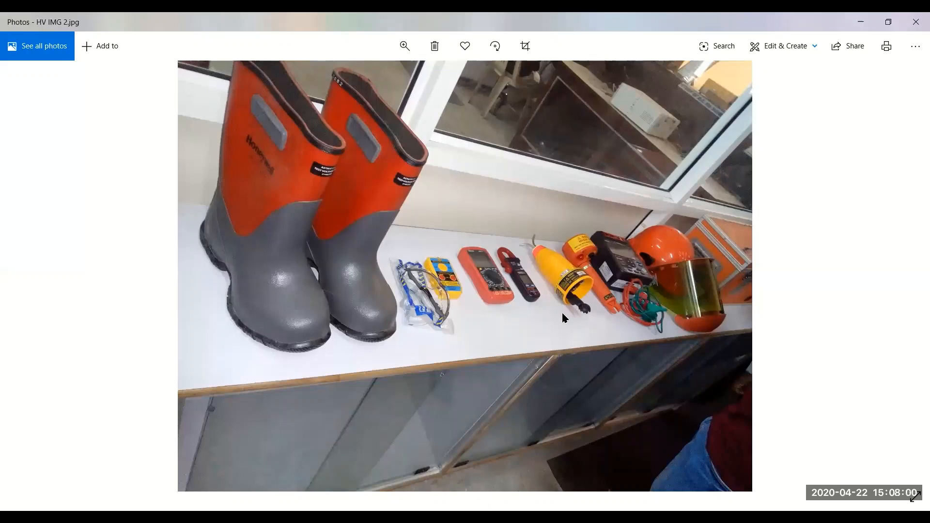
mouse_move(559, 324)
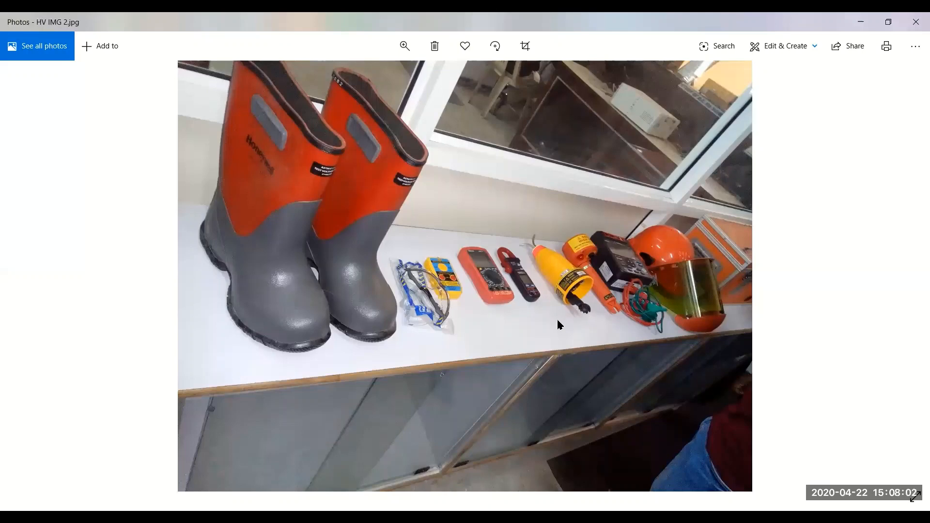
mouse_move(570, 306)
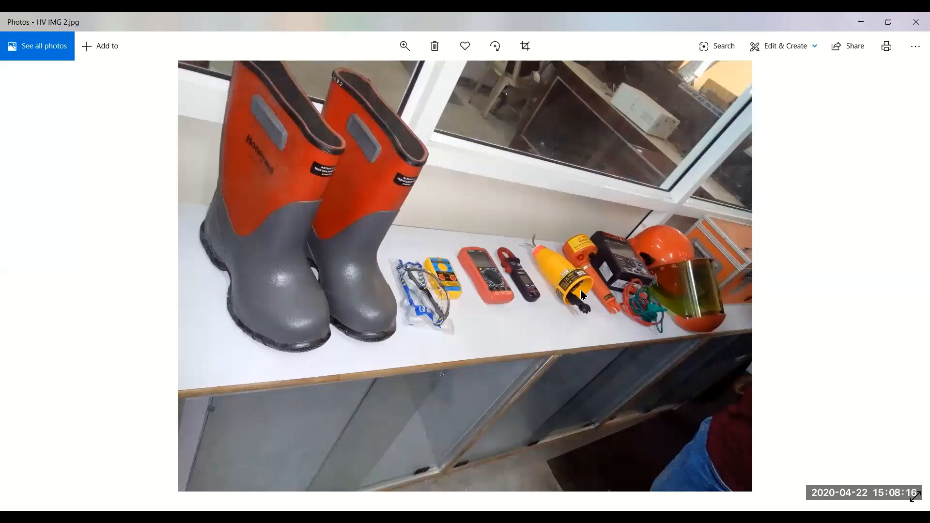
mouse_move(576, 291)
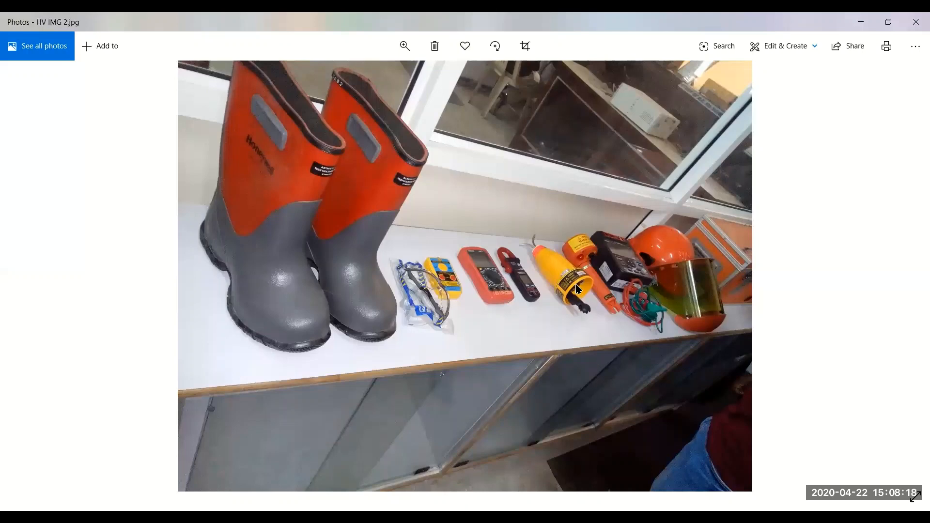
mouse_move(579, 306)
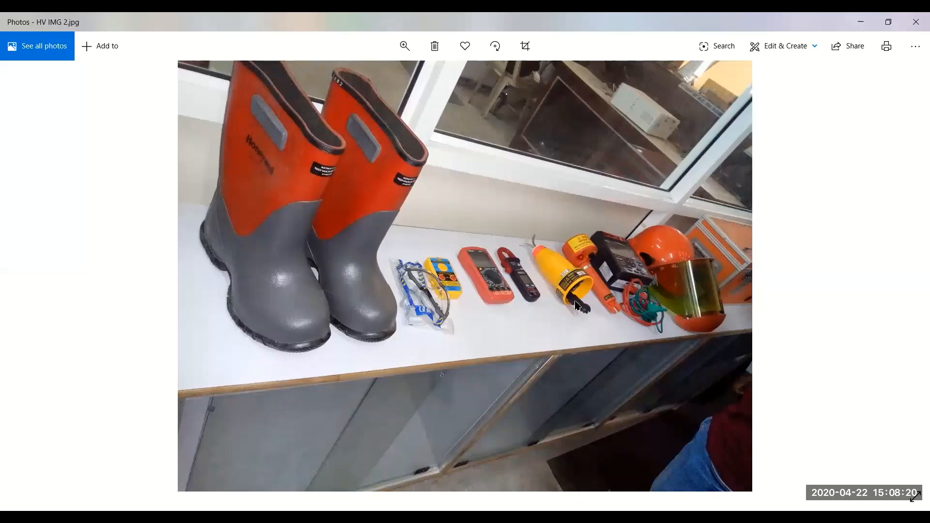
mouse_move(576, 289)
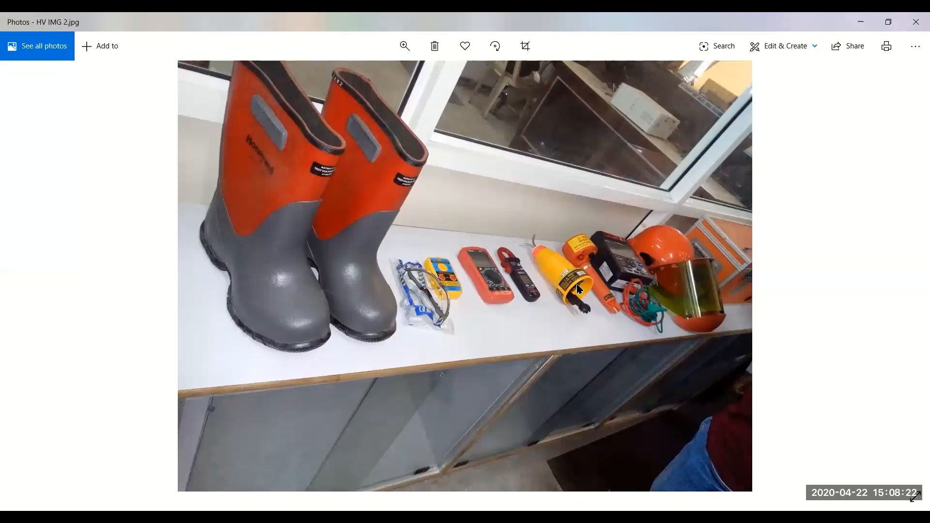
mouse_move(580, 289)
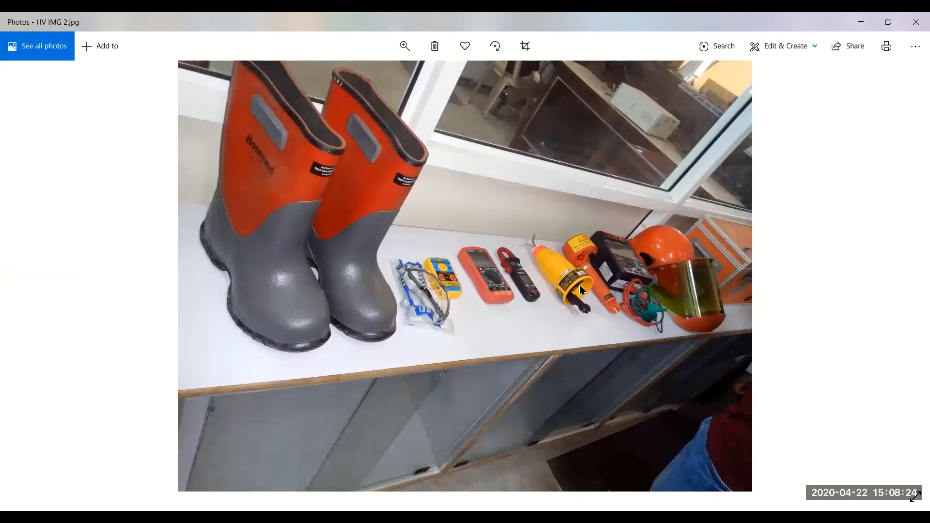
mouse_move(580, 292)
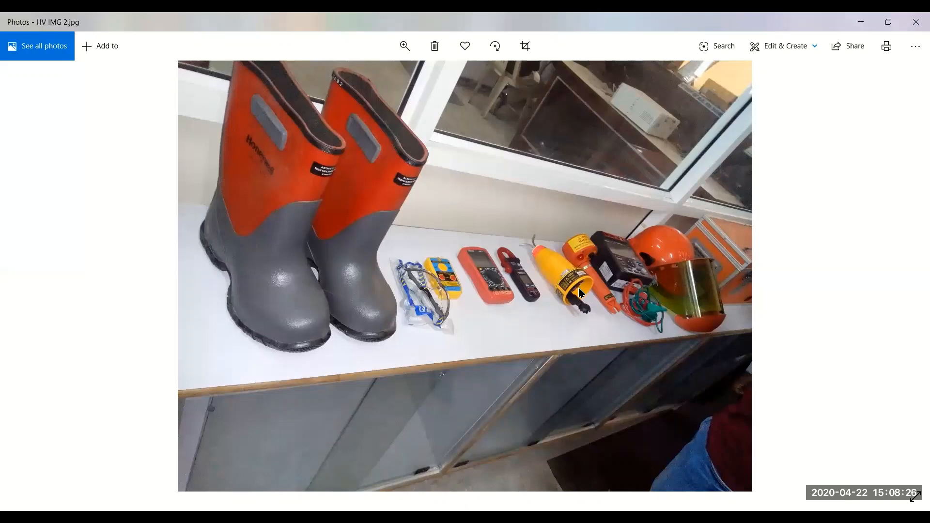
mouse_move(539, 257)
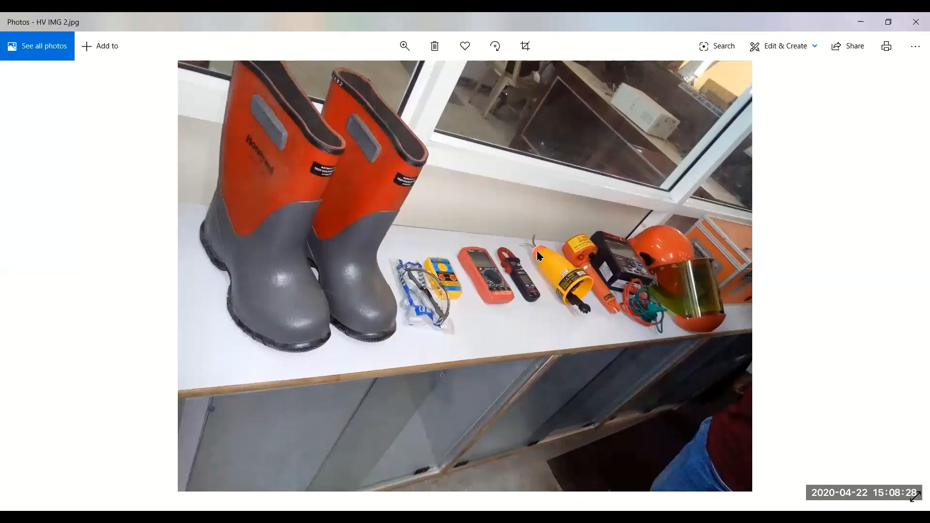
mouse_move(587, 299)
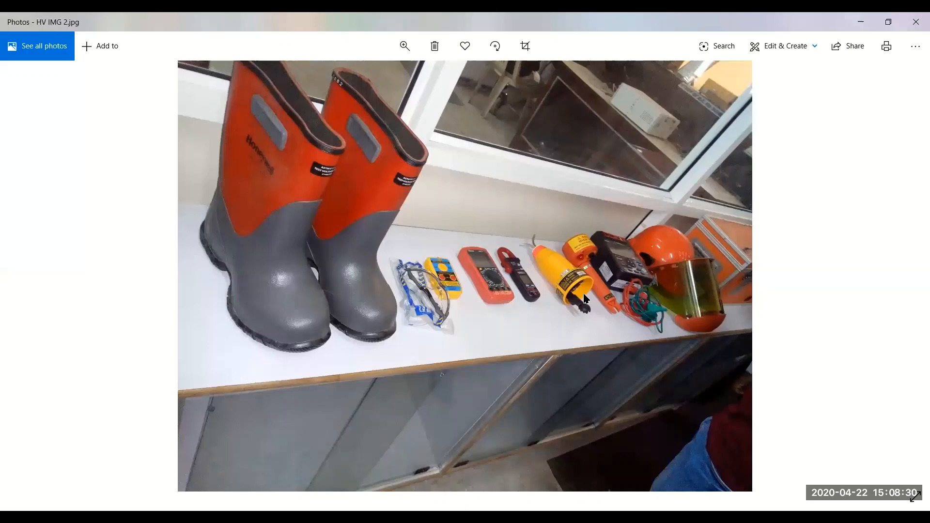
mouse_move(582, 299)
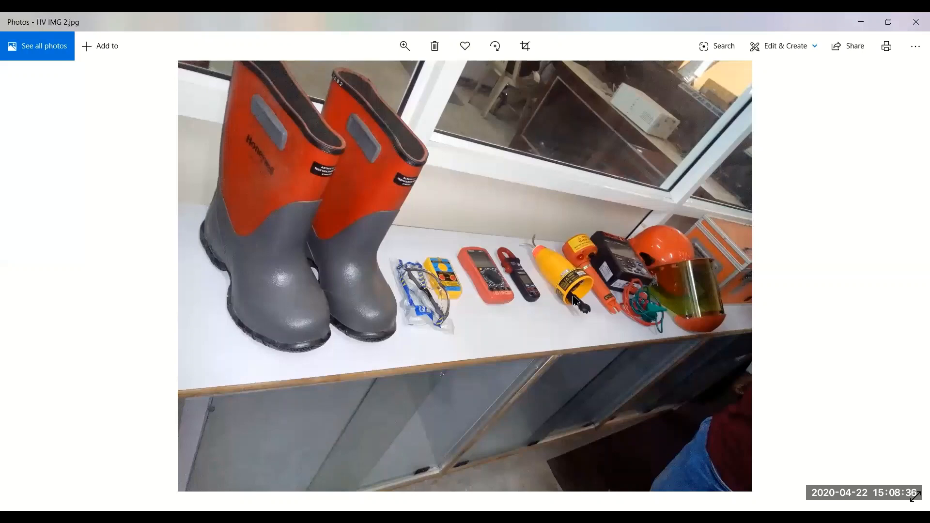
mouse_move(565, 304)
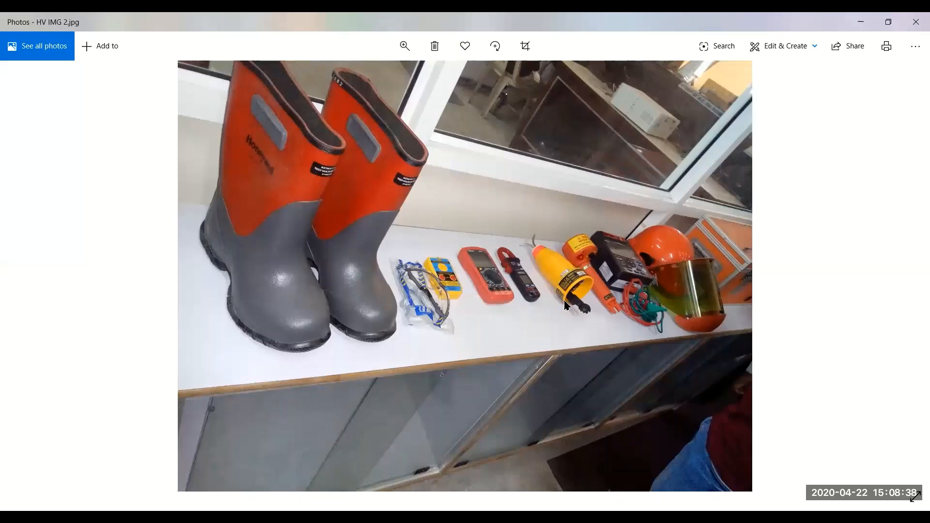
mouse_move(548, 331)
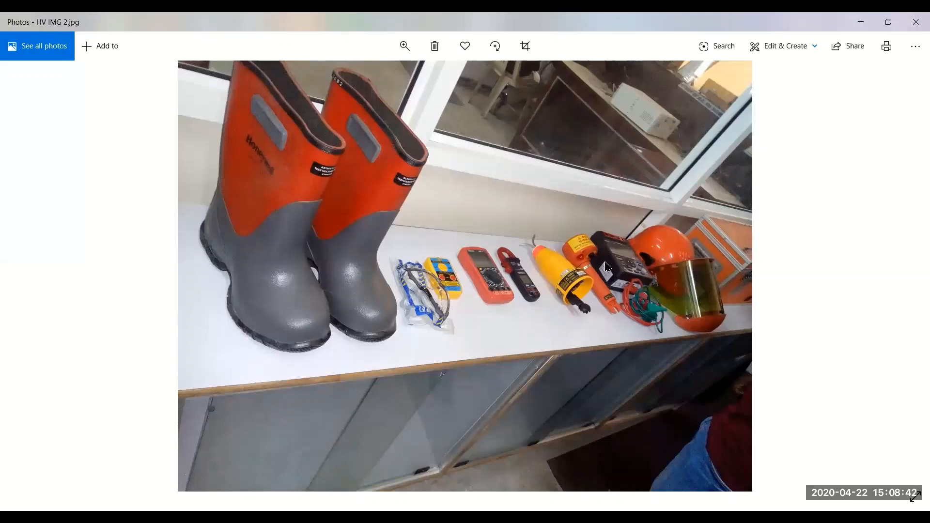
mouse_move(601, 298)
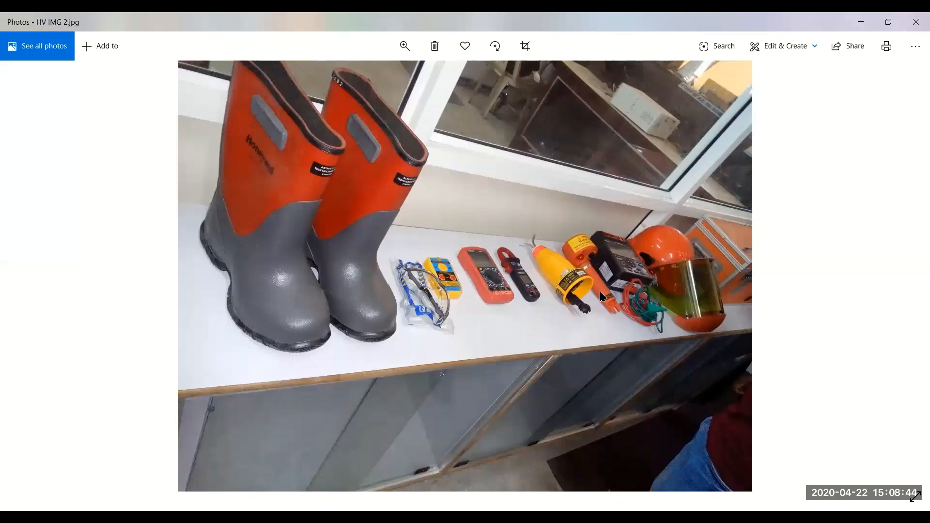
mouse_move(581, 262)
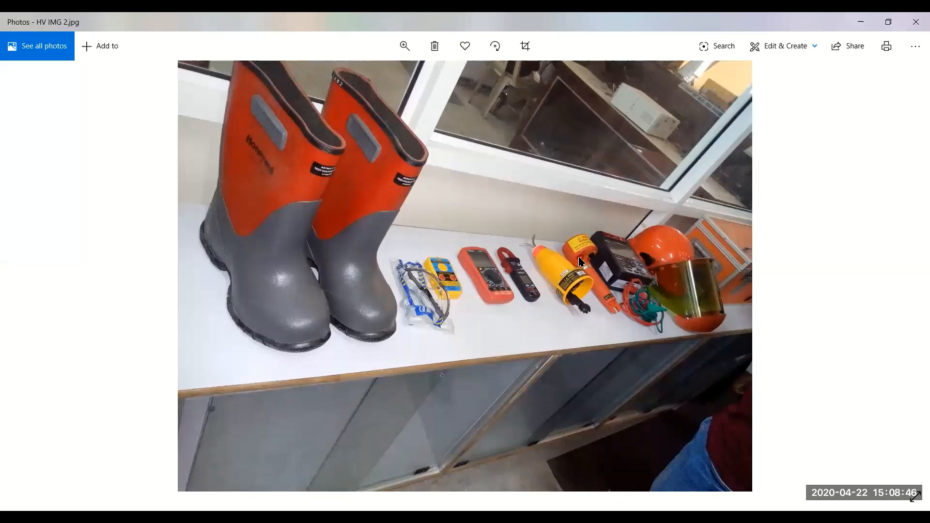
mouse_move(595, 260)
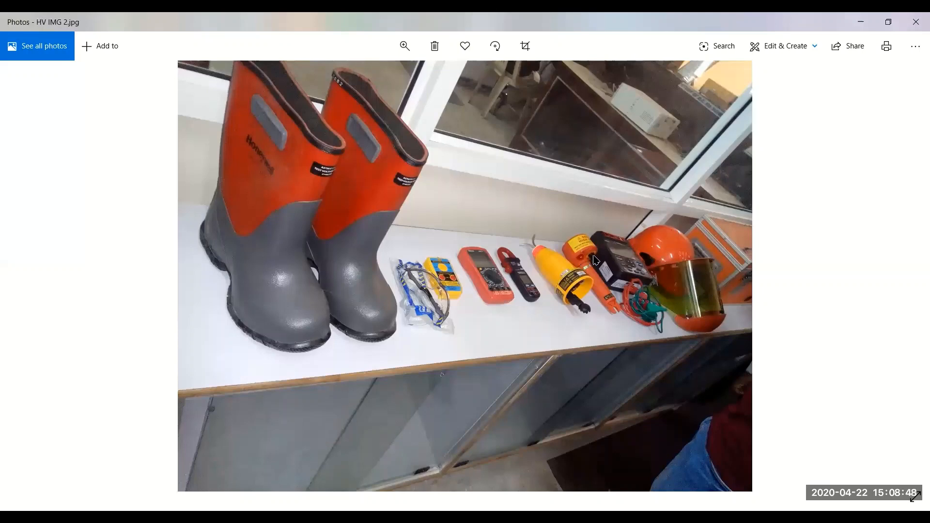
mouse_move(592, 261)
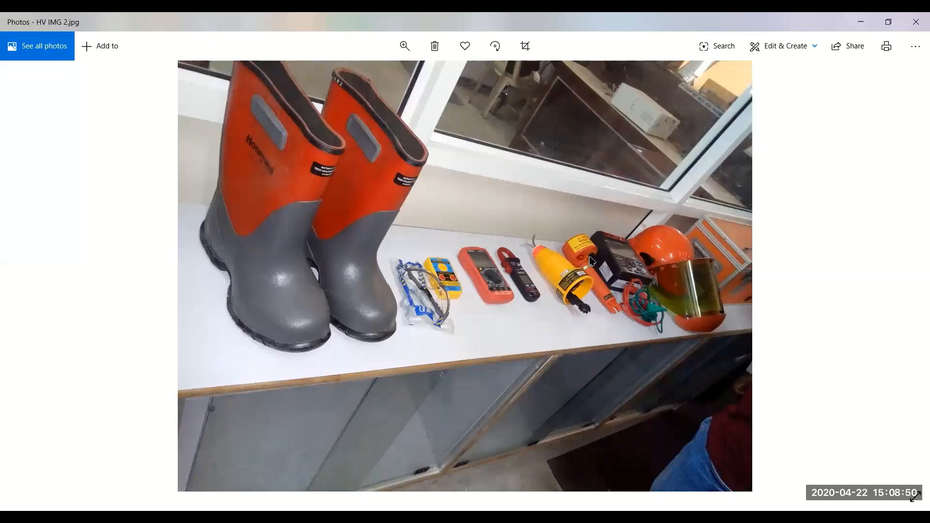
mouse_move(589, 256)
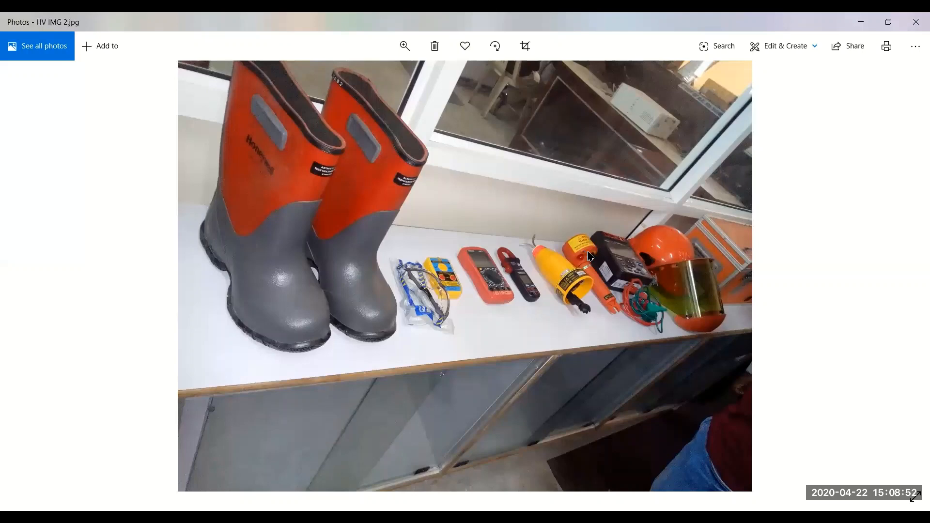
mouse_move(592, 256)
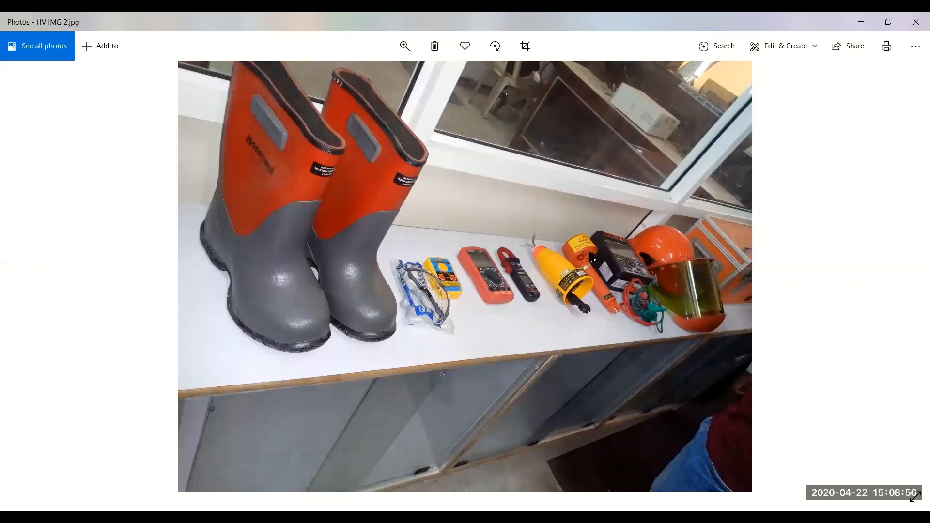
mouse_move(595, 257)
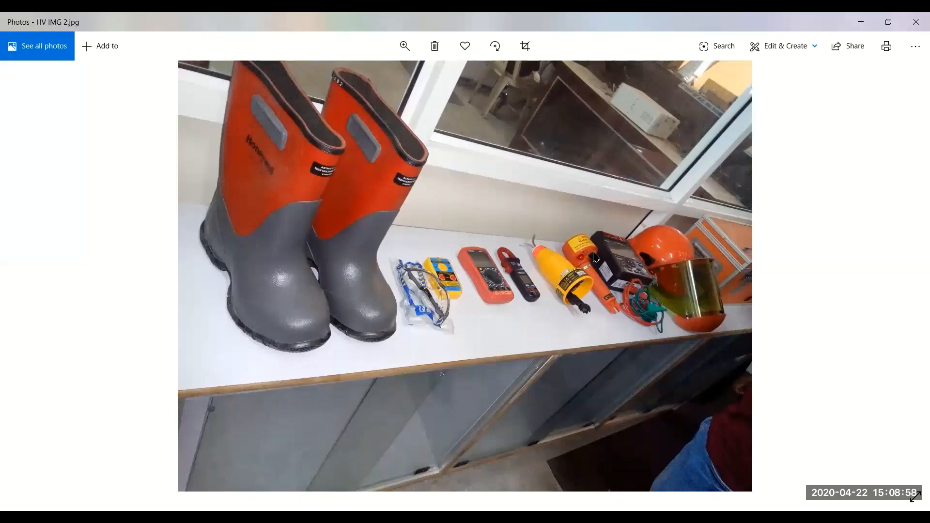
mouse_move(597, 256)
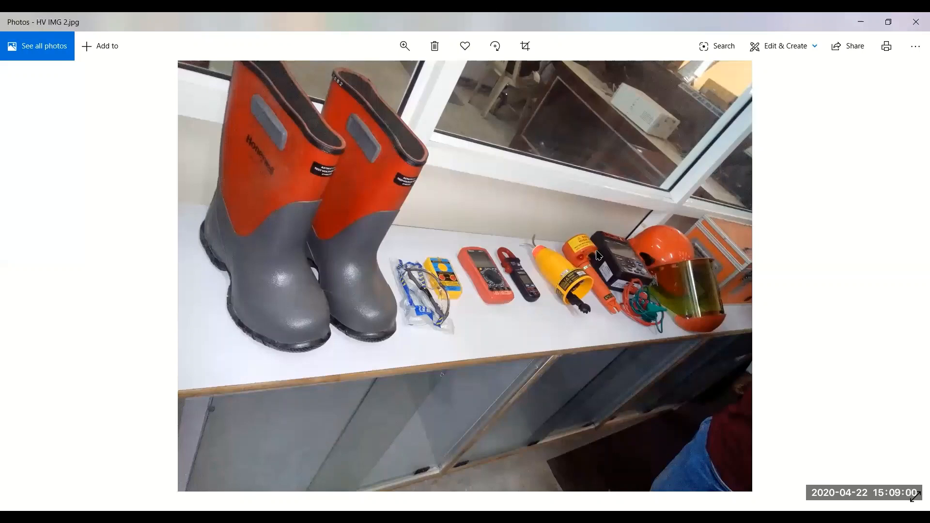
mouse_move(596, 256)
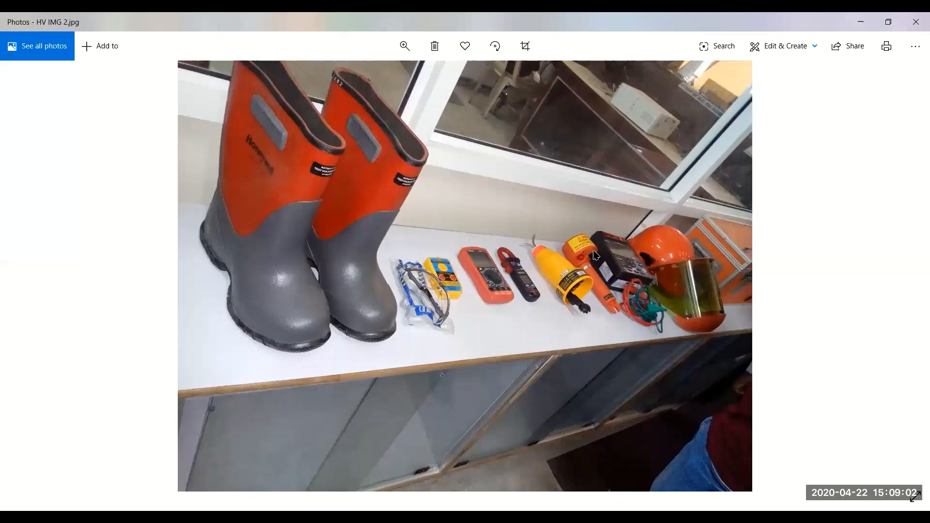
mouse_move(598, 258)
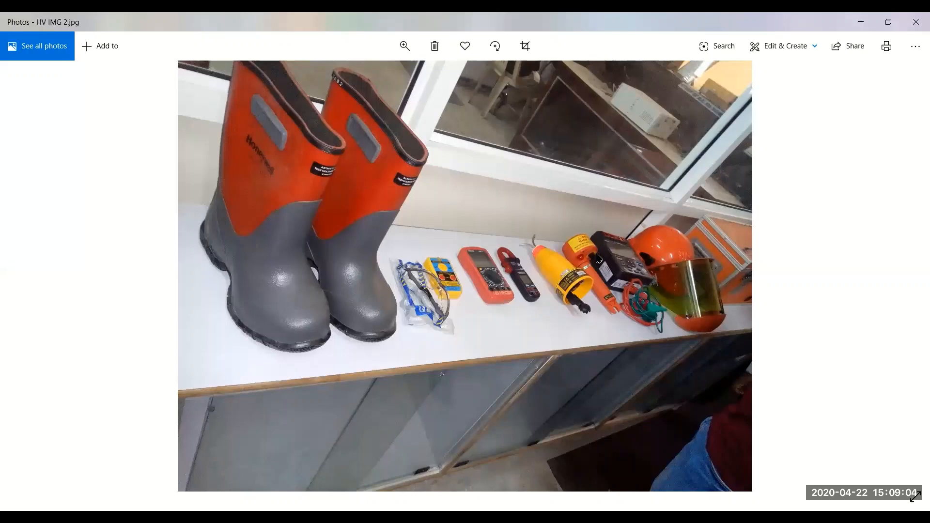
mouse_move(596, 256)
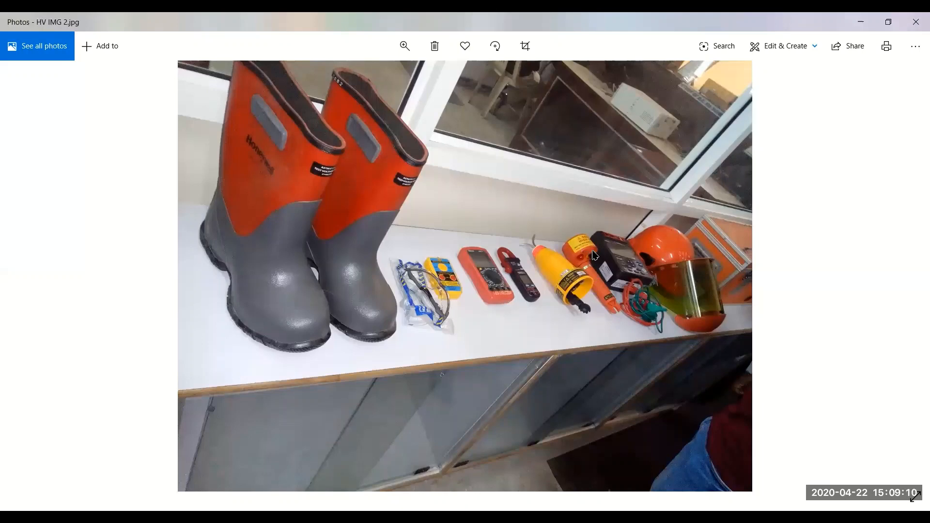
mouse_move(581, 262)
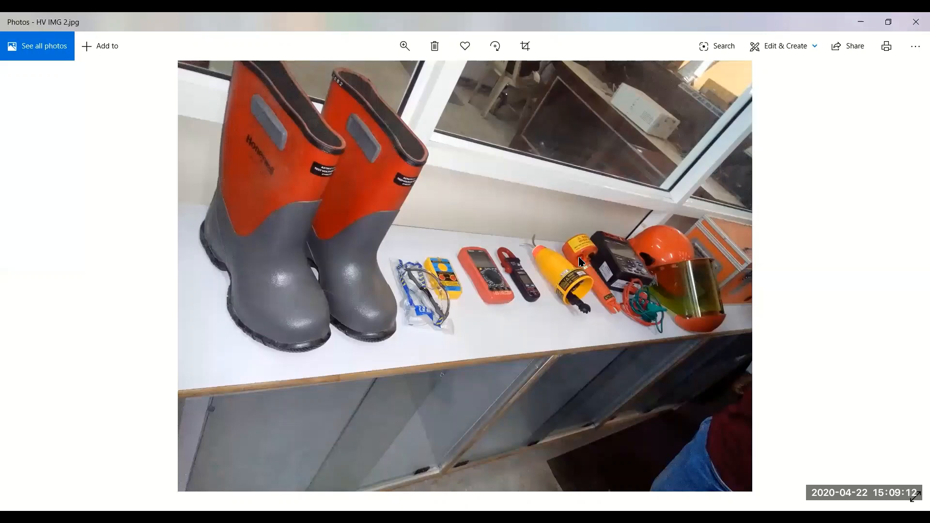
mouse_move(590, 254)
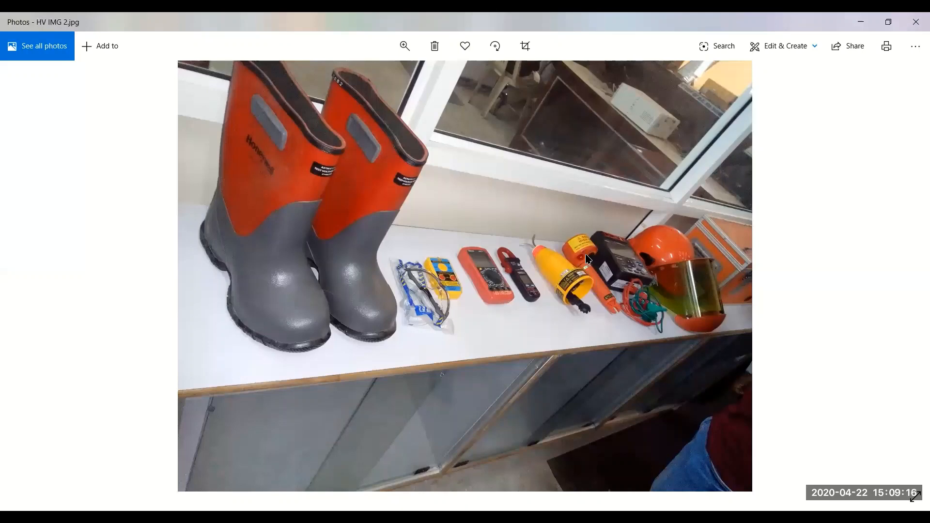
mouse_move(580, 262)
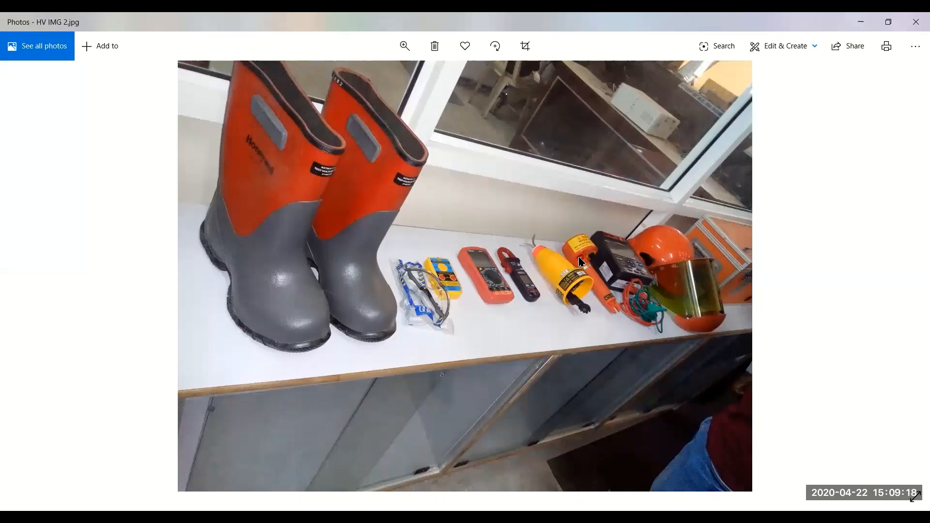
mouse_move(595, 373)
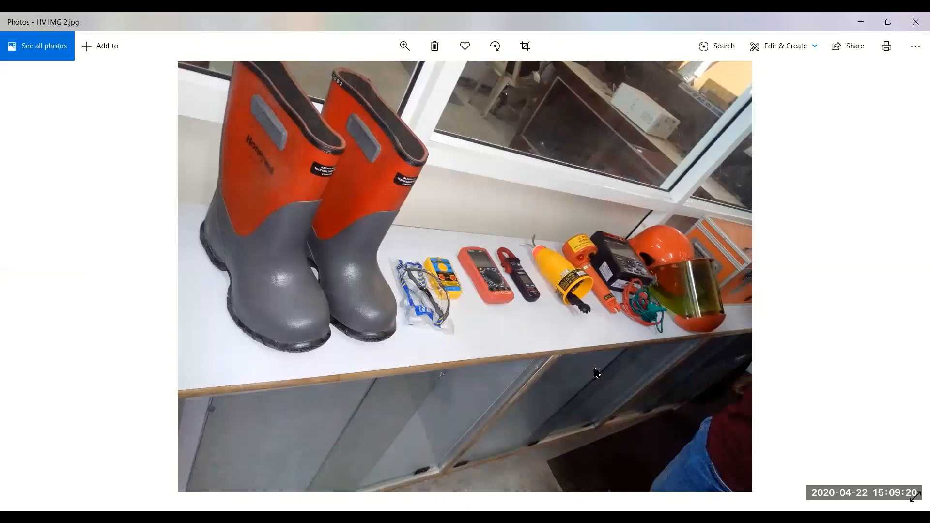
mouse_move(590, 371)
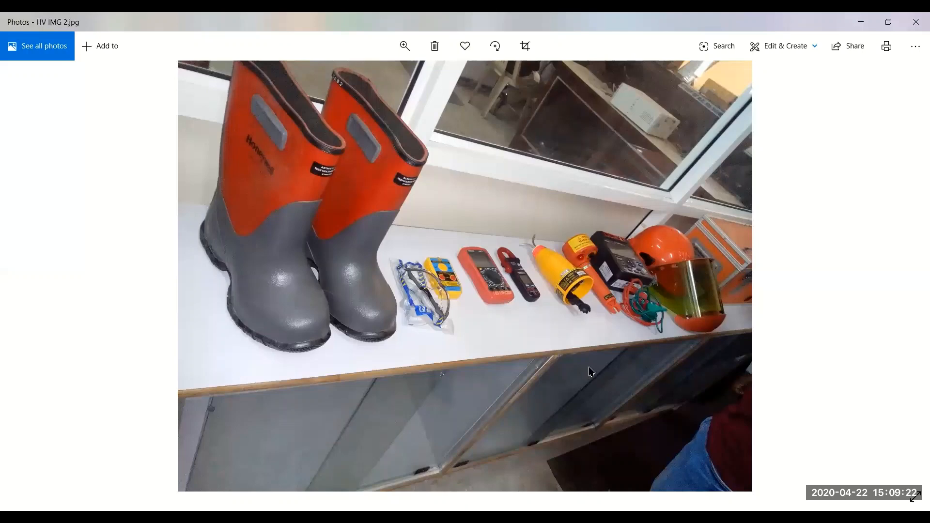
mouse_move(590, 264)
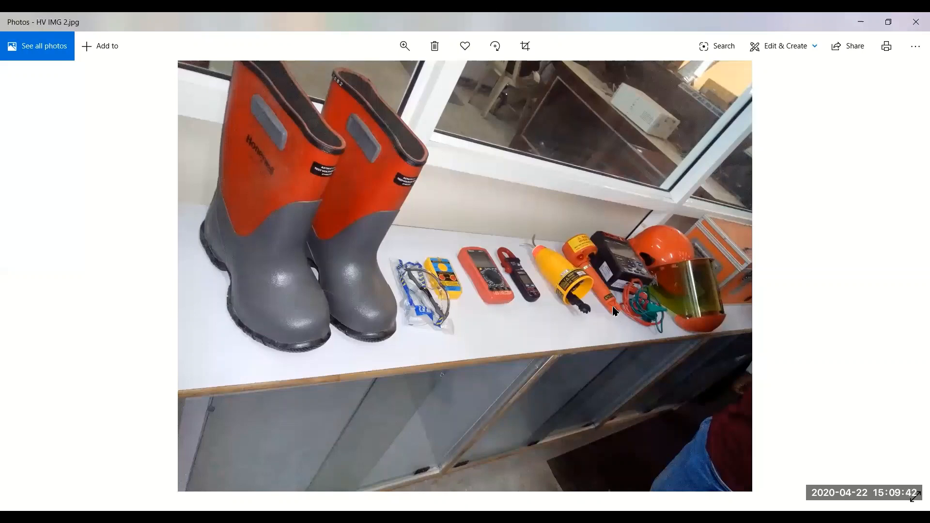
mouse_move(618, 315)
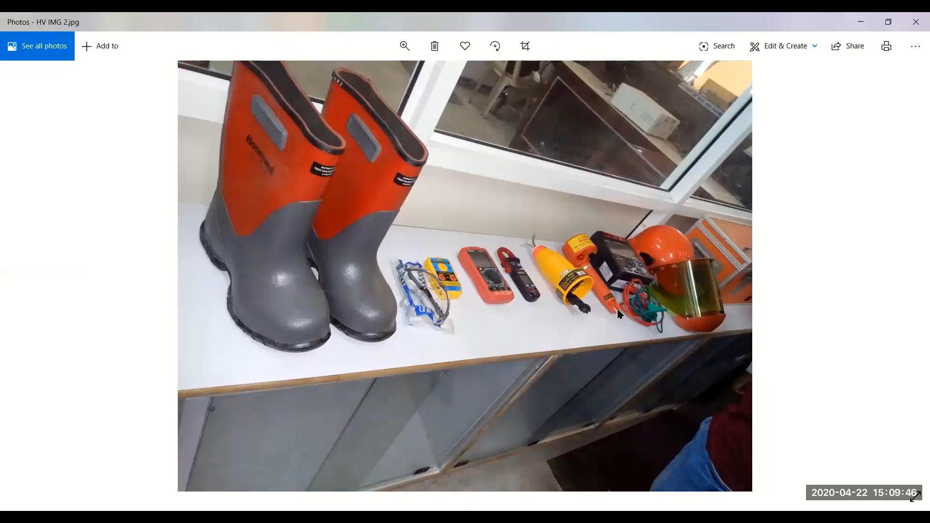
mouse_move(497, 286)
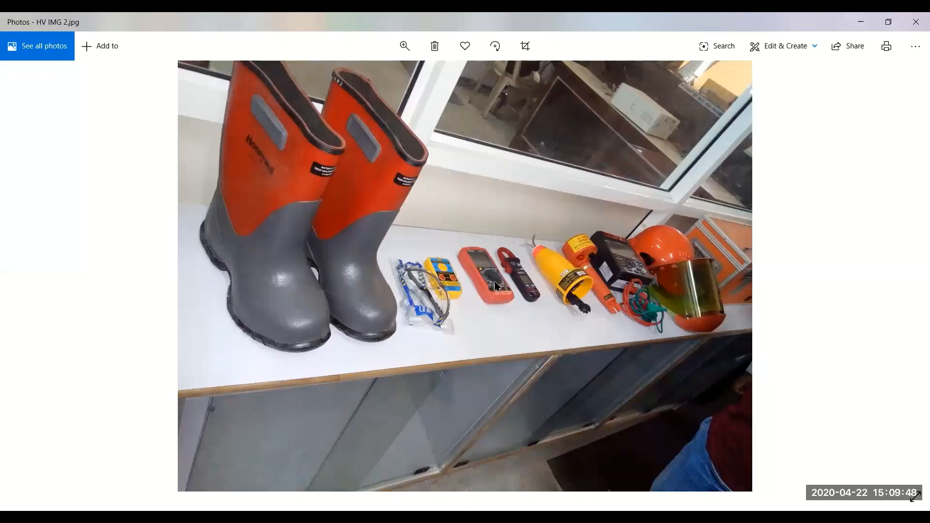
mouse_move(587, 263)
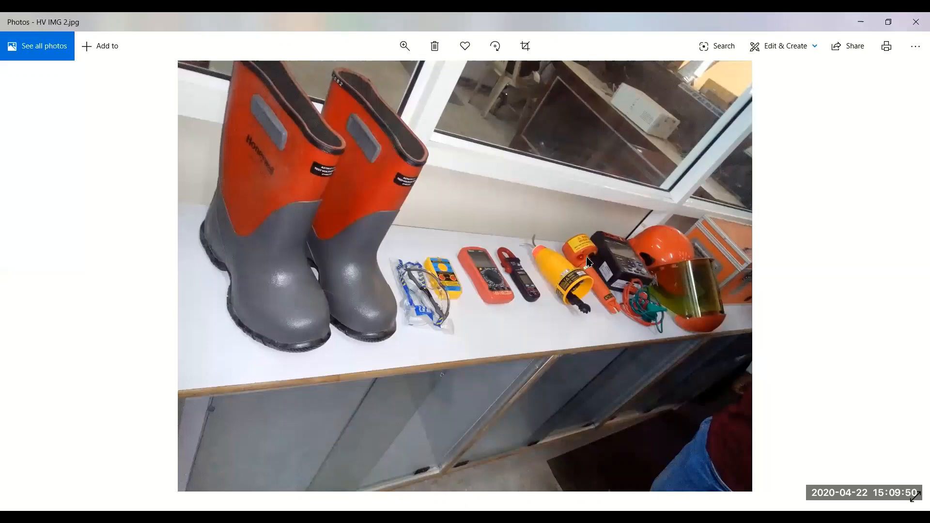
mouse_move(591, 258)
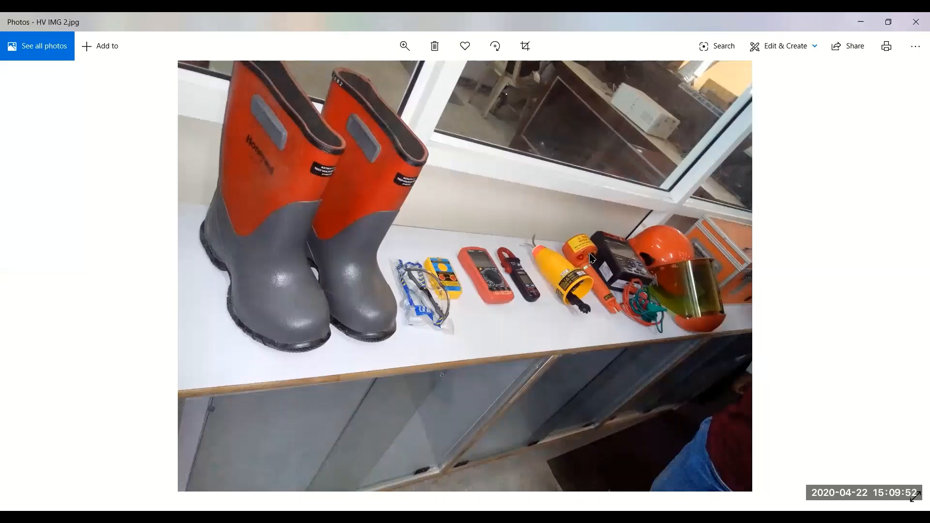
mouse_move(602, 306)
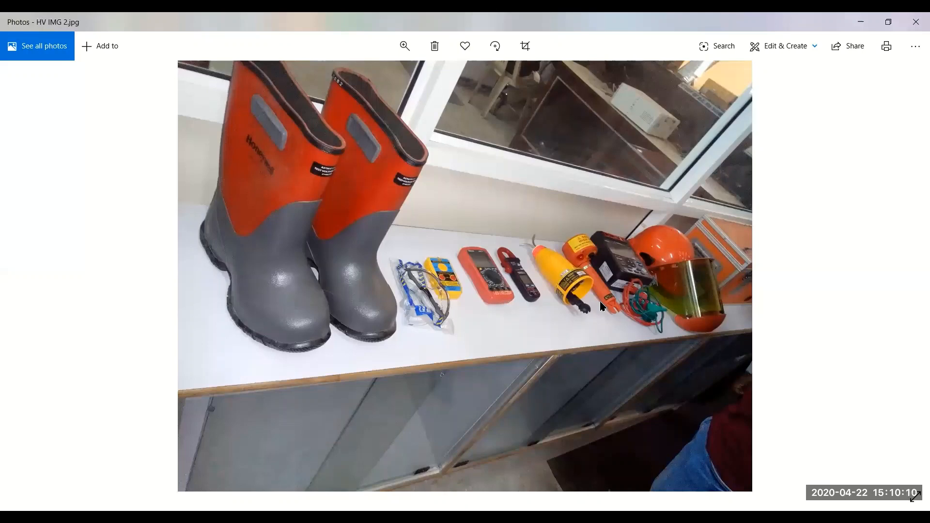
mouse_move(611, 258)
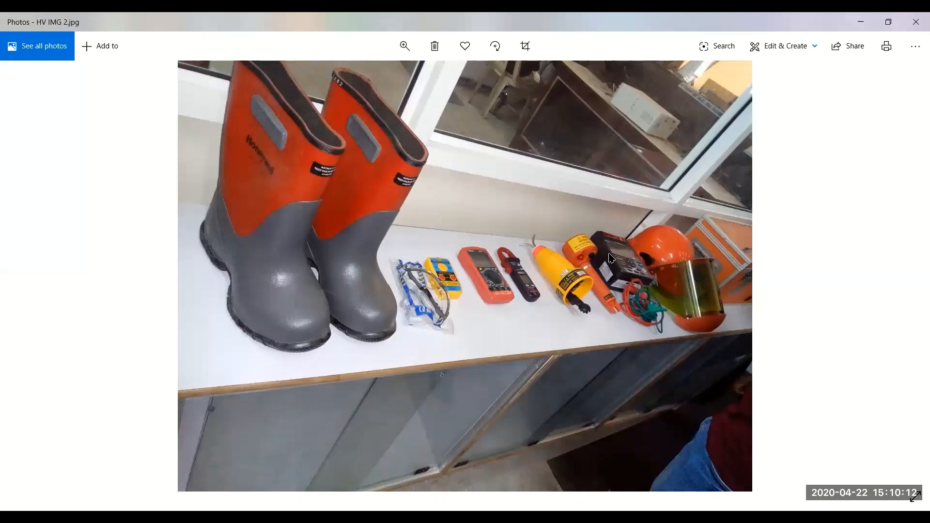
mouse_move(631, 274)
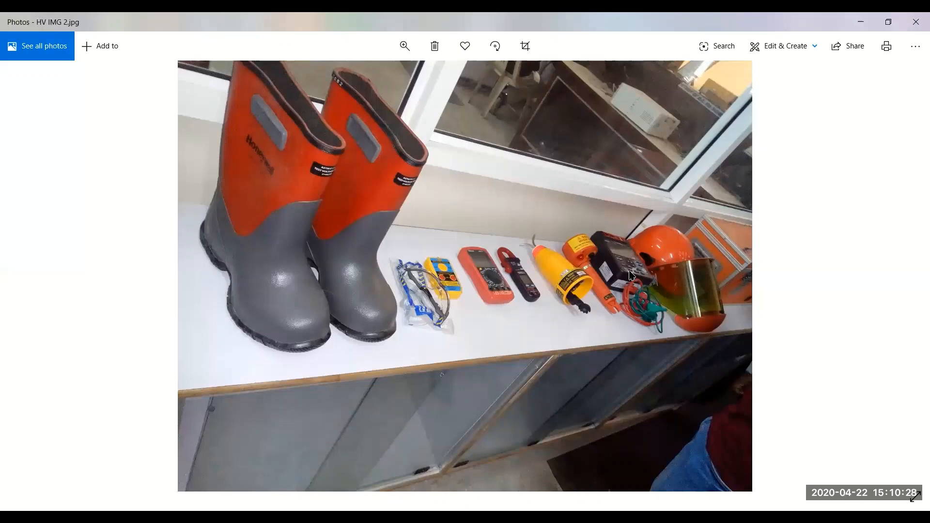
mouse_move(694, 281)
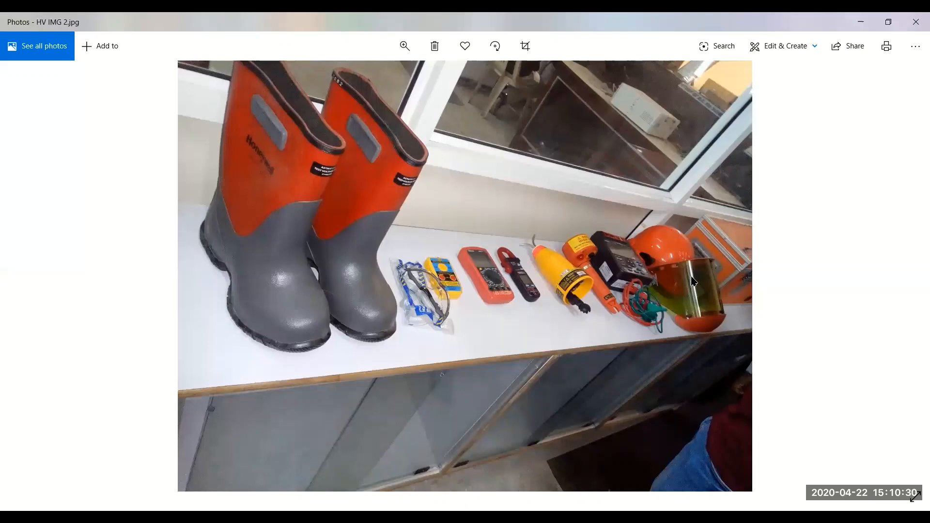
mouse_move(614, 273)
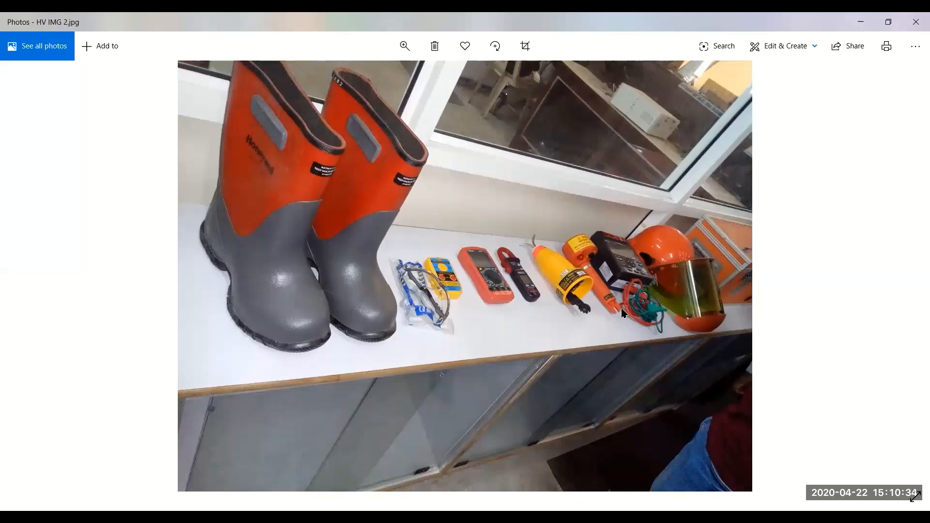
mouse_move(633, 298)
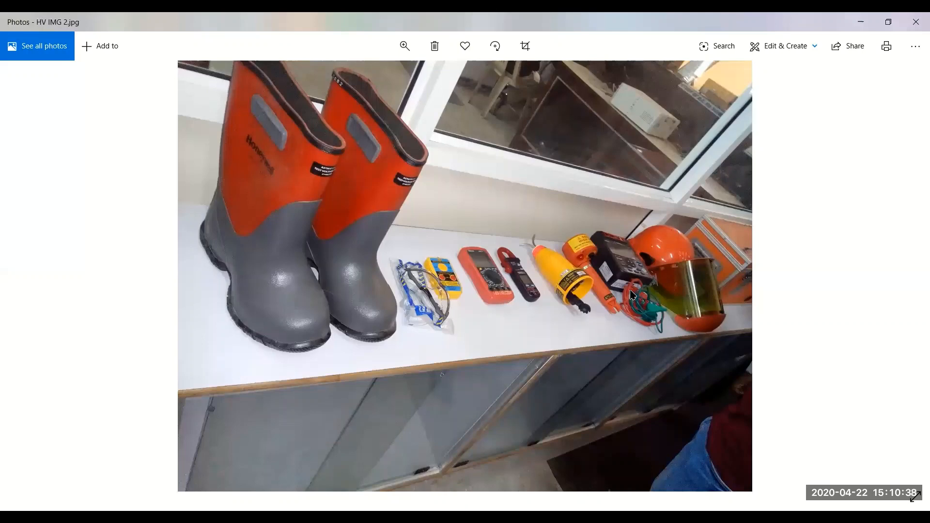
mouse_move(645, 313)
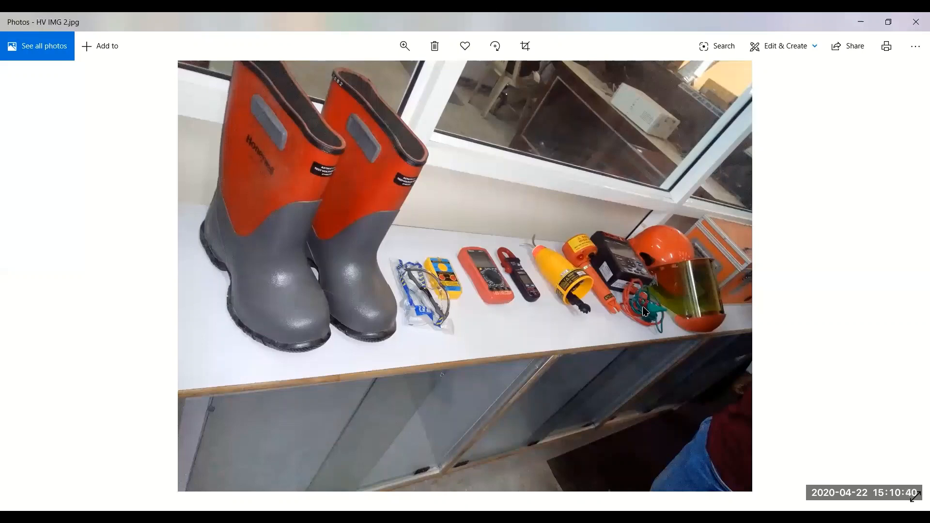
mouse_move(636, 281)
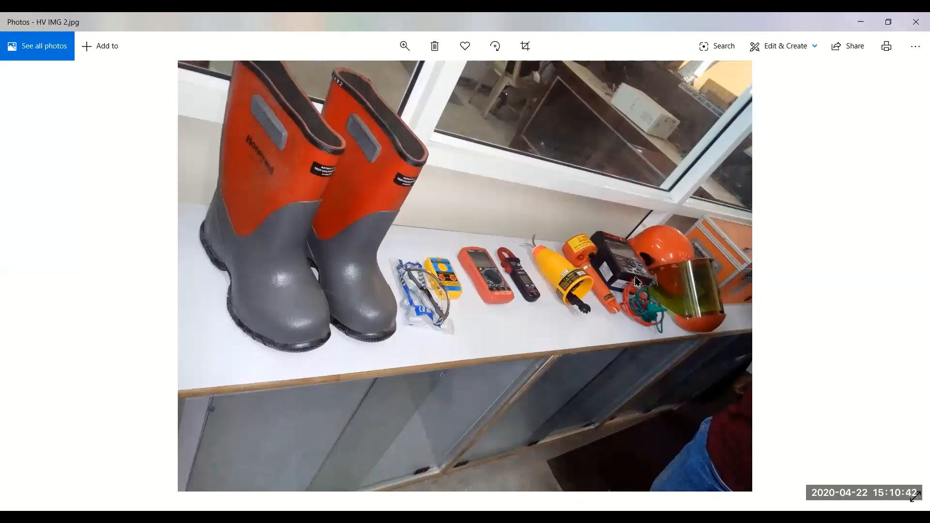
mouse_move(626, 312)
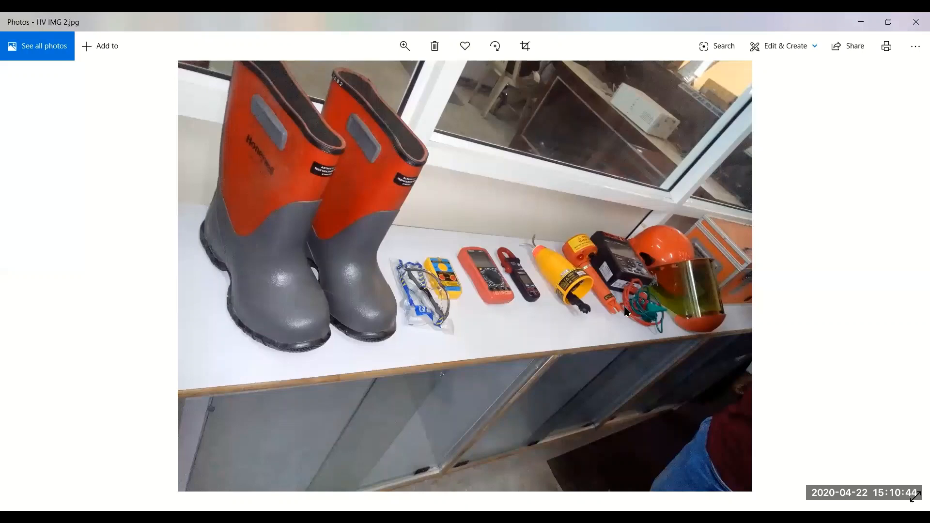
mouse_move(636, 330)
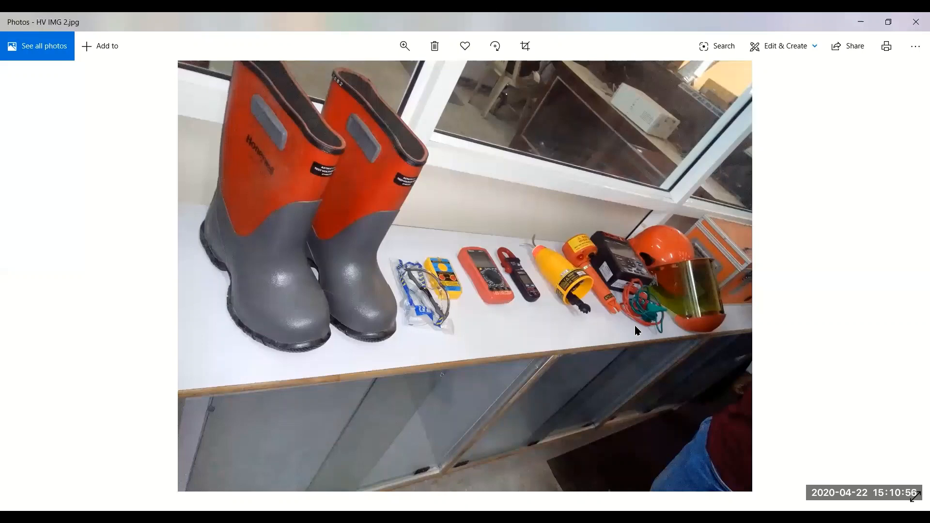
mouse_move(651, 314)
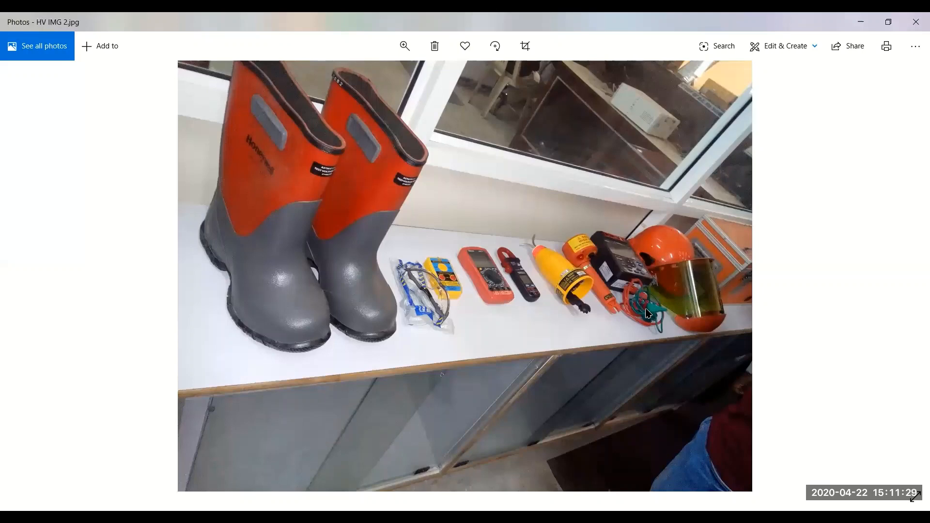
mouse_move(636, 303)
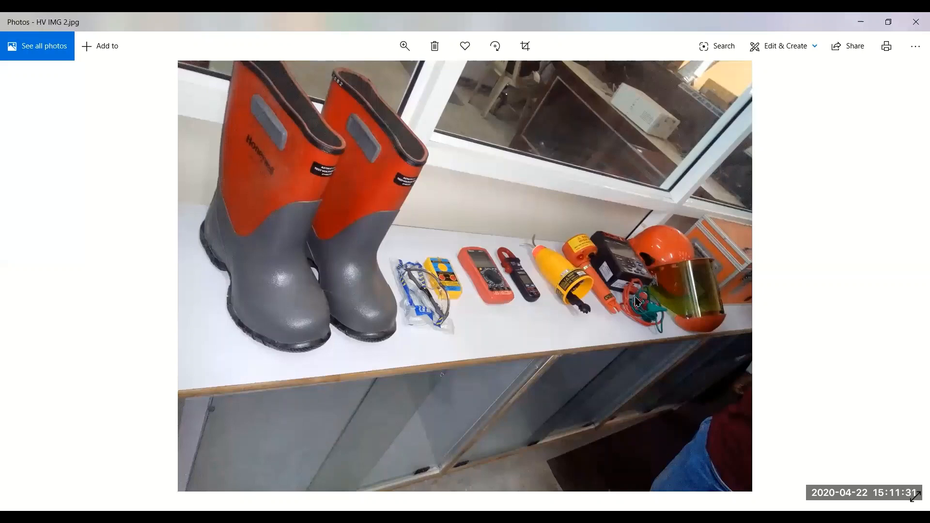
mouse_move(634, 301)
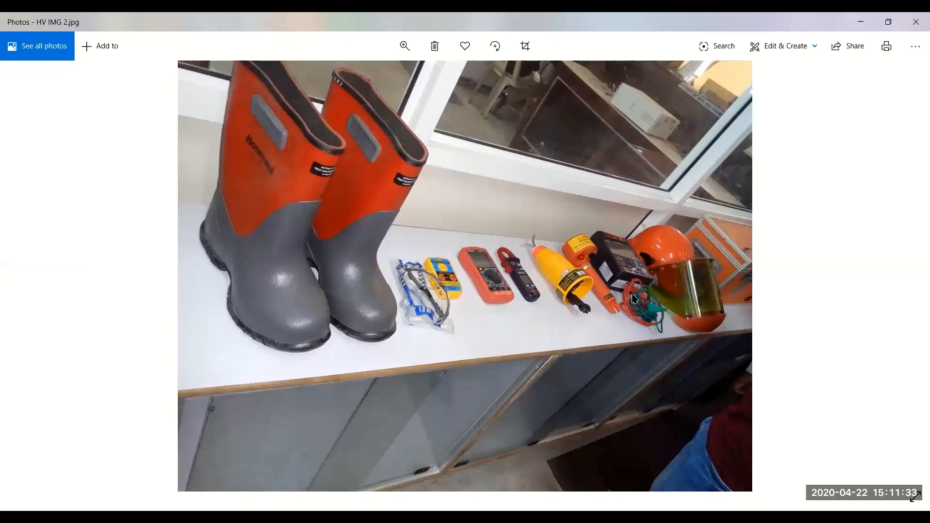
mouse_move(681, 259)
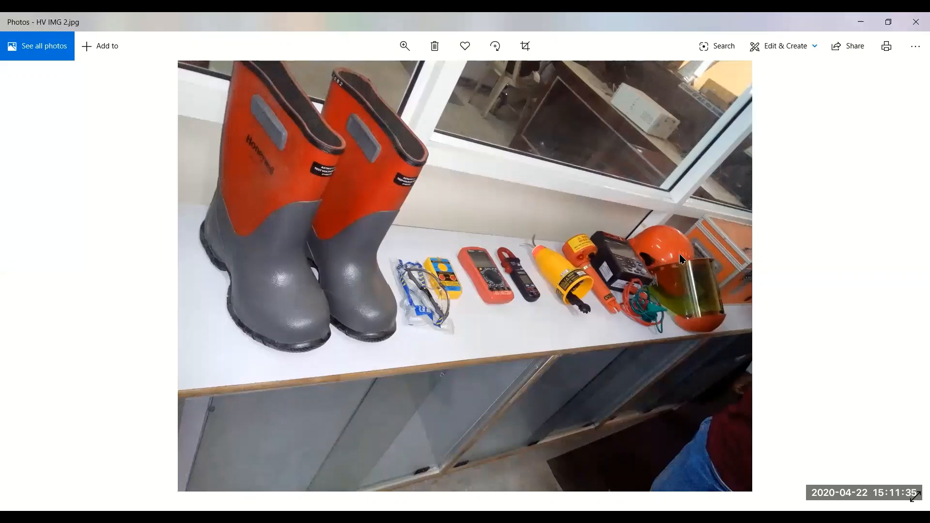
mouse_move(687, 272)
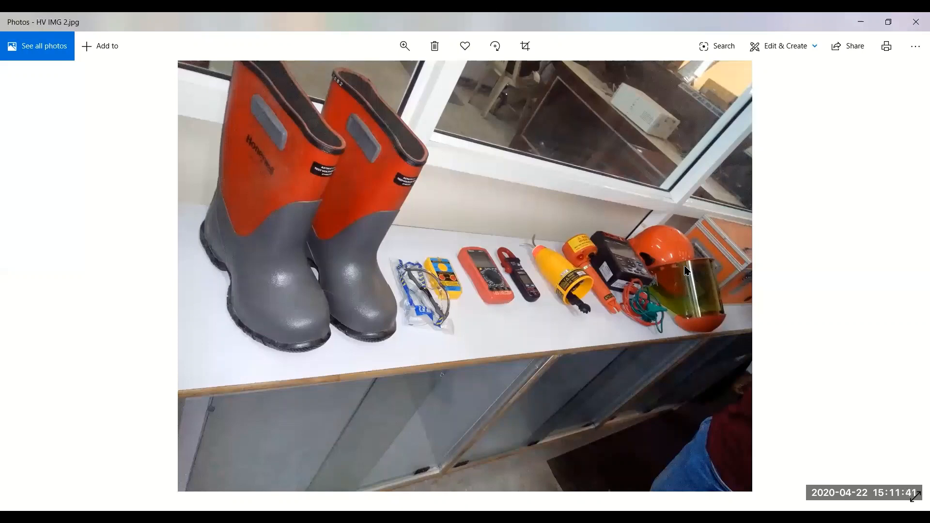
mouse_move(665, 249)
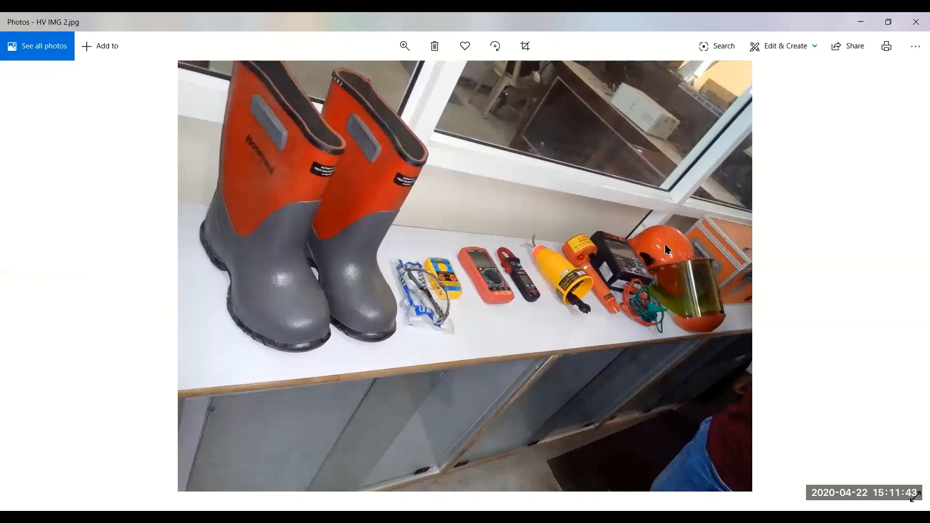
mouse_move(663, 263)
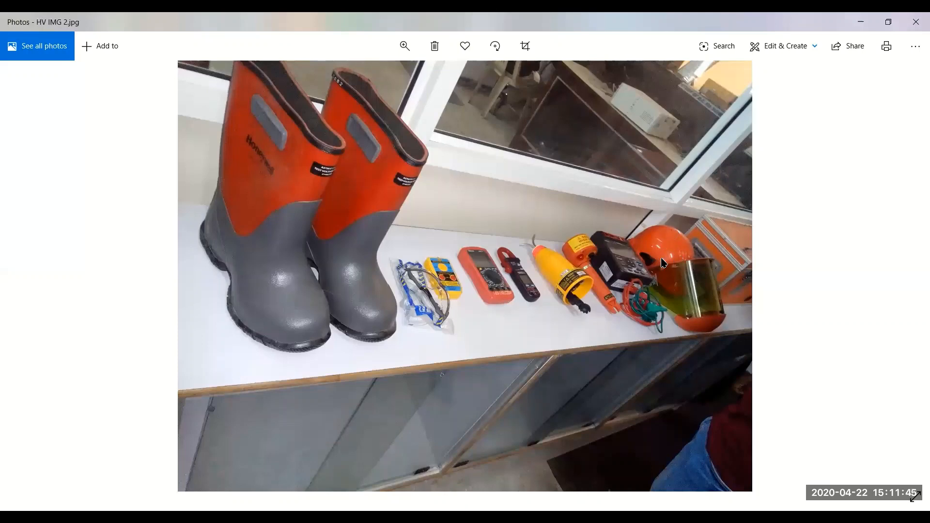
mouse_move(671, 314)
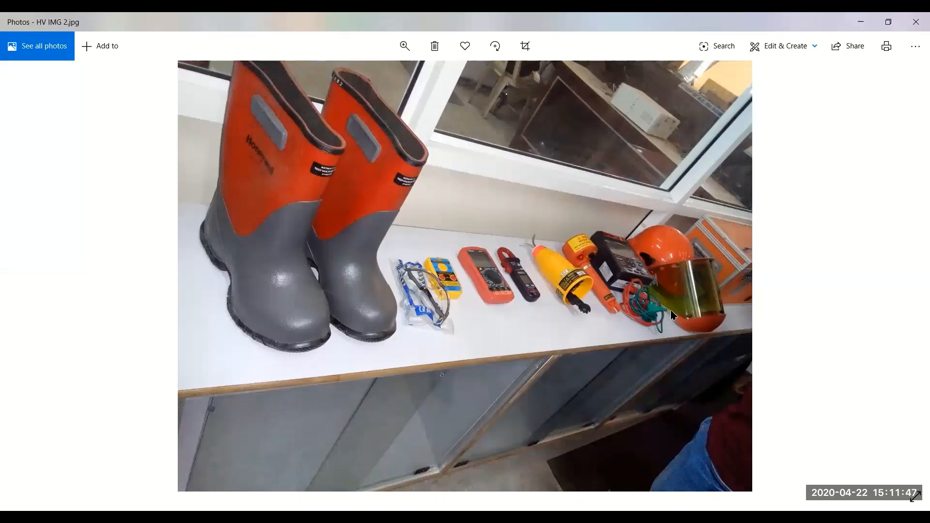
mouse_move(699, 274)
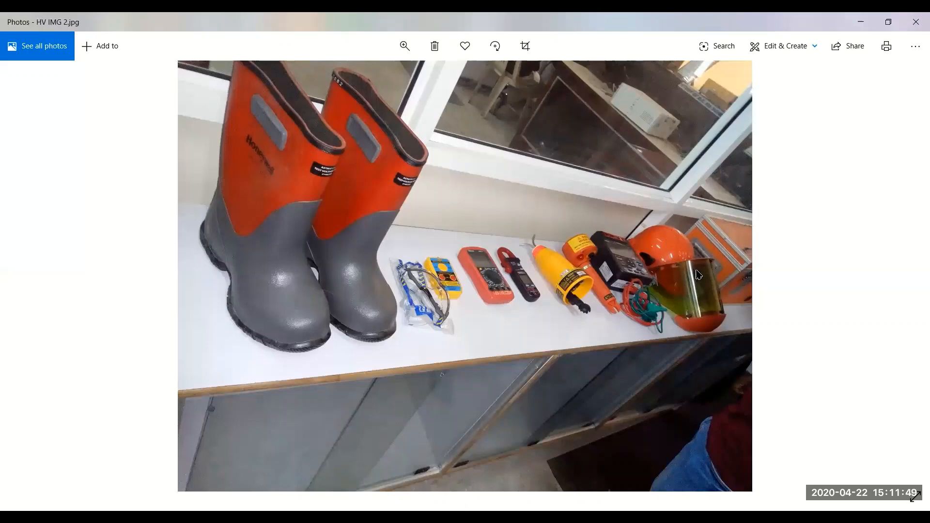
mouse_move(704, 304)
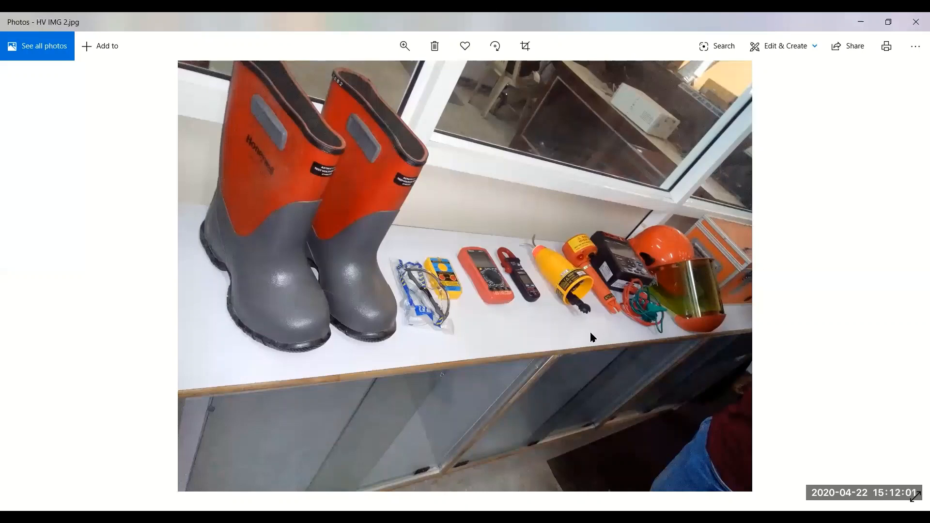
mouse_move(625, 362)
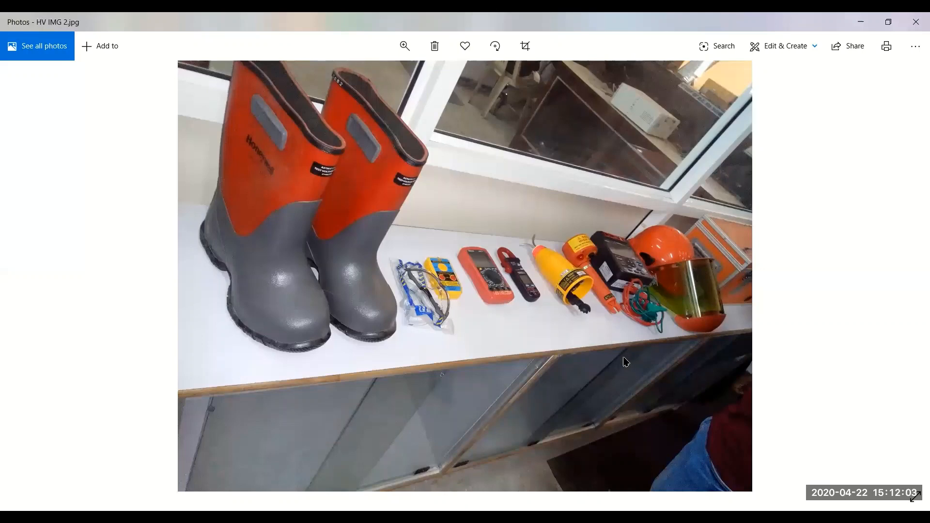
mouse_move(602, 360)
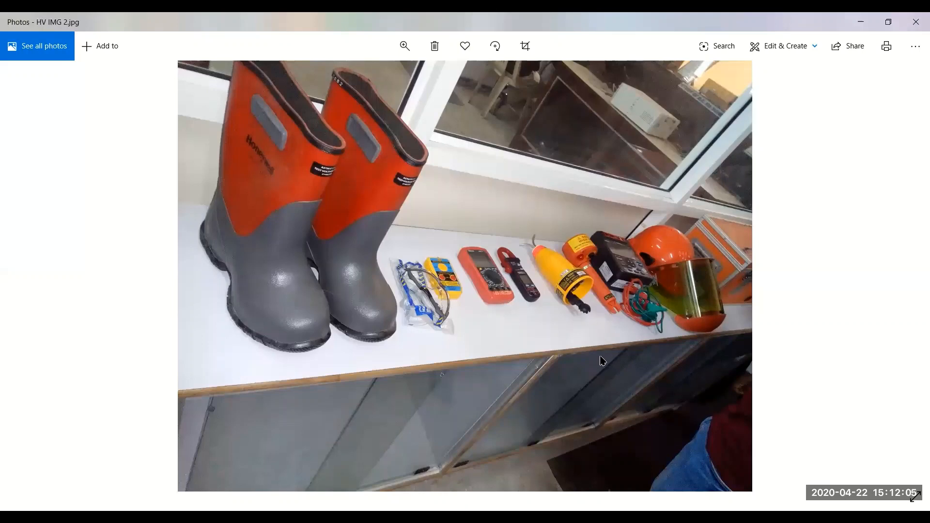
mouse_move(621, 326)
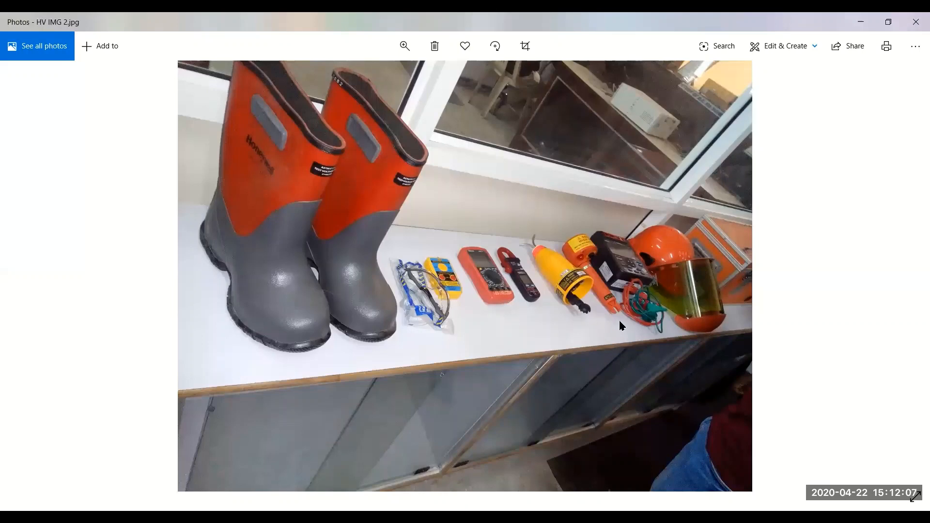
mouse_move(616, 263)
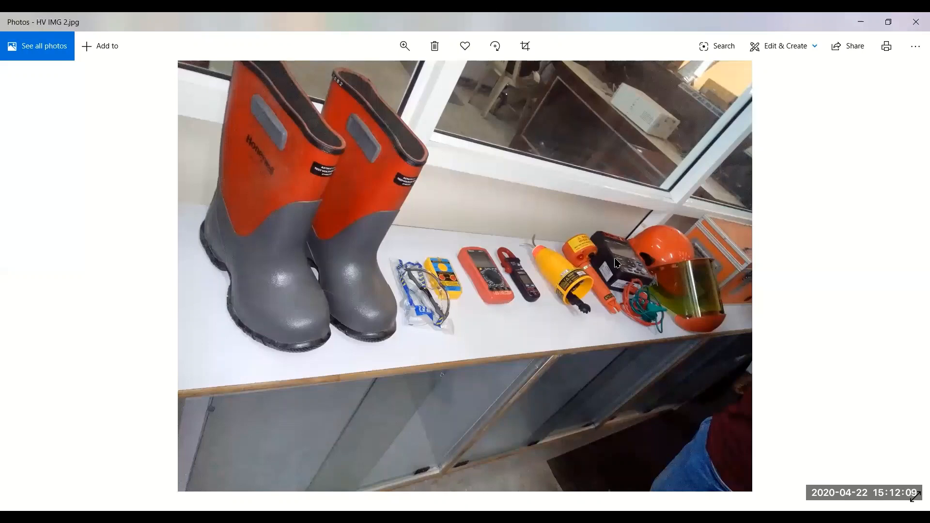
mouse_move(604, 385)
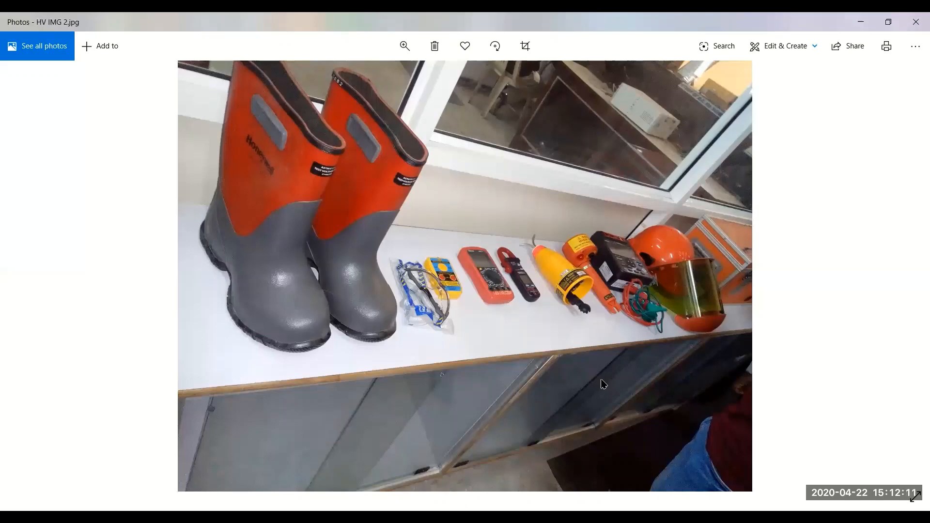
mouse_move(508, 493)
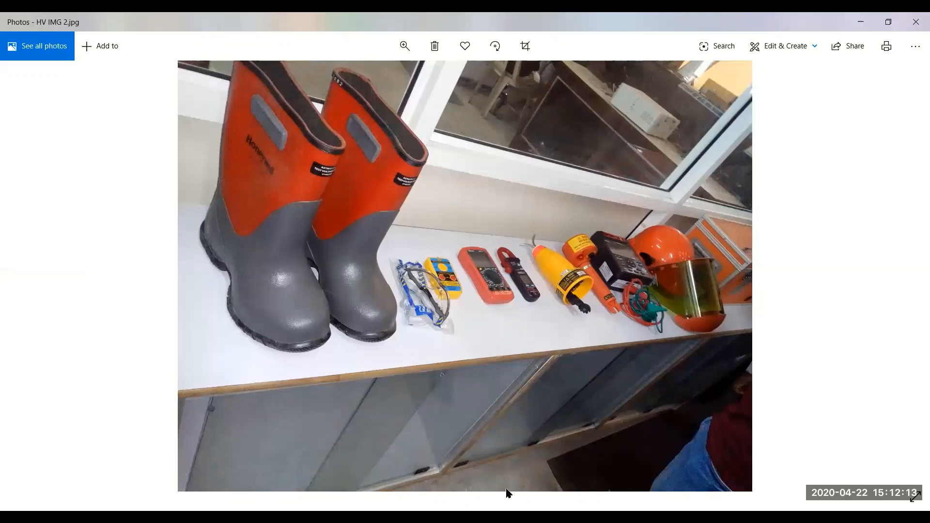